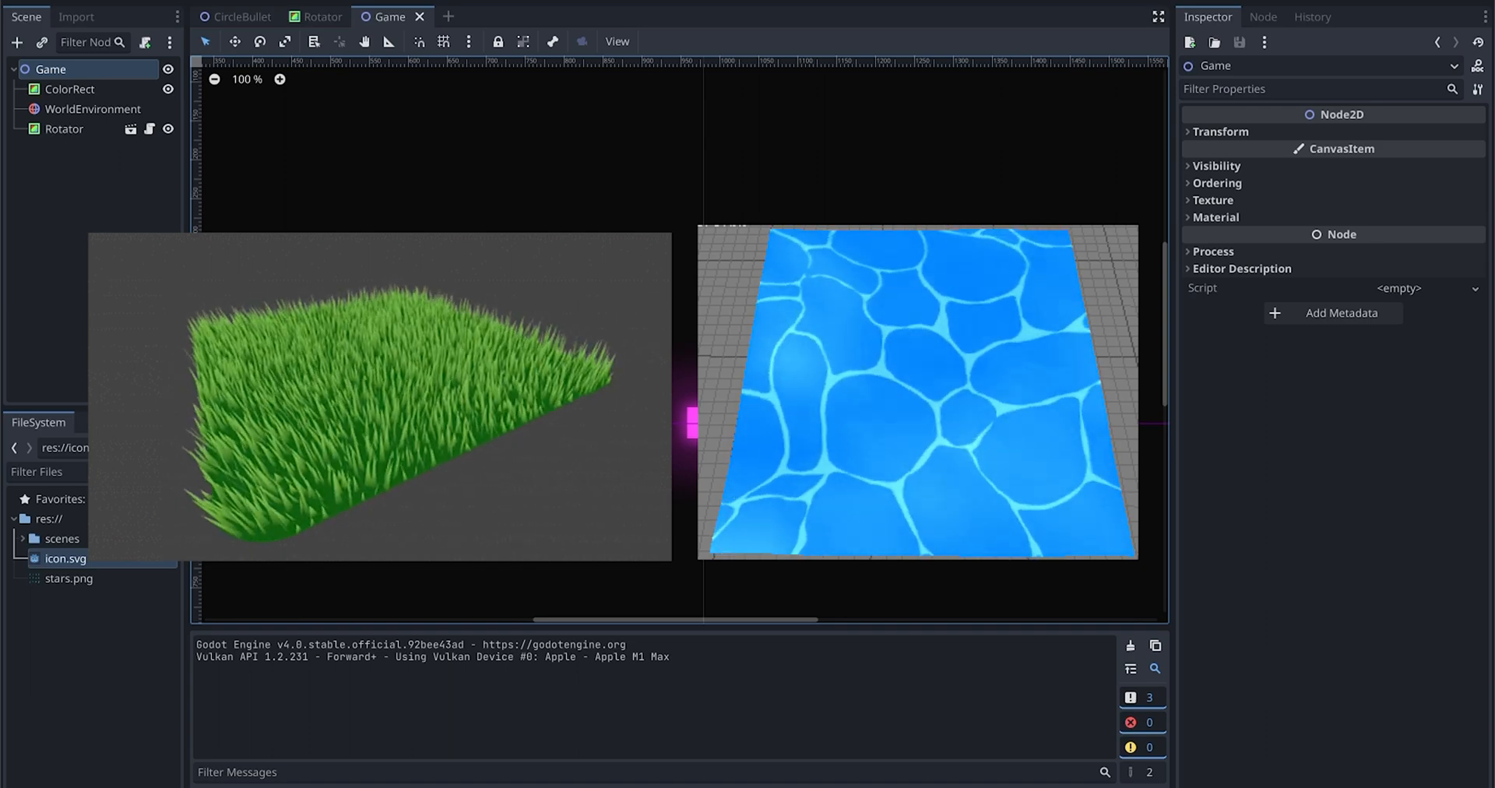
Step: Preview the stars.png texture sheet from the project files
{"action": "left_click", "coordinate": [66, 558]}
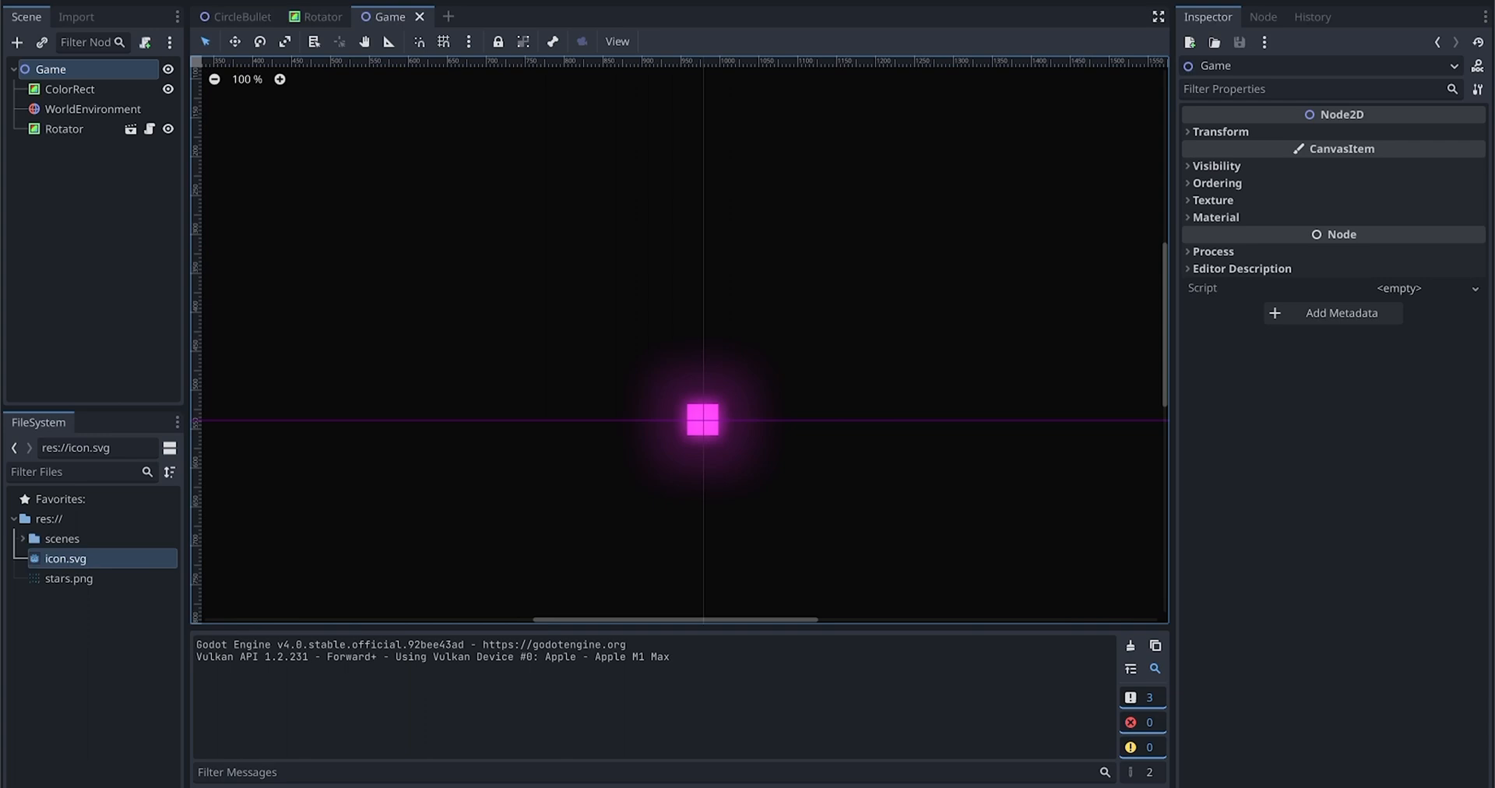
{"action": "left_click", "coordinate": [67, 578]}
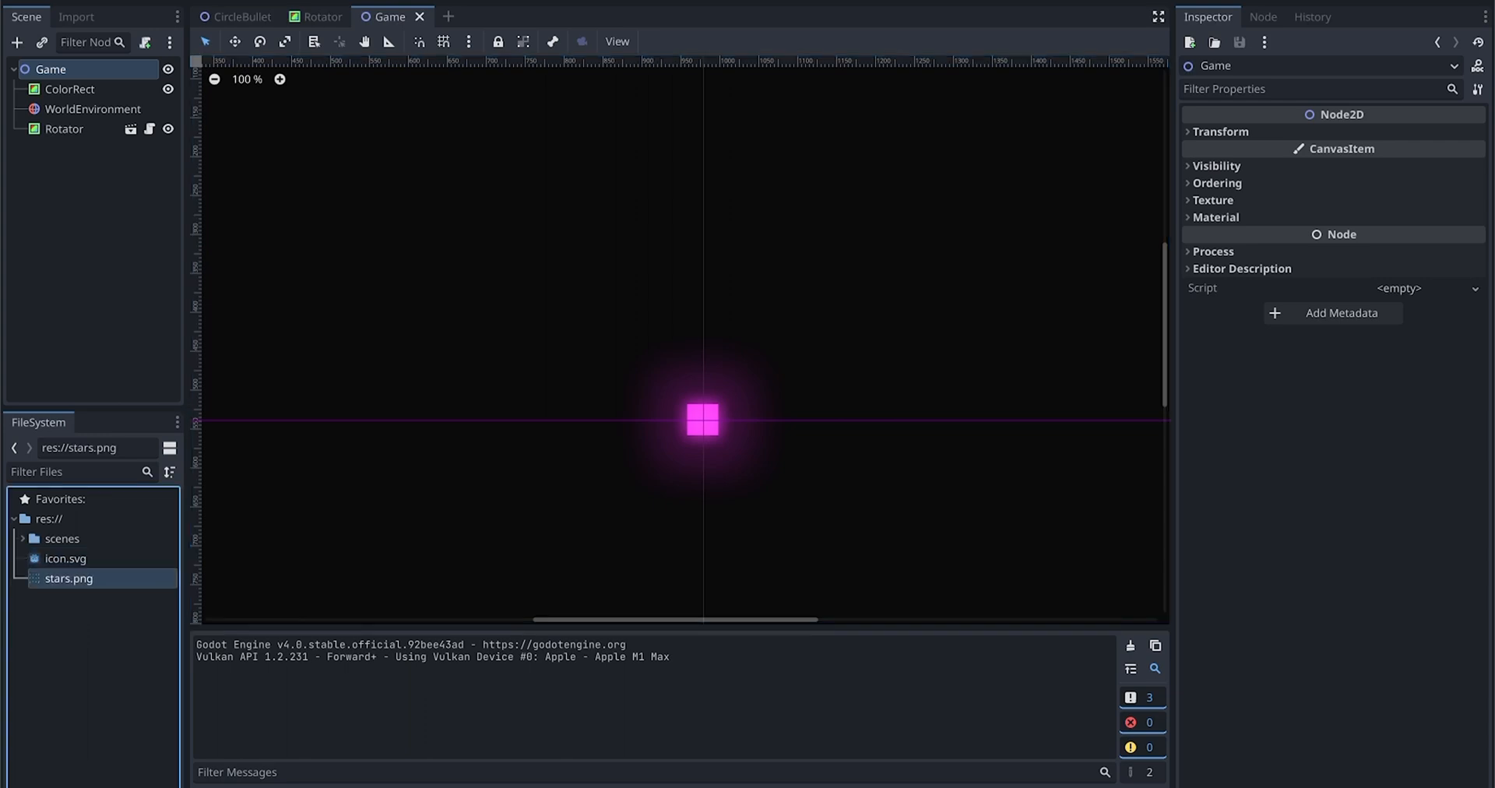
{"action": "left_click", "coordinate": [68, 578]}
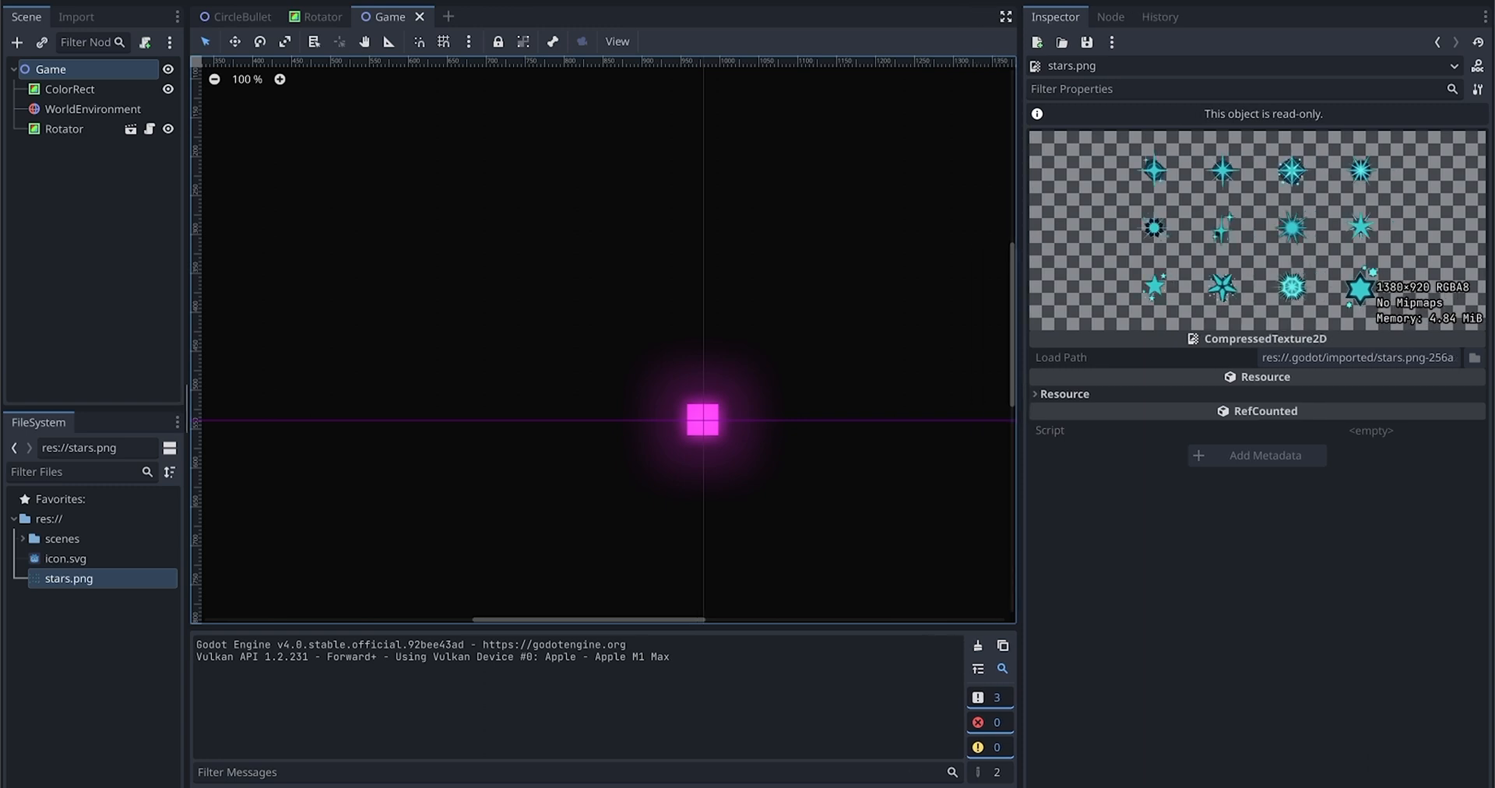
Step: Select the Rotator node and switch to the CircleBullet scene
{"action": "left_click", "coordinate": [64, 130]}
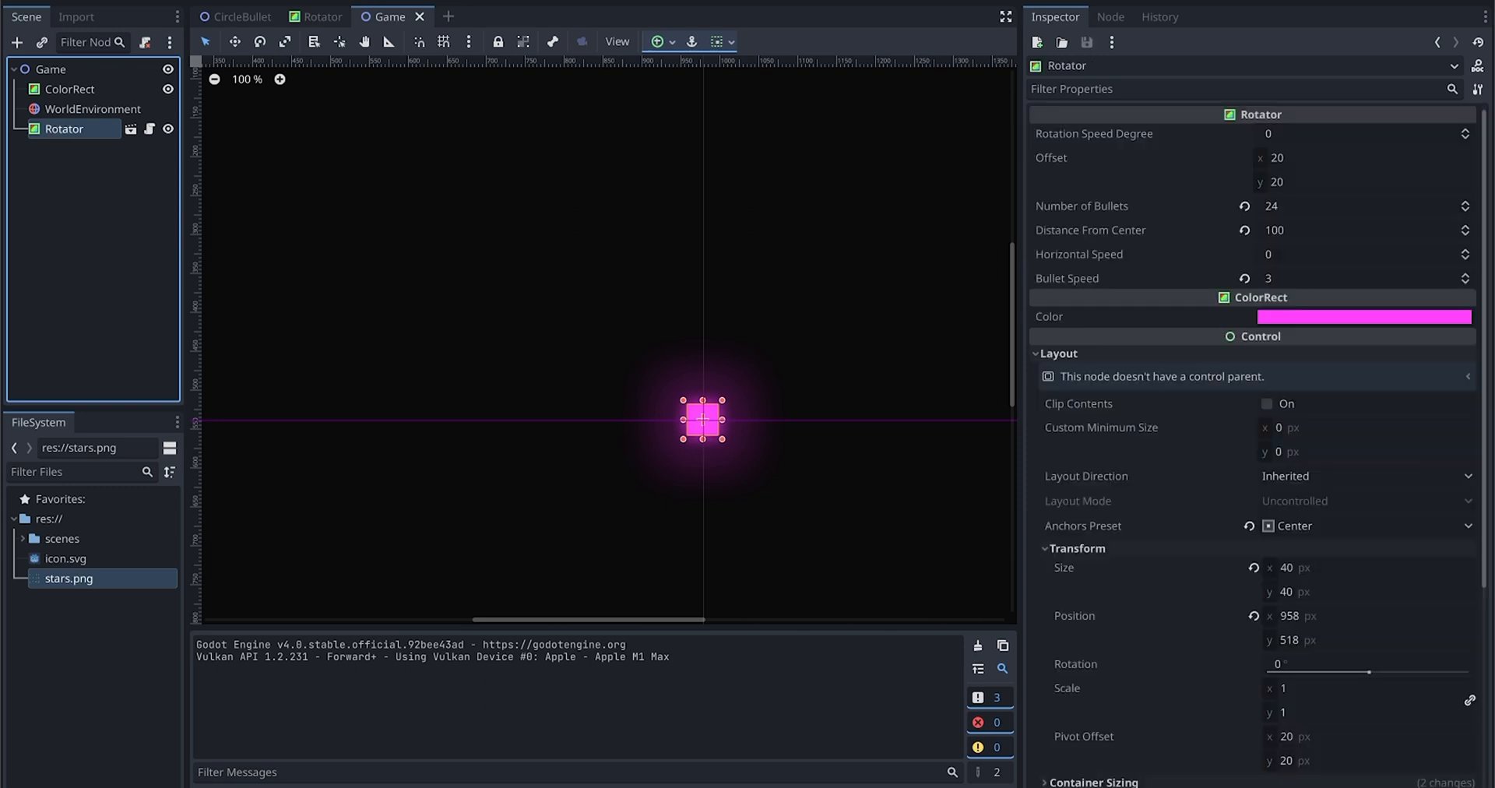
{"action": "left_click", "coordinate": [241, 15]}
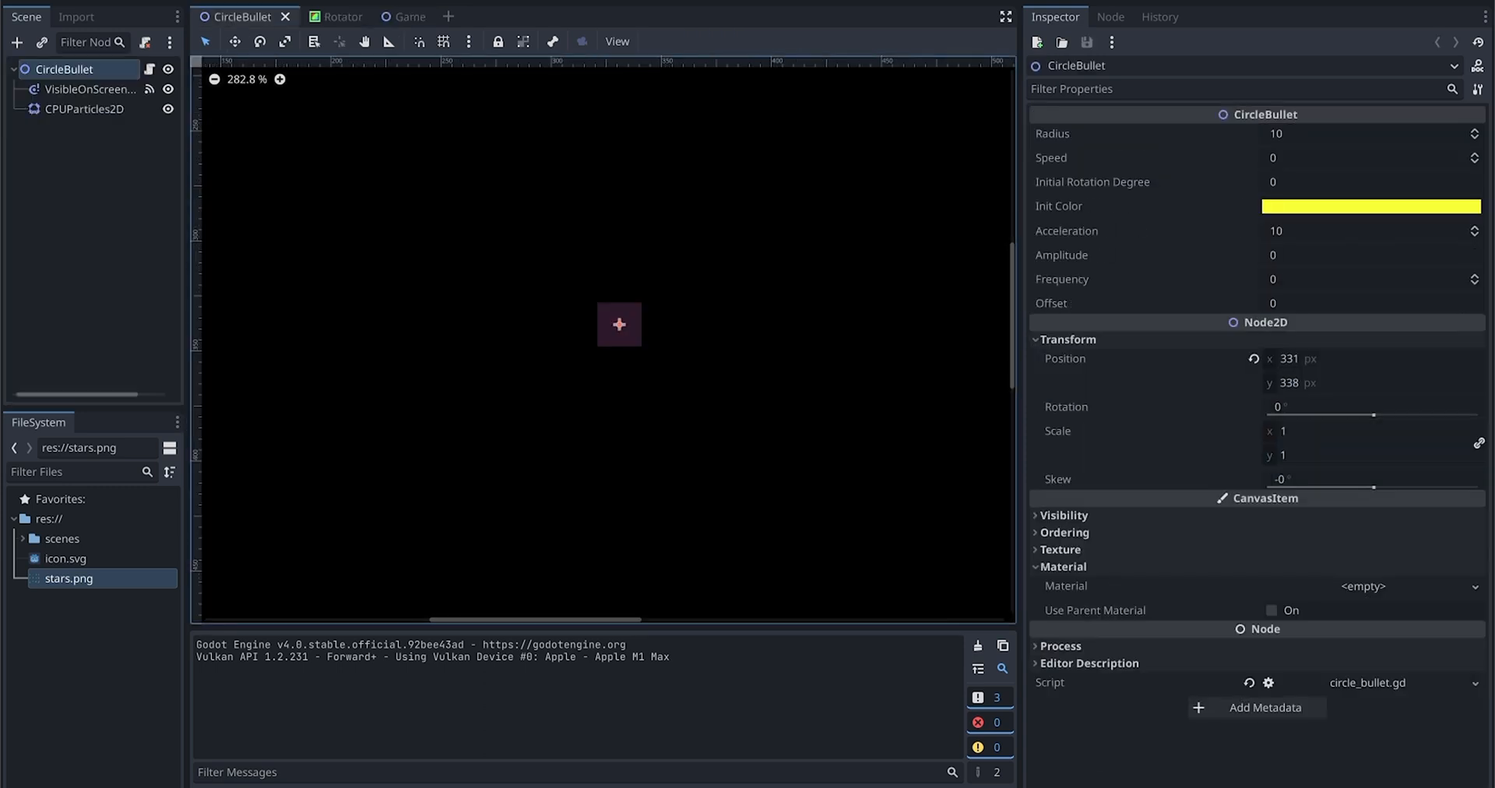
{"action": "mouse_move", "coordinate": [64, 68]}
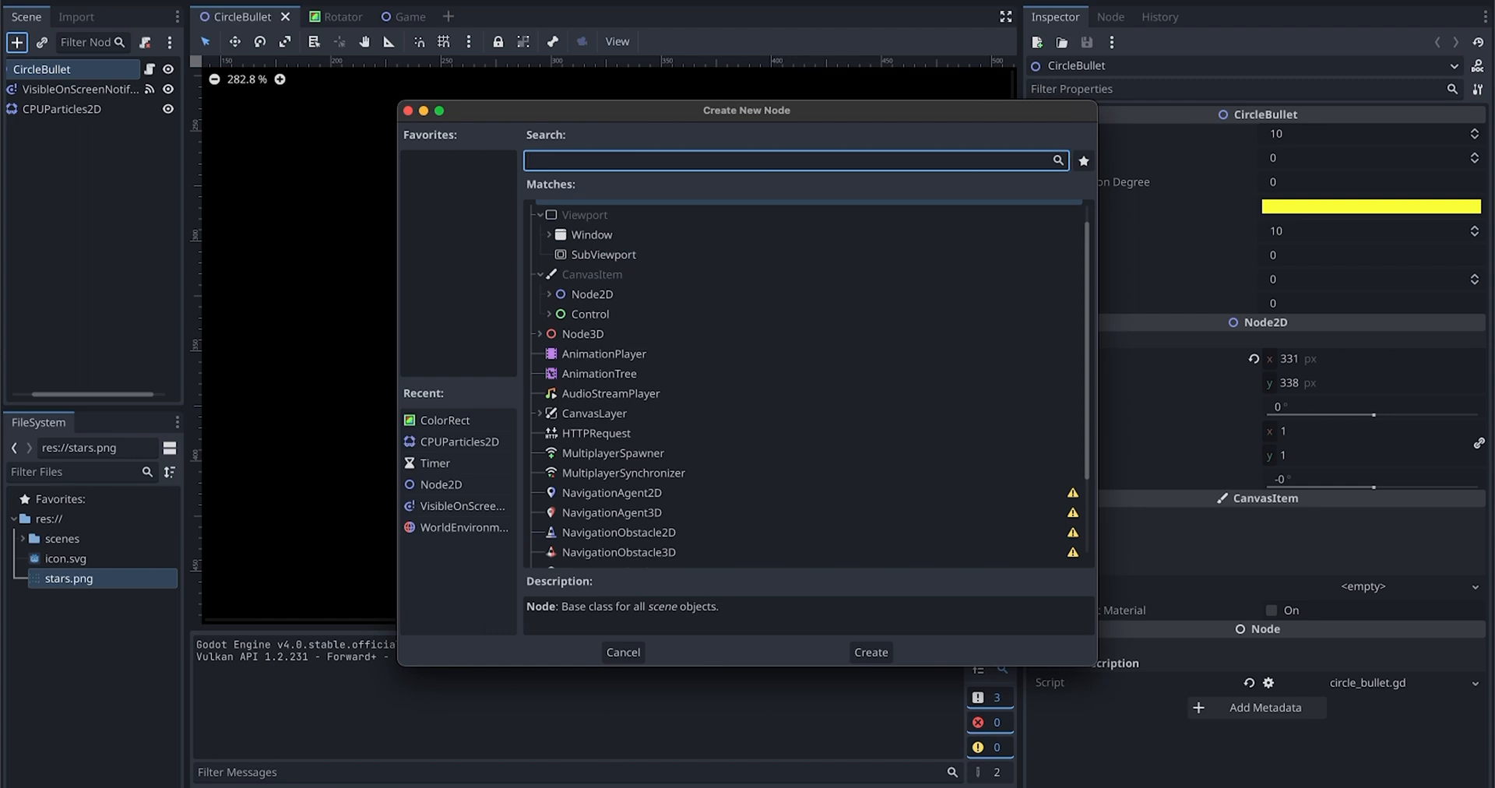
Step: Search 'cpu' and create a second CPUParticles2D node in CircleBullet
{"action": "type", "text": "cpu"}
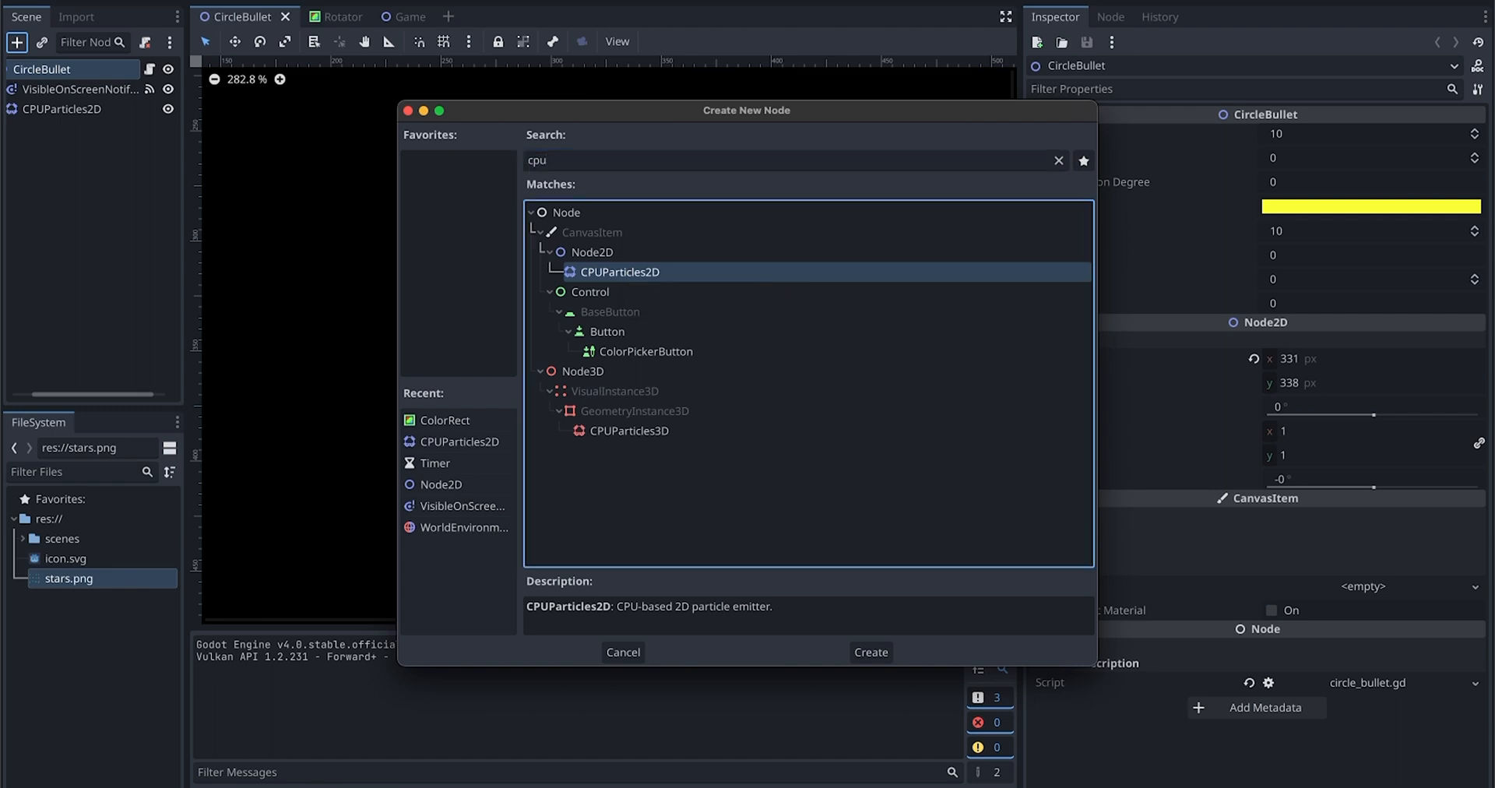
{"action": "left_click", "coordinate": [869, 651]}
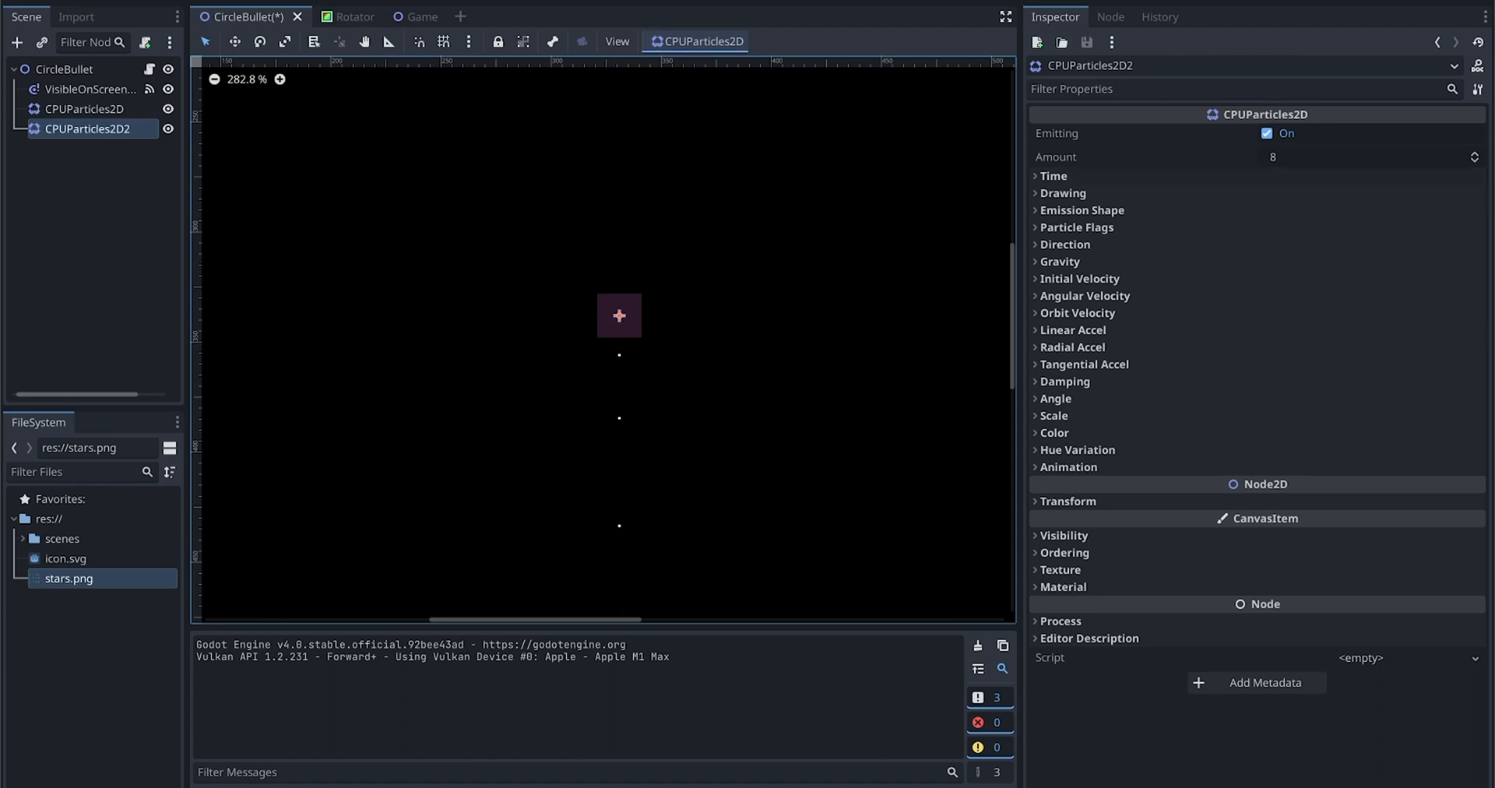
Step: Set the emitter to 60 particles with a 0.4 s lifetime
{"action": "left_click", "coordinate": [1369, 156]}
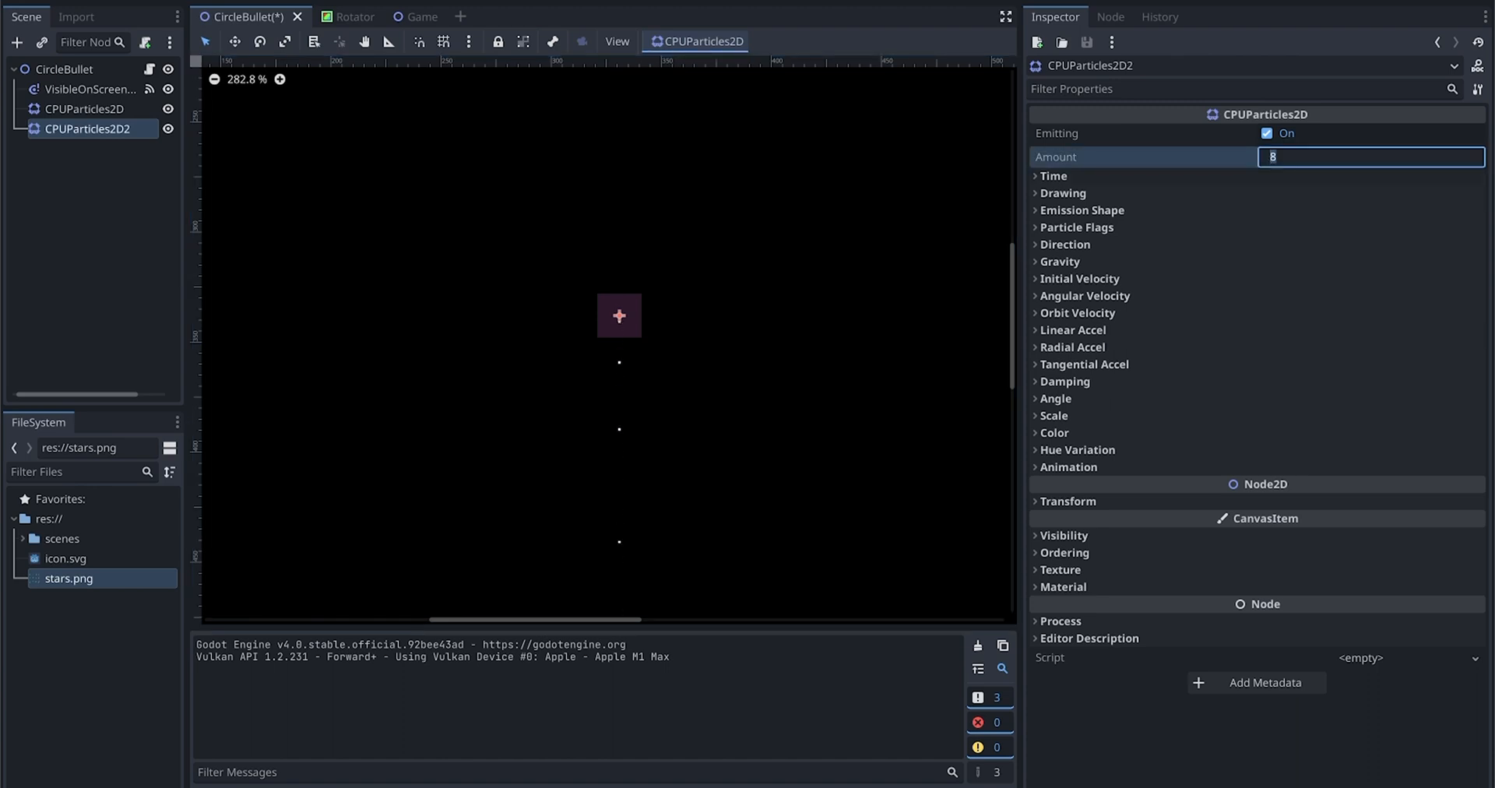
{"action": "type", "text": "60"}
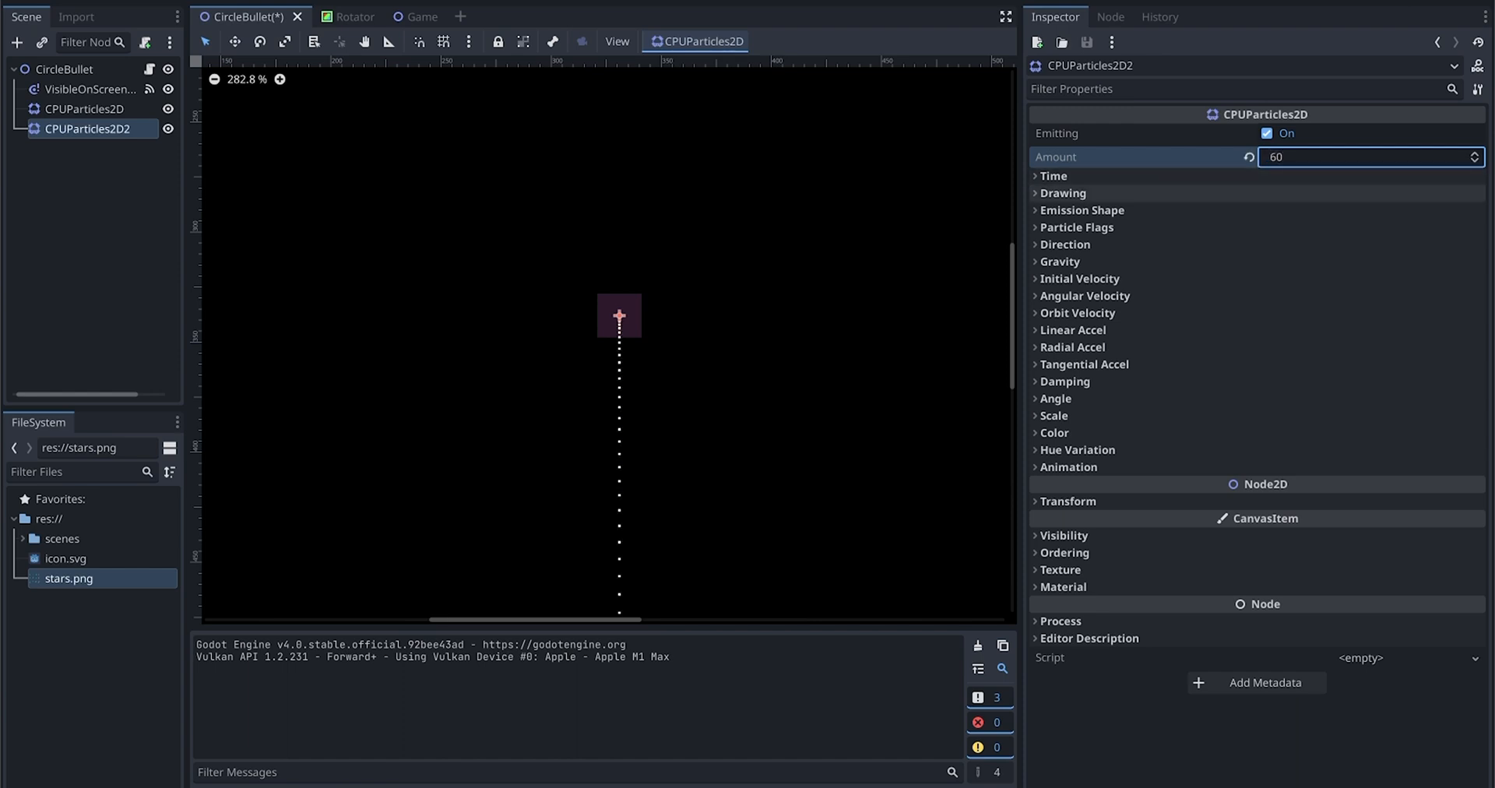
{"action": "left_click", "coordinate": [1053, 176]}
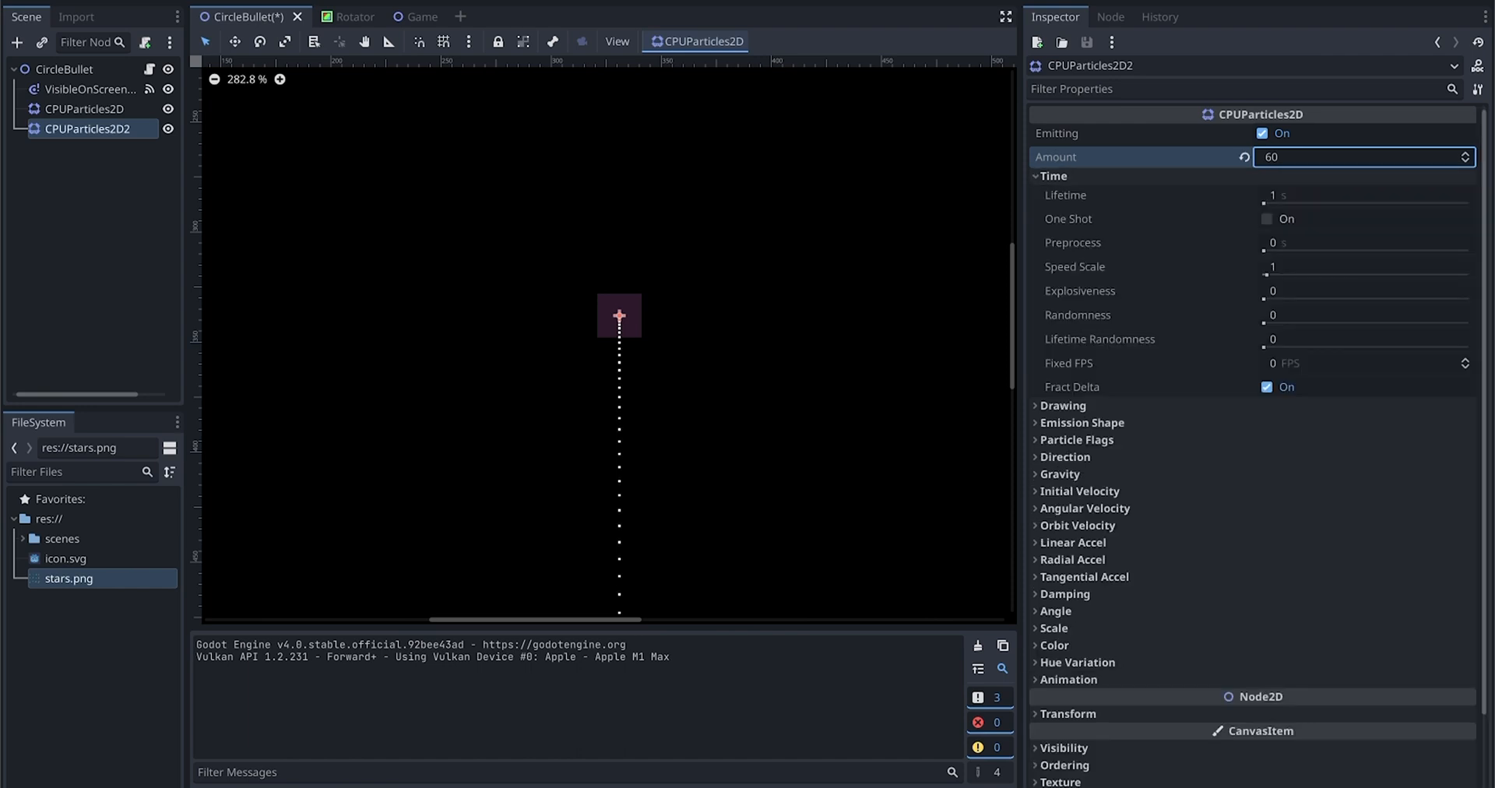
{"action": "mouse_move", "coordinate": [1055, 176]}
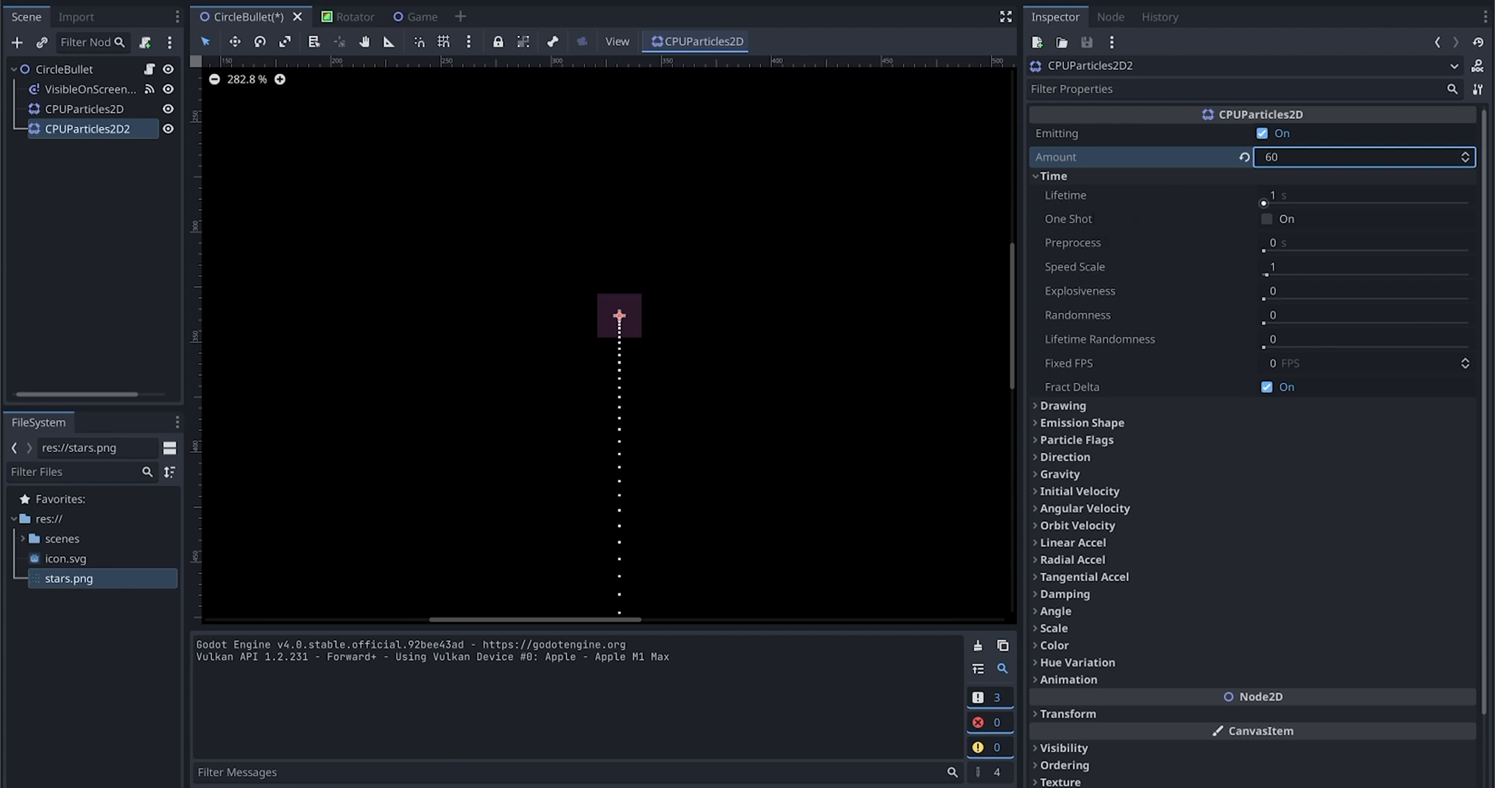
{"action": "left_click", "coordinate": [1366, 195]}
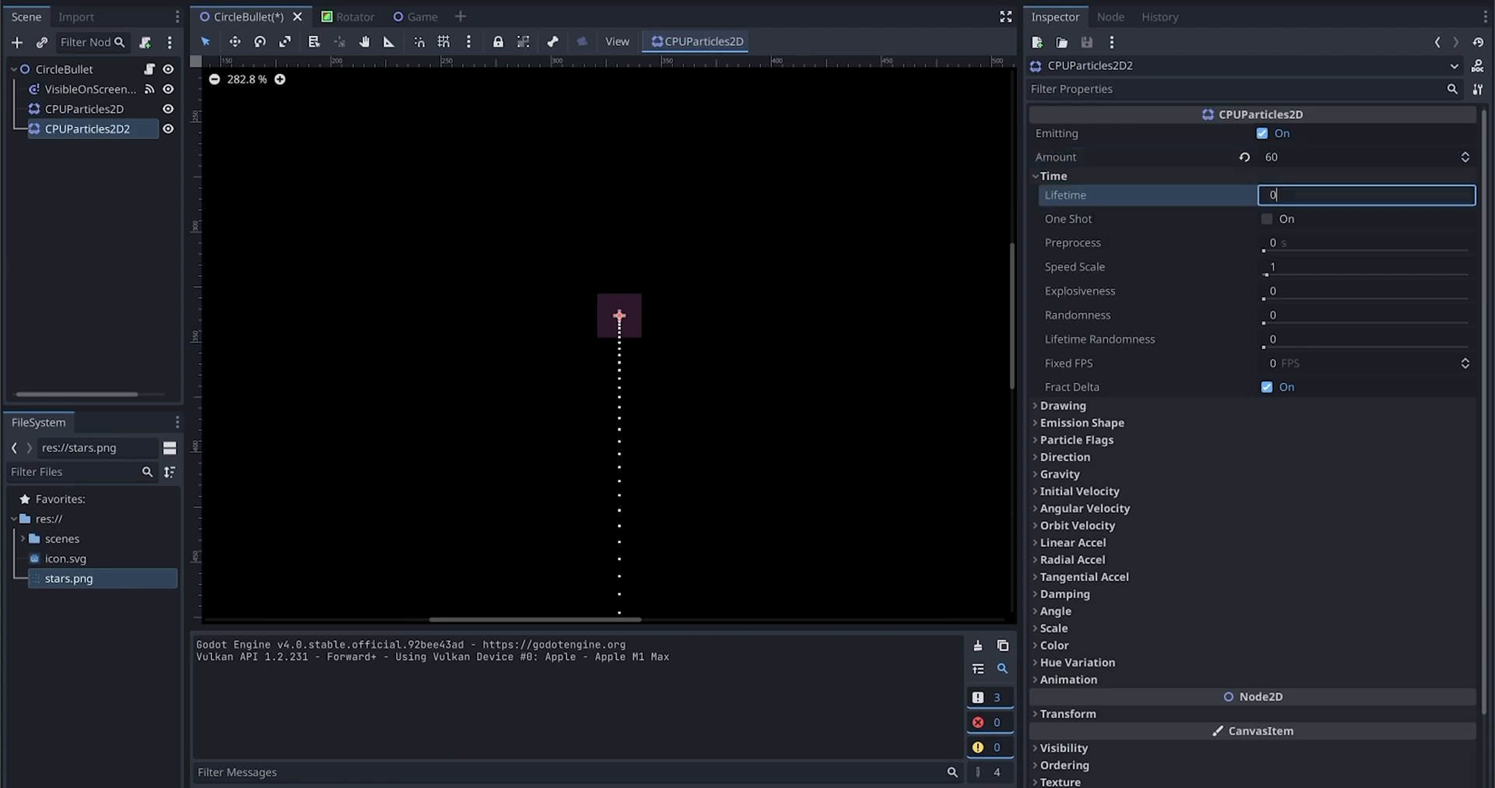
{"action": "type", "text": "0.4"}
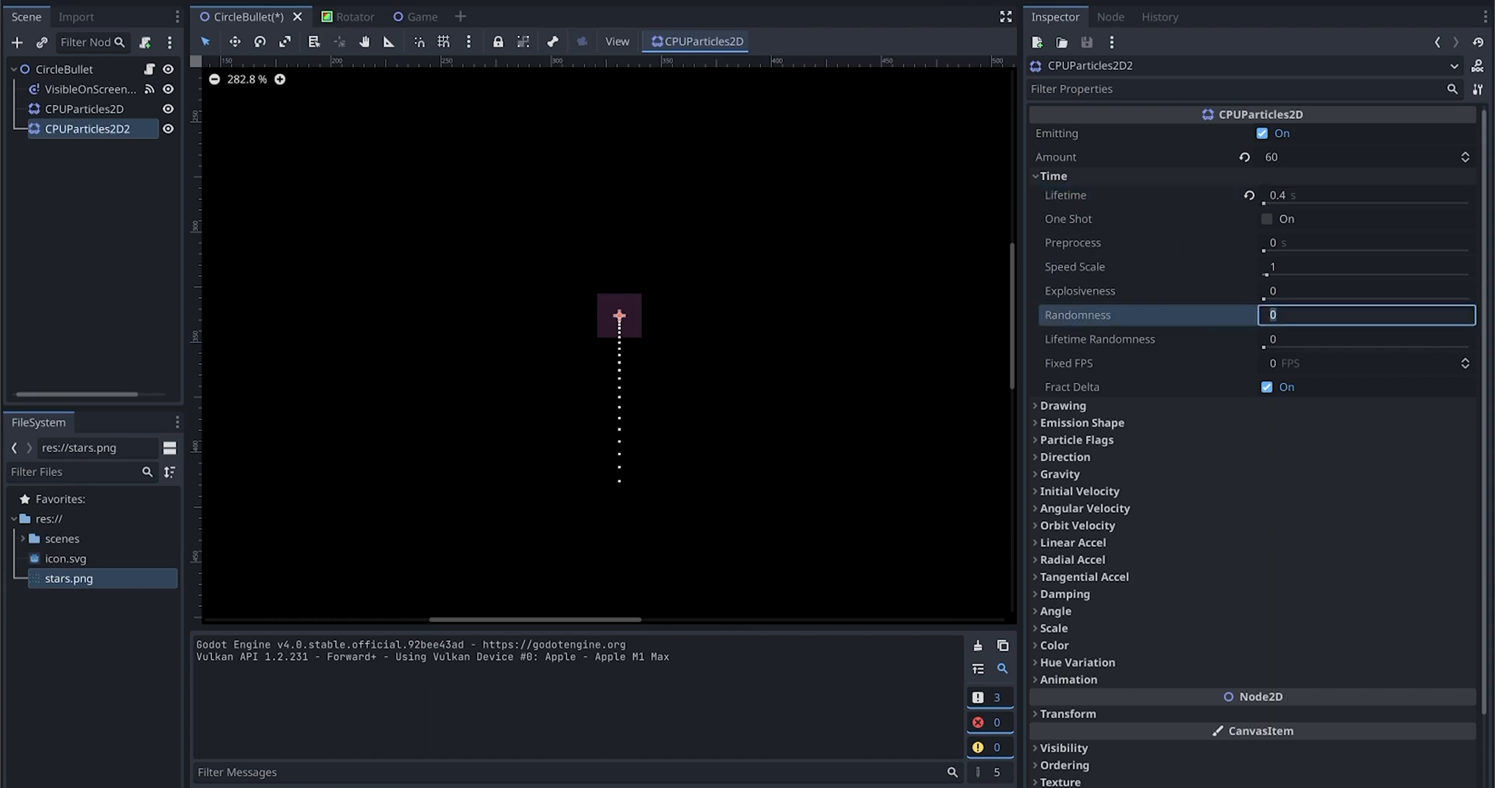
Step: Set randomness to 0.17 and lifetime randomness to 0.37
{"action": "type", "text": ".17"}
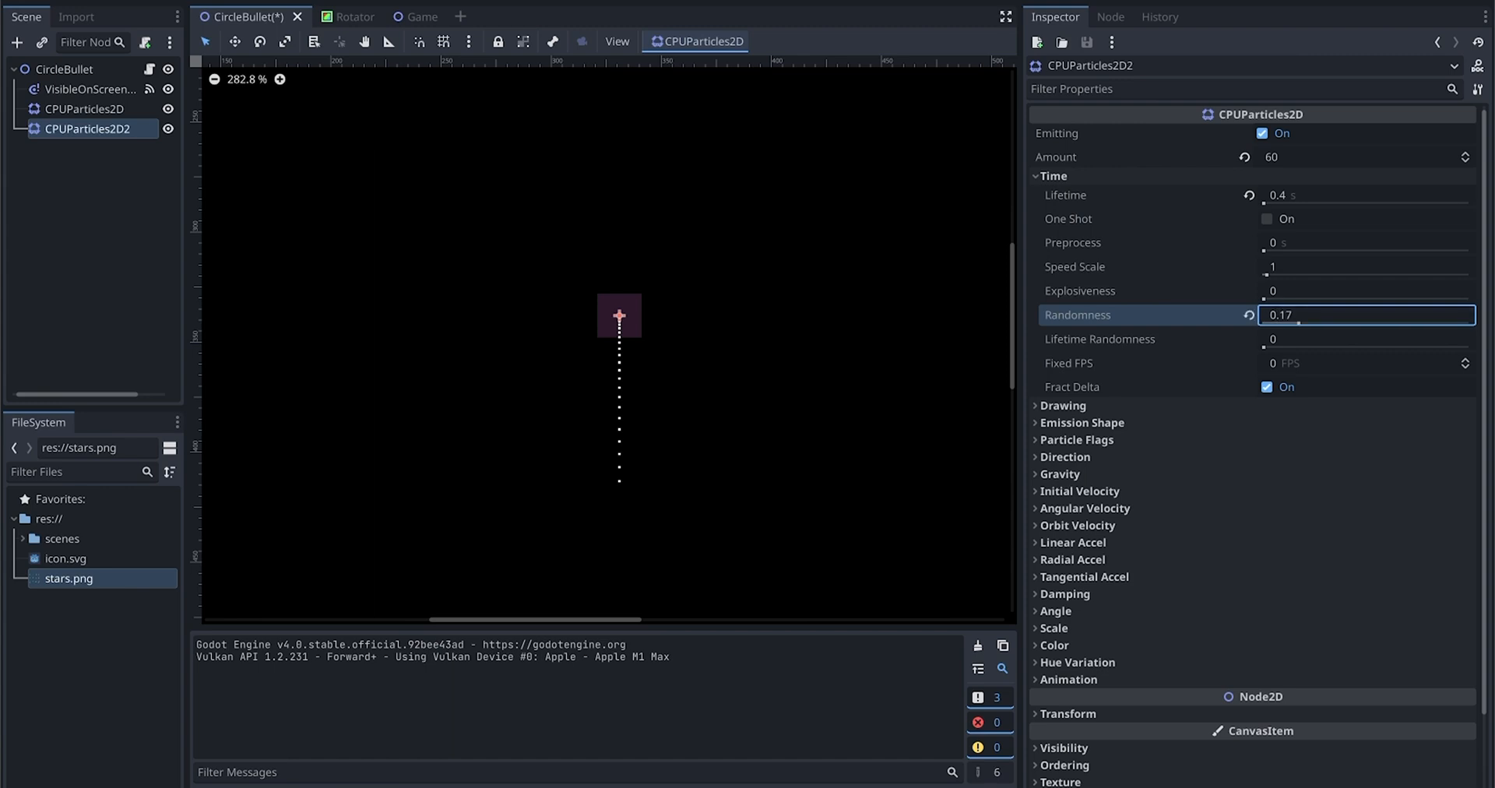
{"action": "left_click", "coordinate": [1366, 338]}
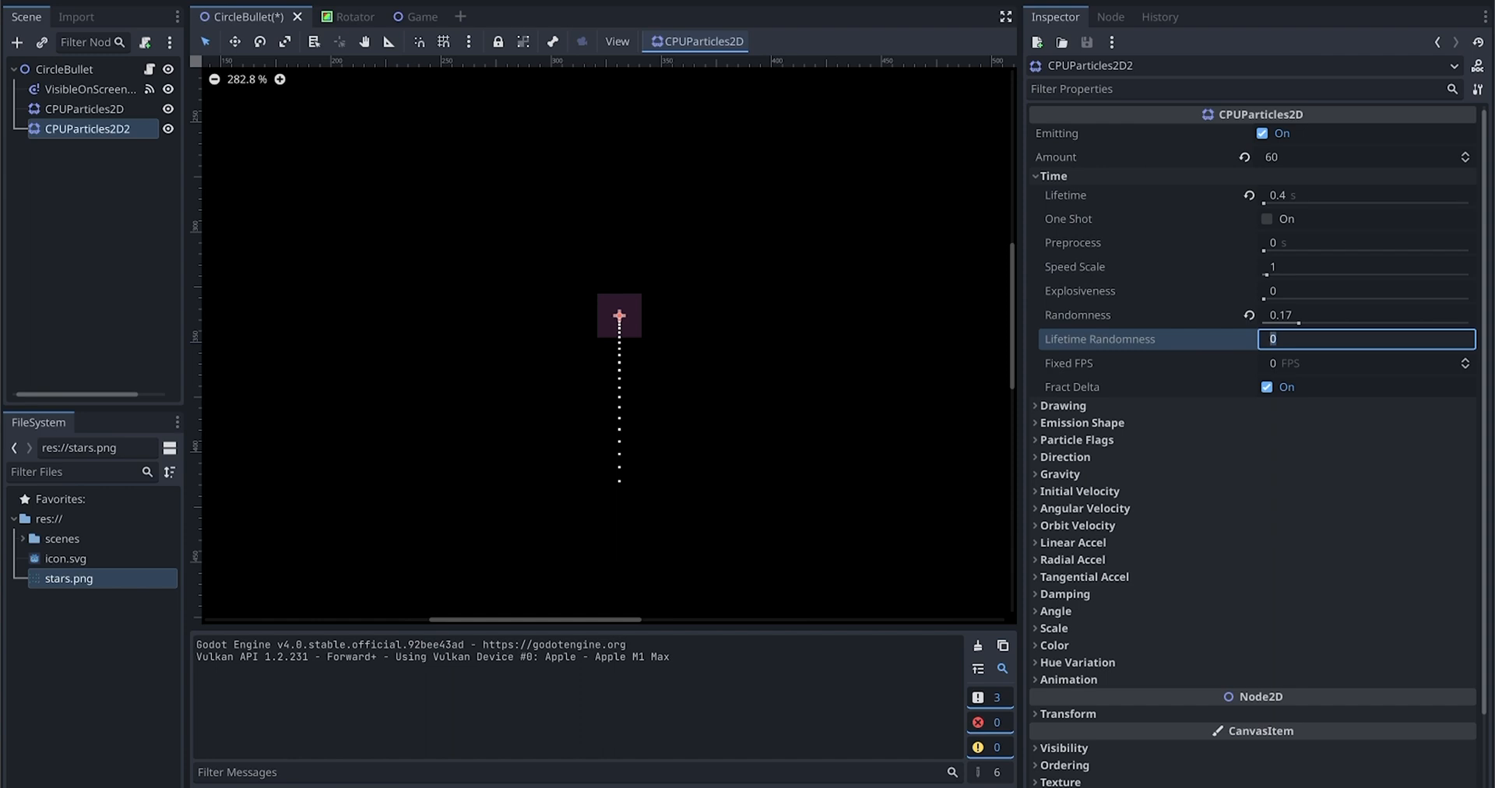
{"action": "type", "text": ".37"}
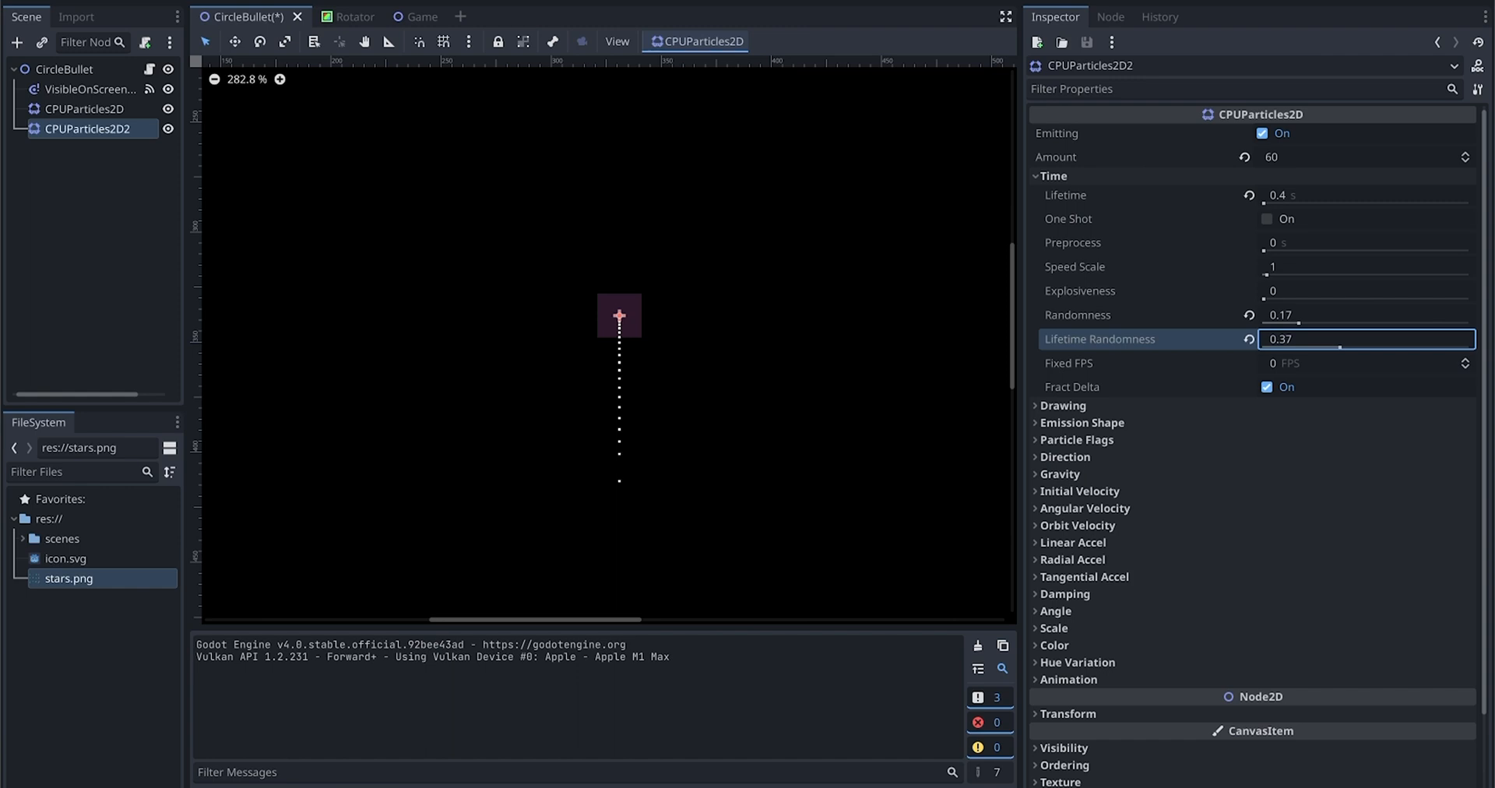
{"action": "scroll", "scroll_direction": "down", "scroll_amount": 3}
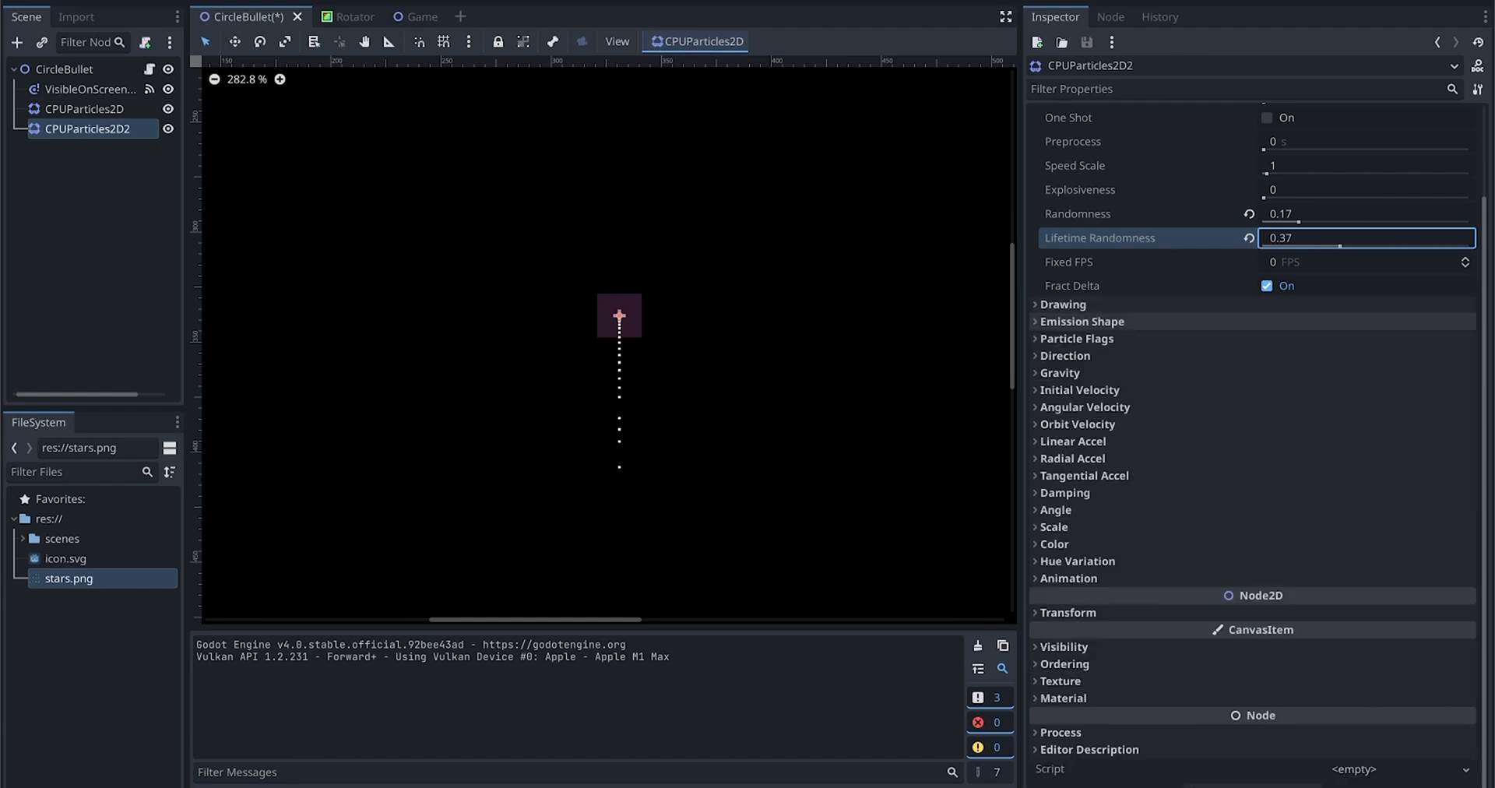
Step: Assign the stars.png texture under the Drawing settings
{"action": "left_click", "coordinate": [1063, 303]}
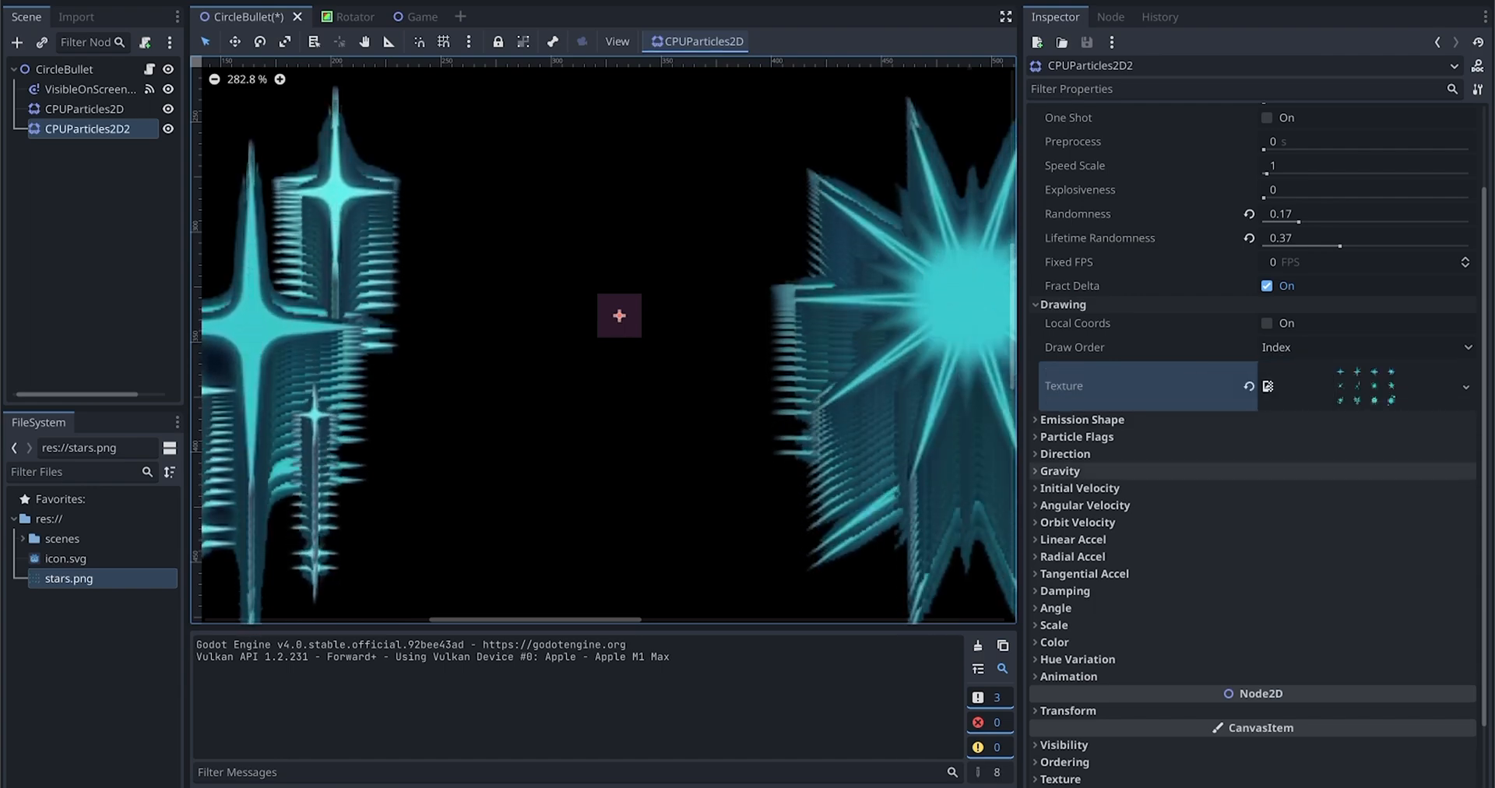
{"action": "scroll", "scroll_direction": "down", "scroll_amount": 3}
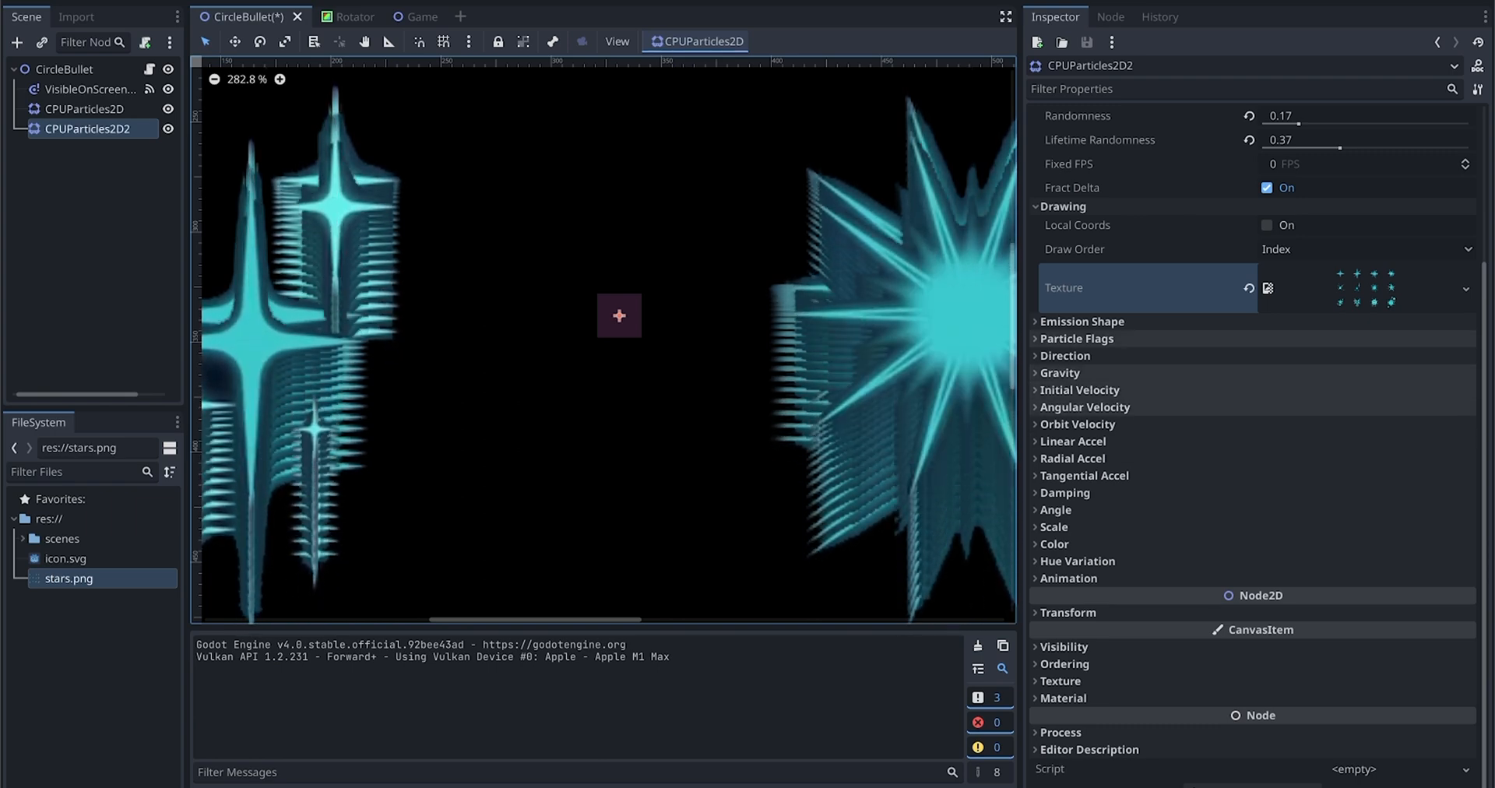
Step: Emit particles from a Sphere shape with a 20 px radius
{"action": "left_click", "coordinate": [1082, 321]}
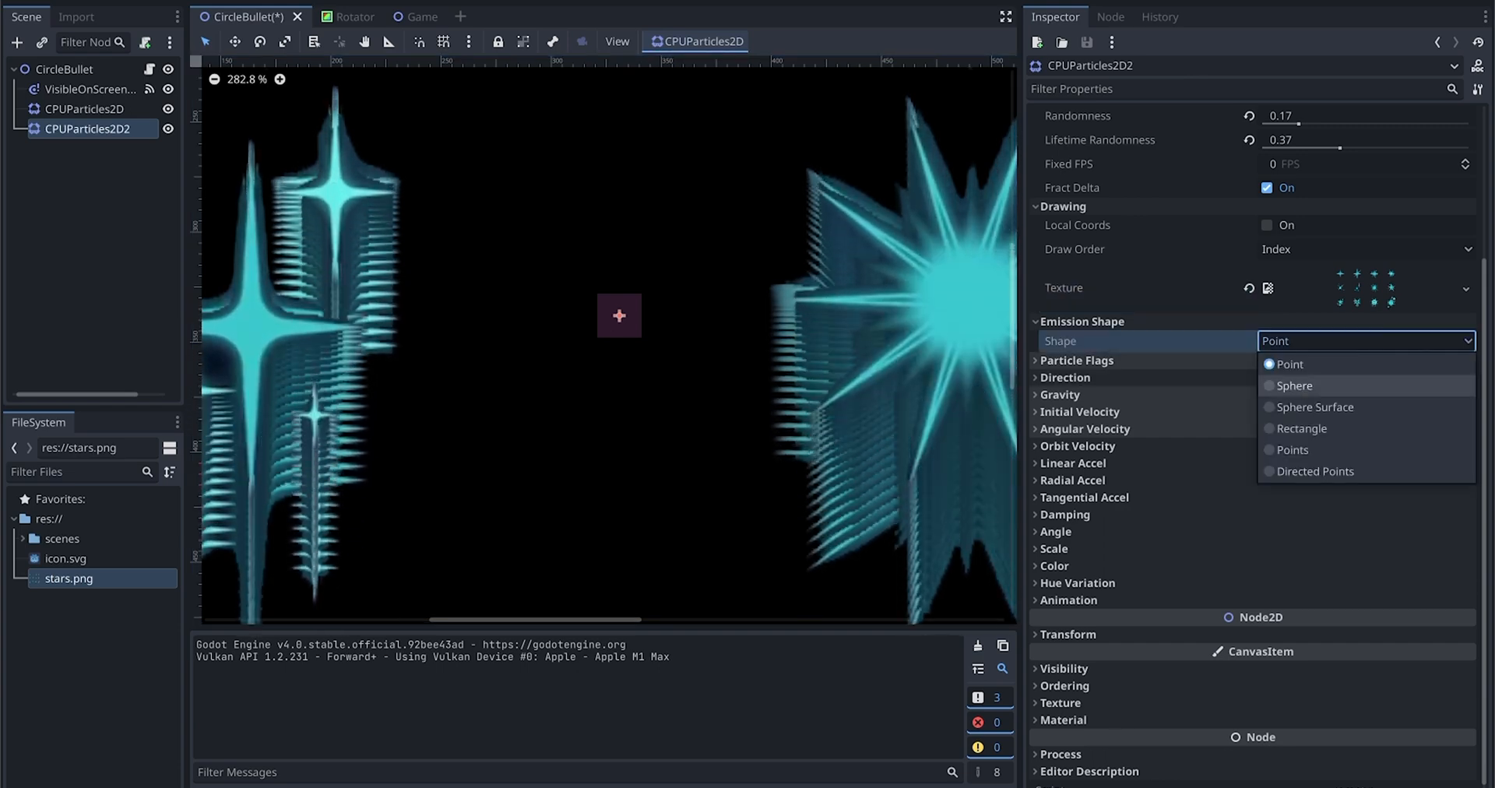
{"action": "left_click", "coordinate": [1294, 385]}
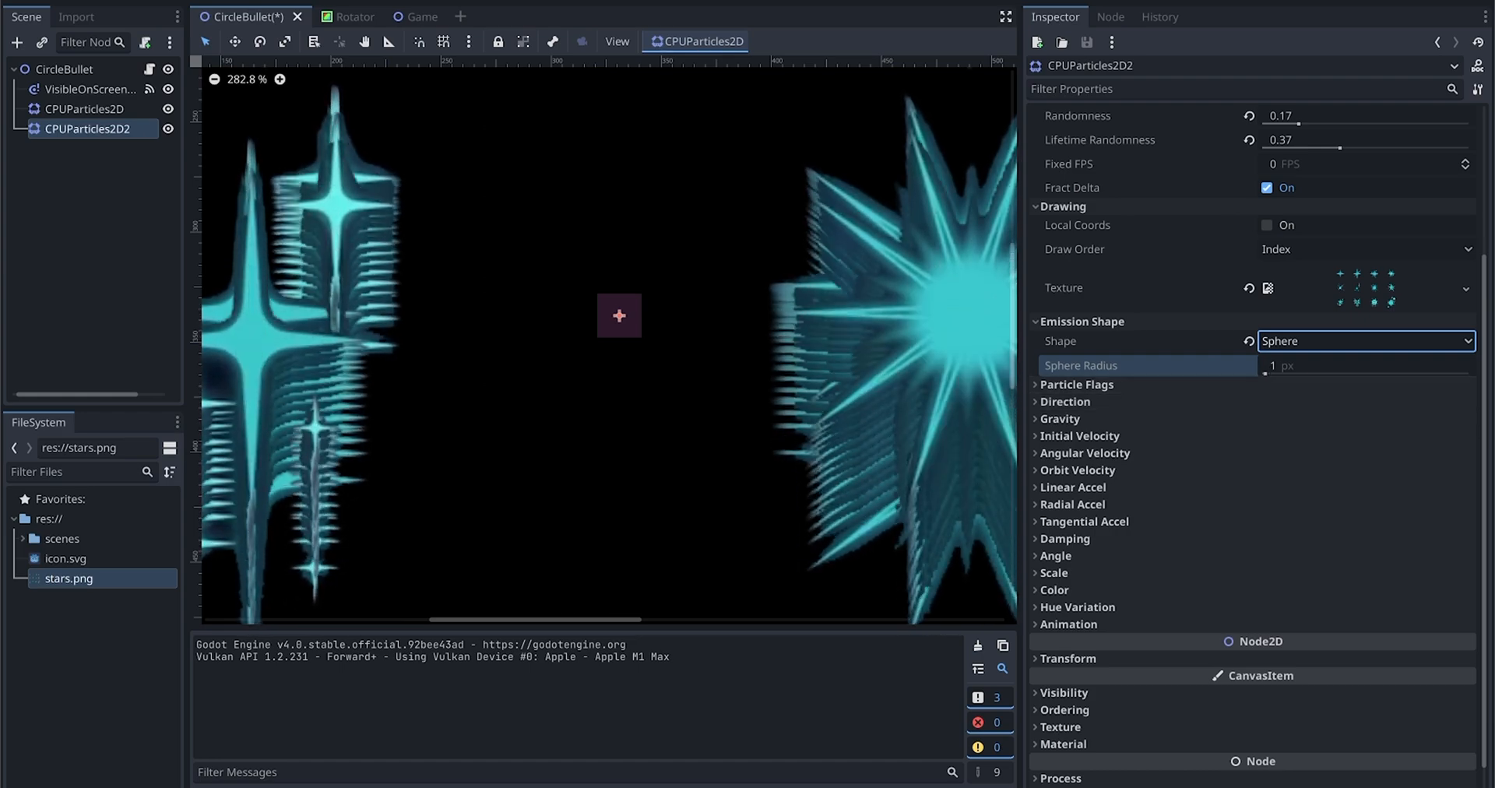
{"action": "left_click", "coordinate": [1366, 366]}
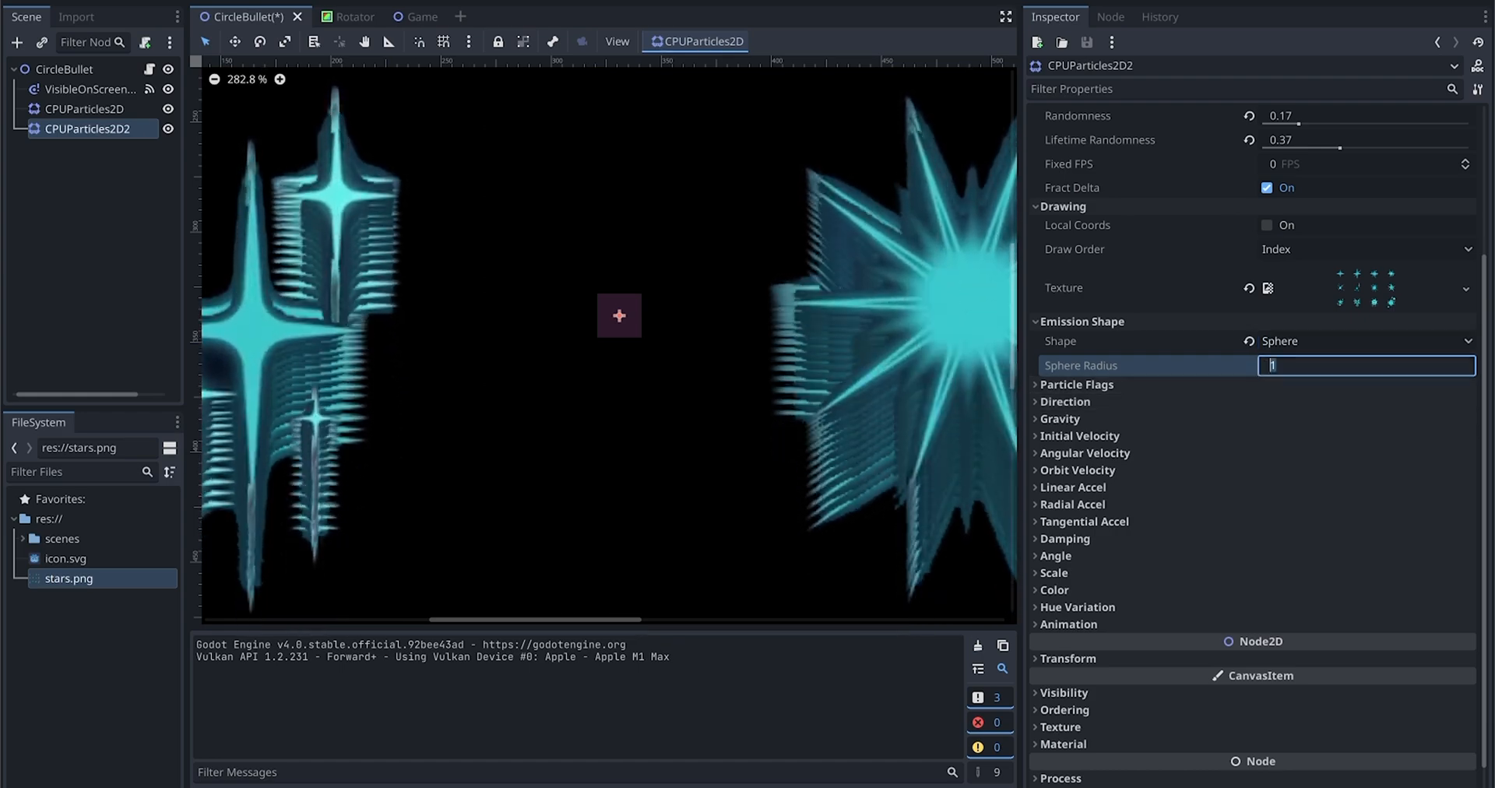
{"action": "type", "text": "20"}
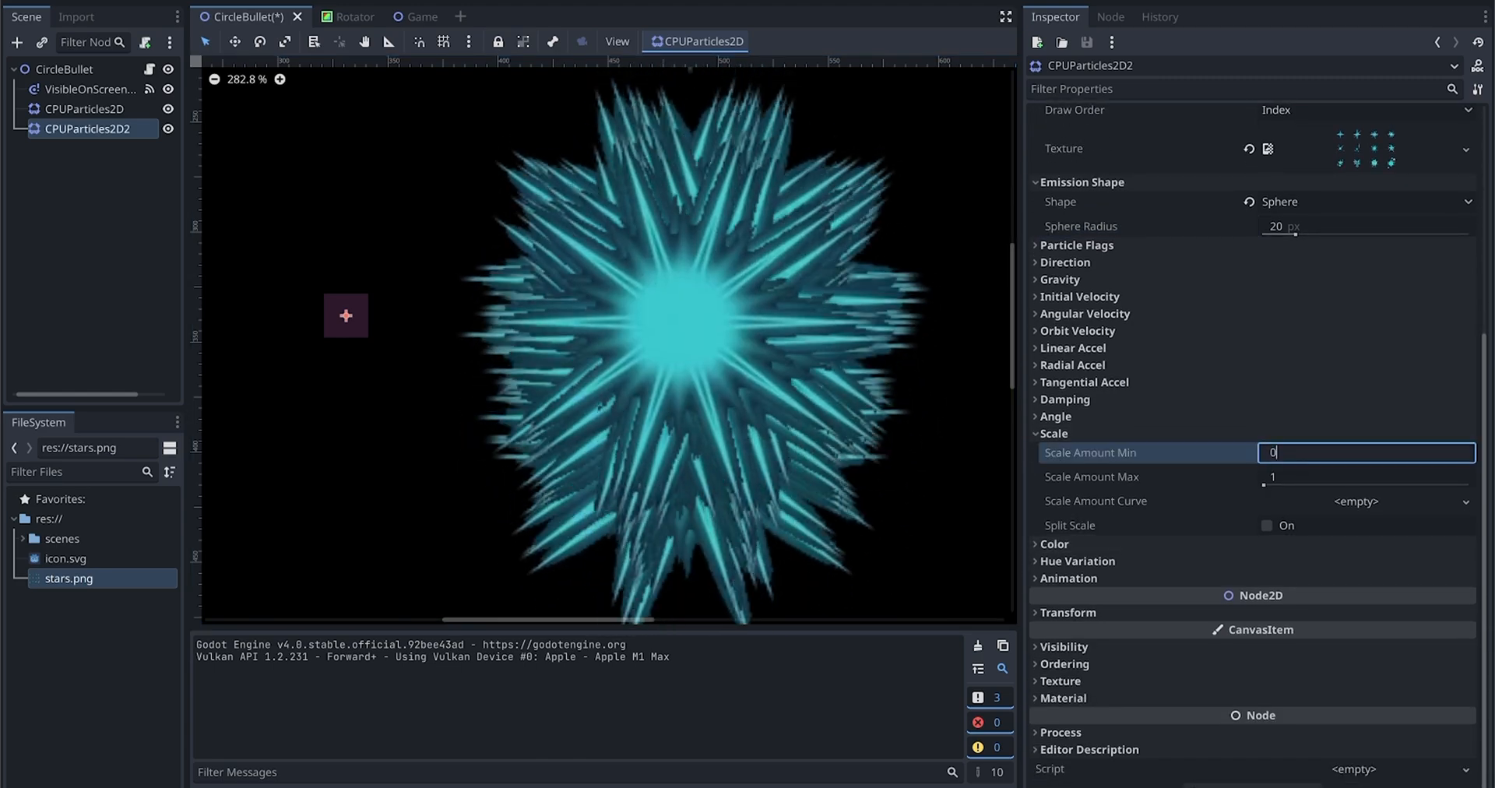
Step: Set the particle scale Amount Min and Max both to 0.1
{"action": "type", "text": "0.1"}
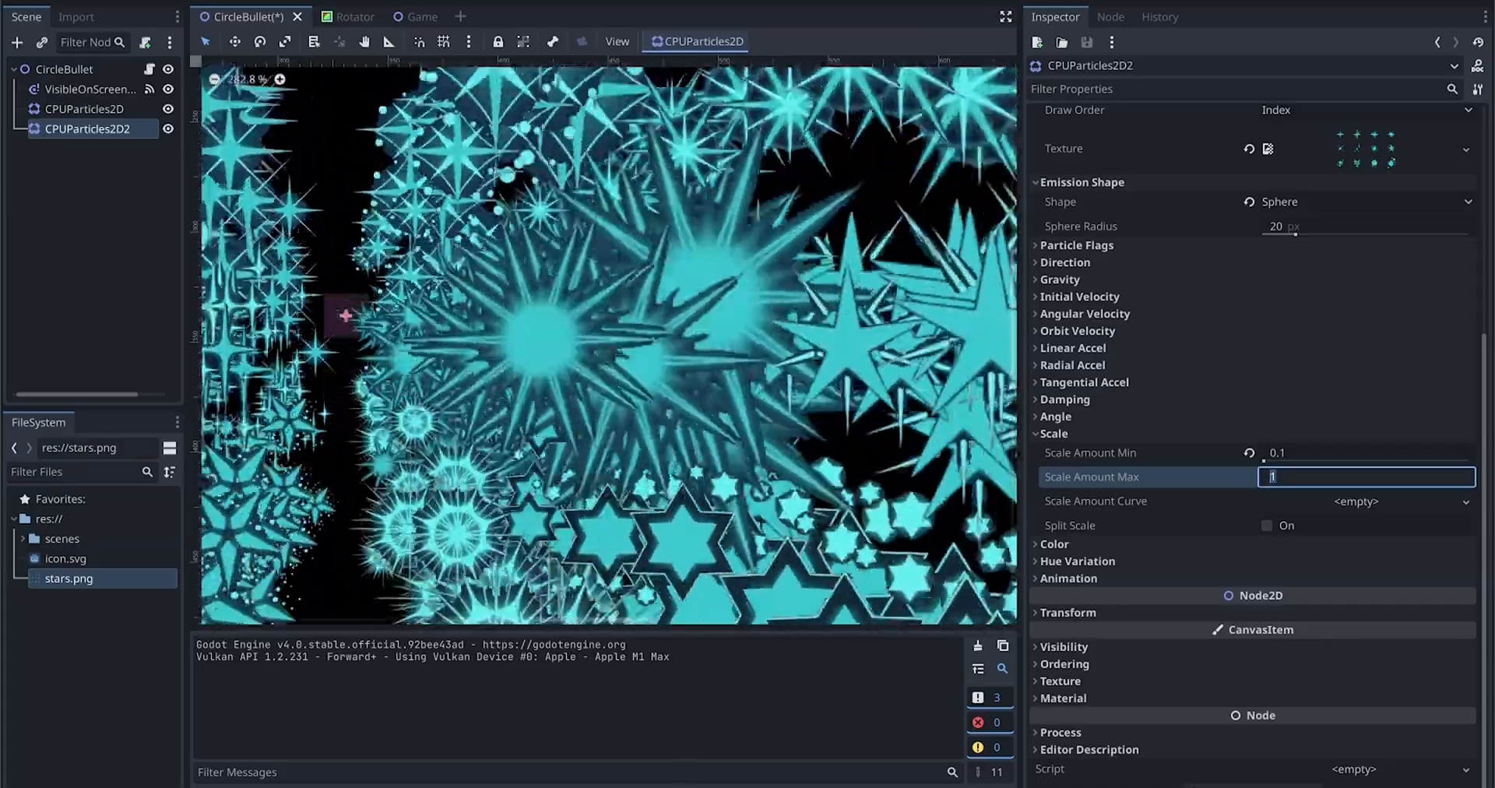
{"action": "type", "text": "0.1"}
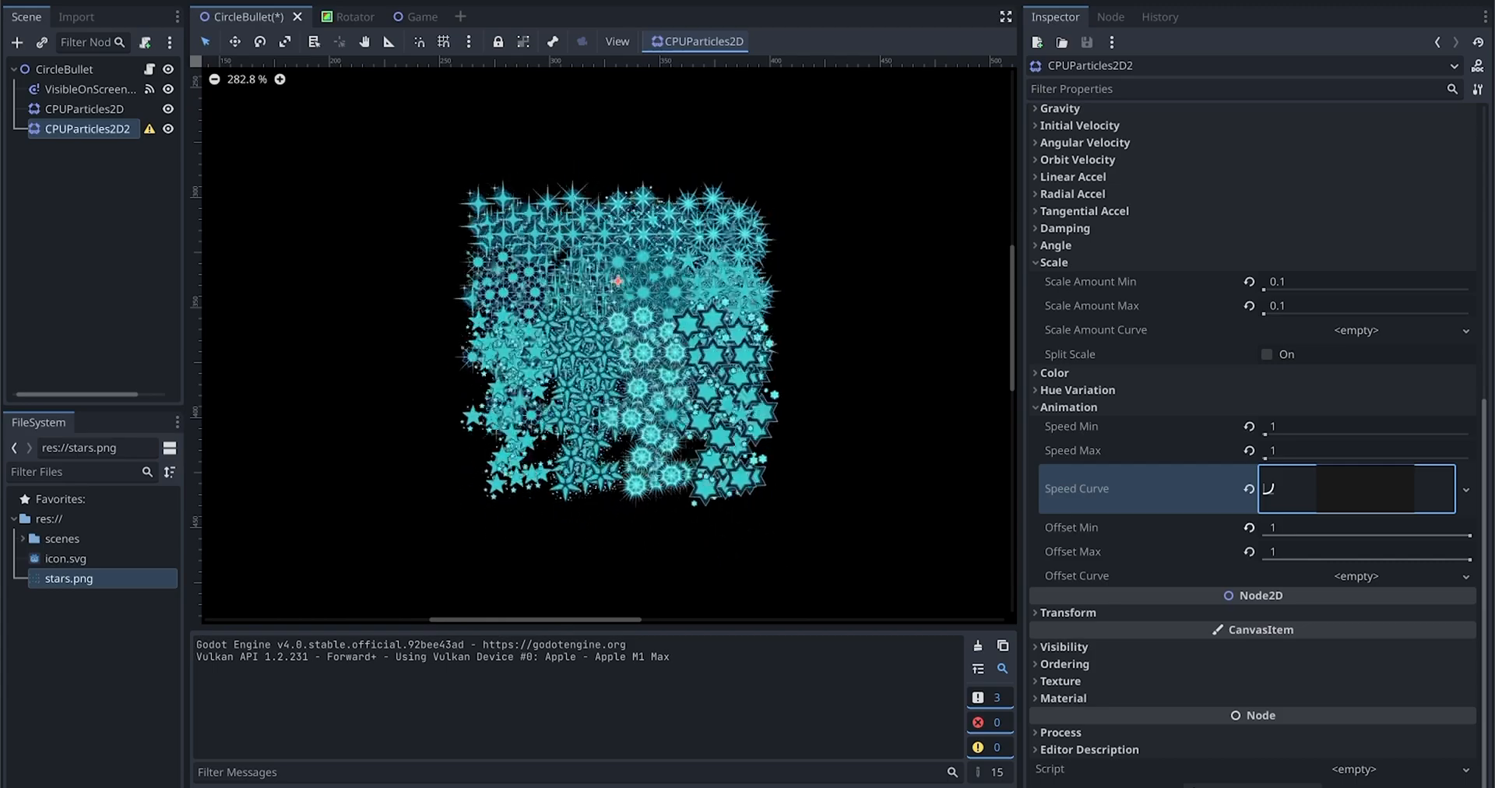
Step: Shape the animation speed curve into a hump peaking at 200
{"action": "left_click", "coordinate": [1353, 487]}
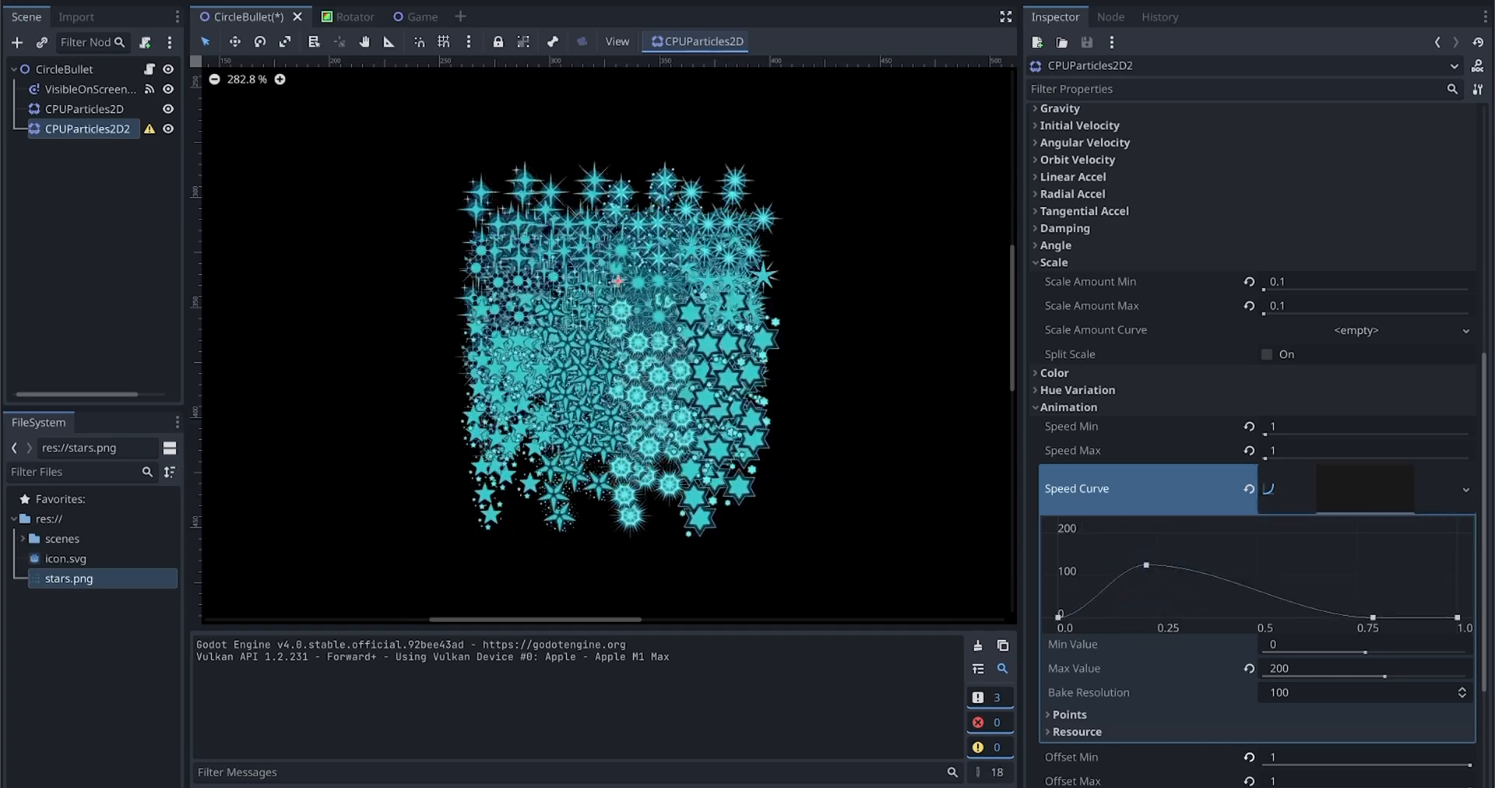
{"action": "left_click_drag", "start_coordinate": [1145, 564], "coordinate": [1260, 532]}
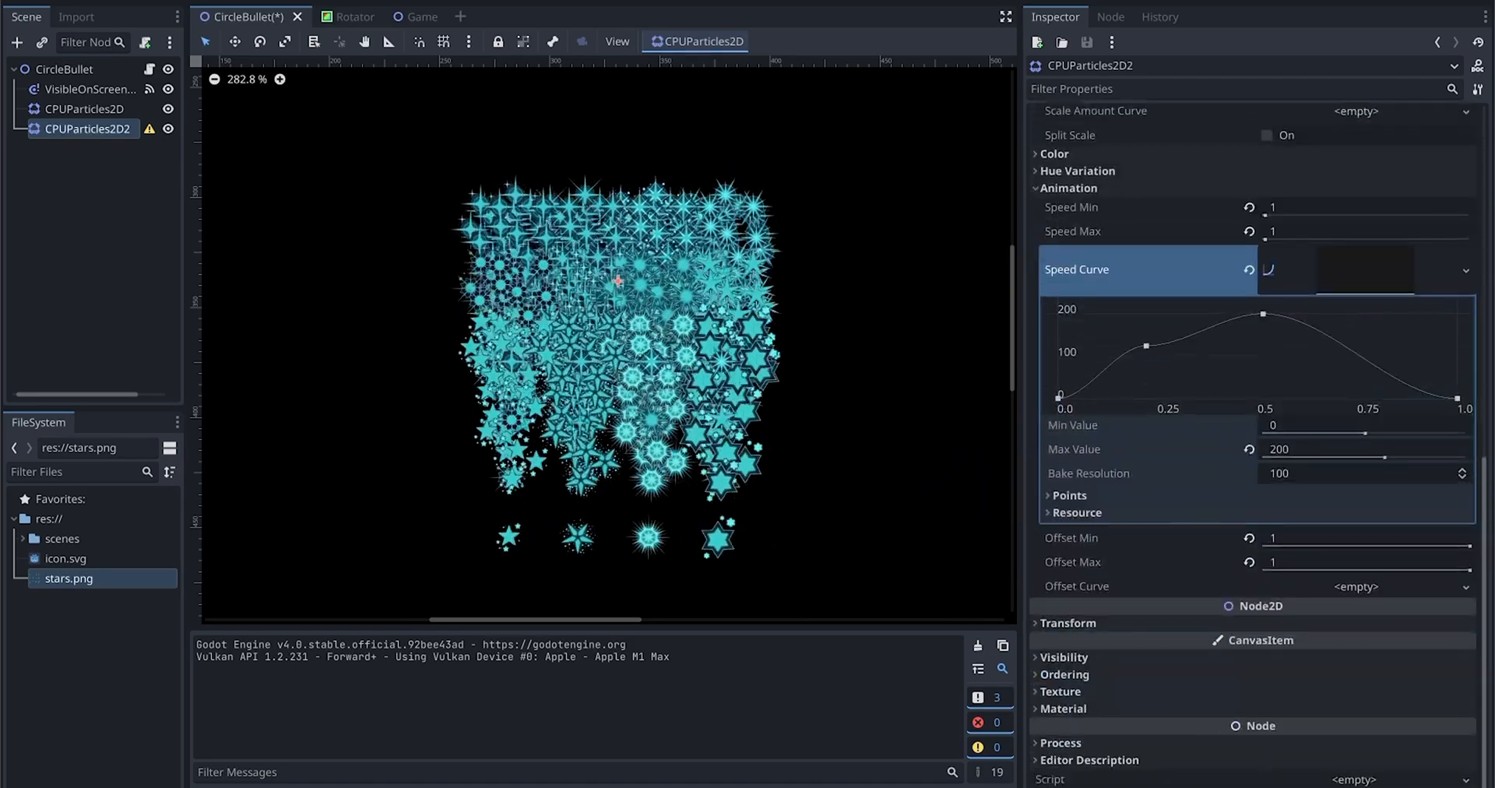
{"action": "scroll", "scroll_direction": "down", "scroll_amount": 3}
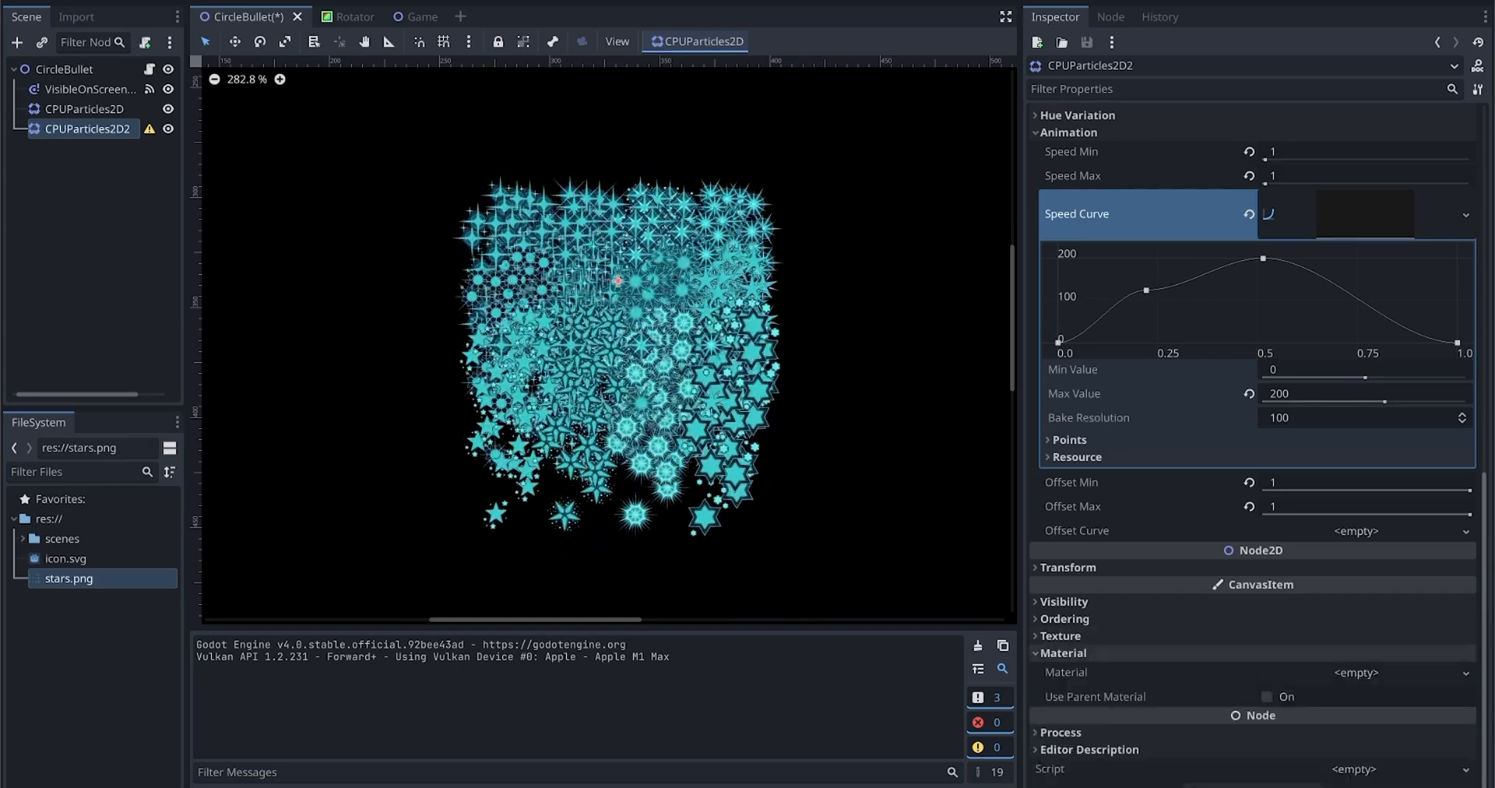
Step: Create a new CanvasItemMaterial with Particles Animation enabled
{"action": "left_click", "coordinate": [1353, 673]}
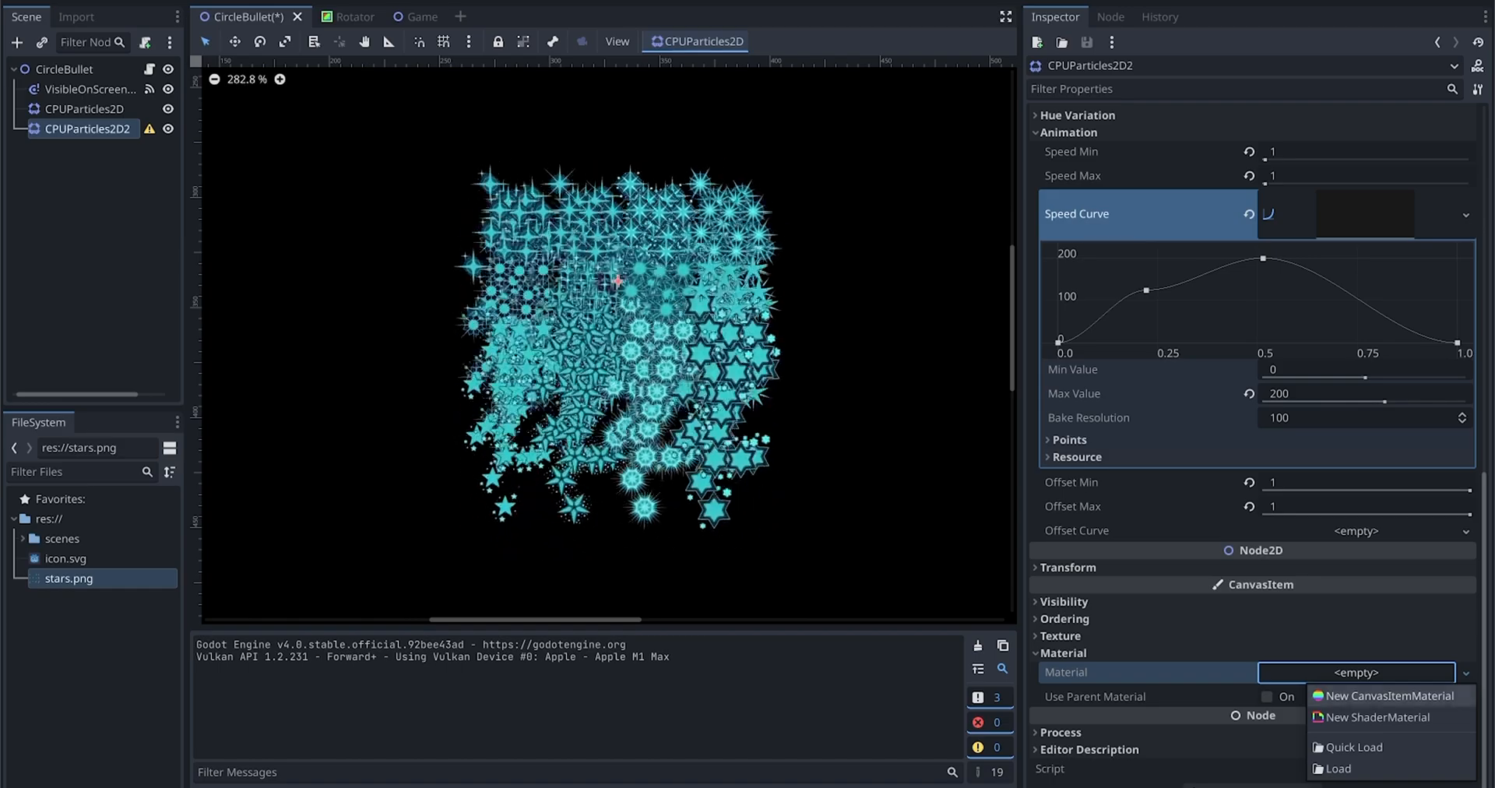
{"action": "left_click", "coordinate": [1385, 696]}
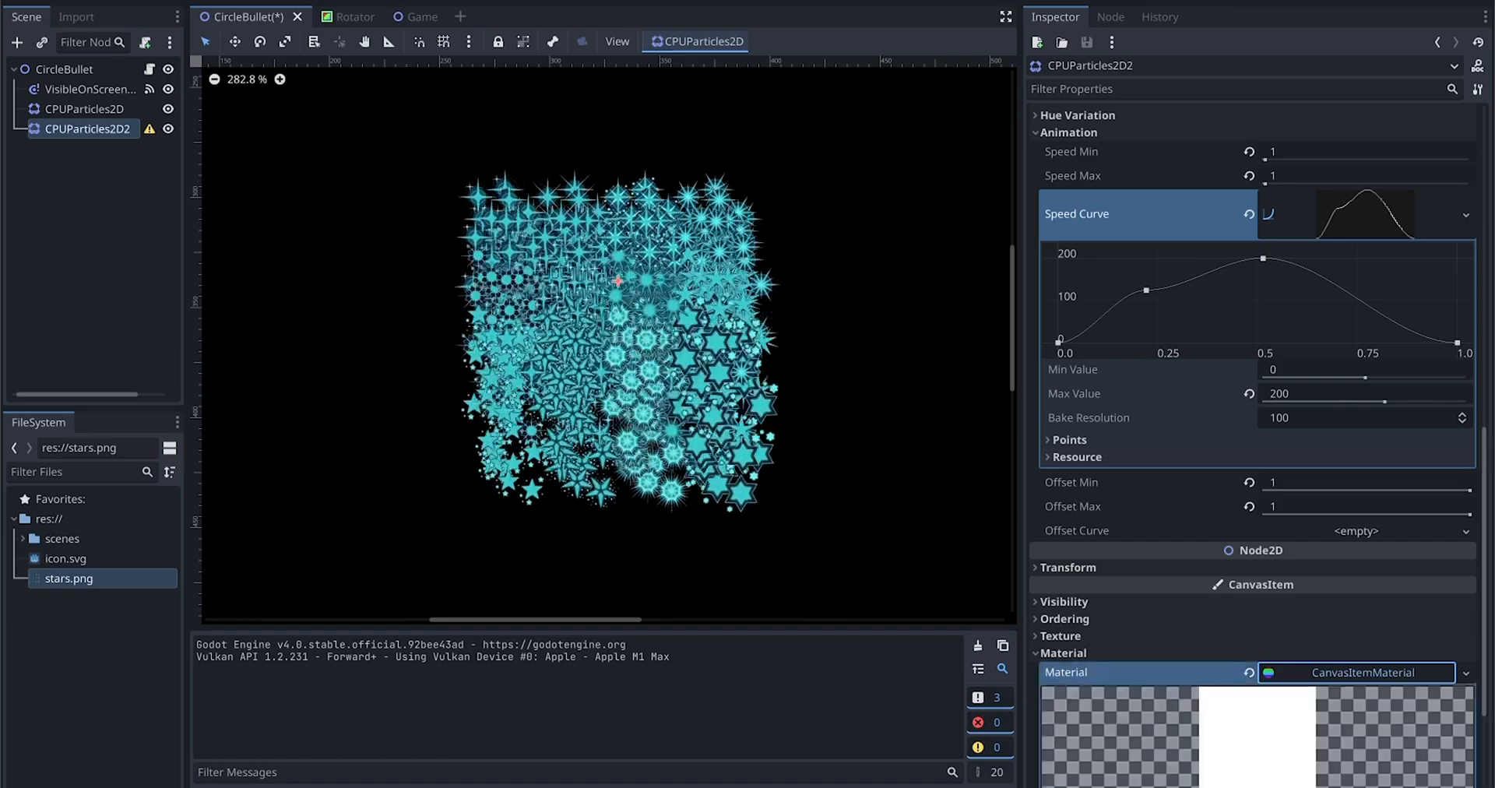
{"action": "scroll", "scroll_direction": "down", "scroll_amount": 3}
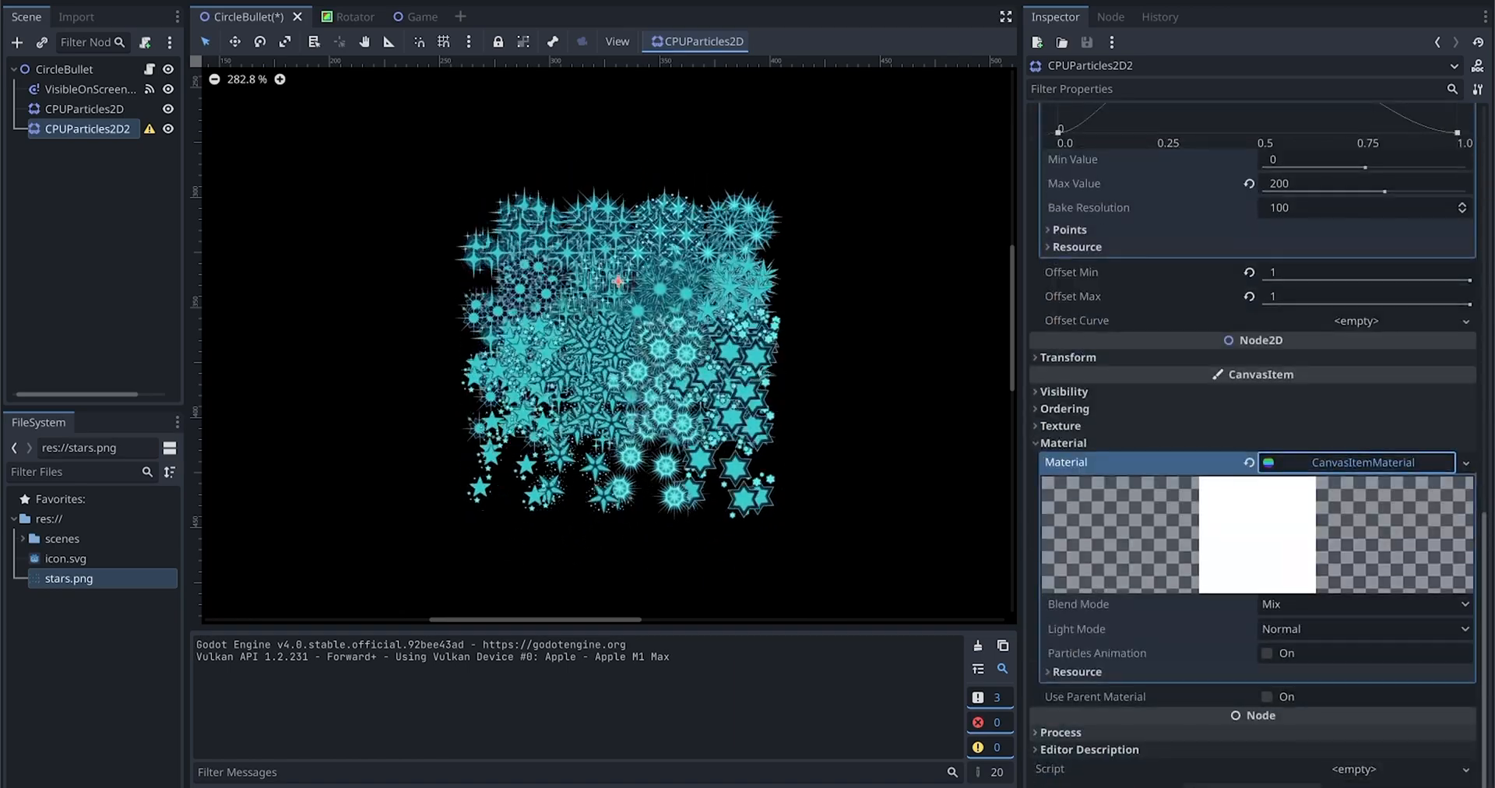
{"action": "left_click", "coordinate": [1268, 652]}
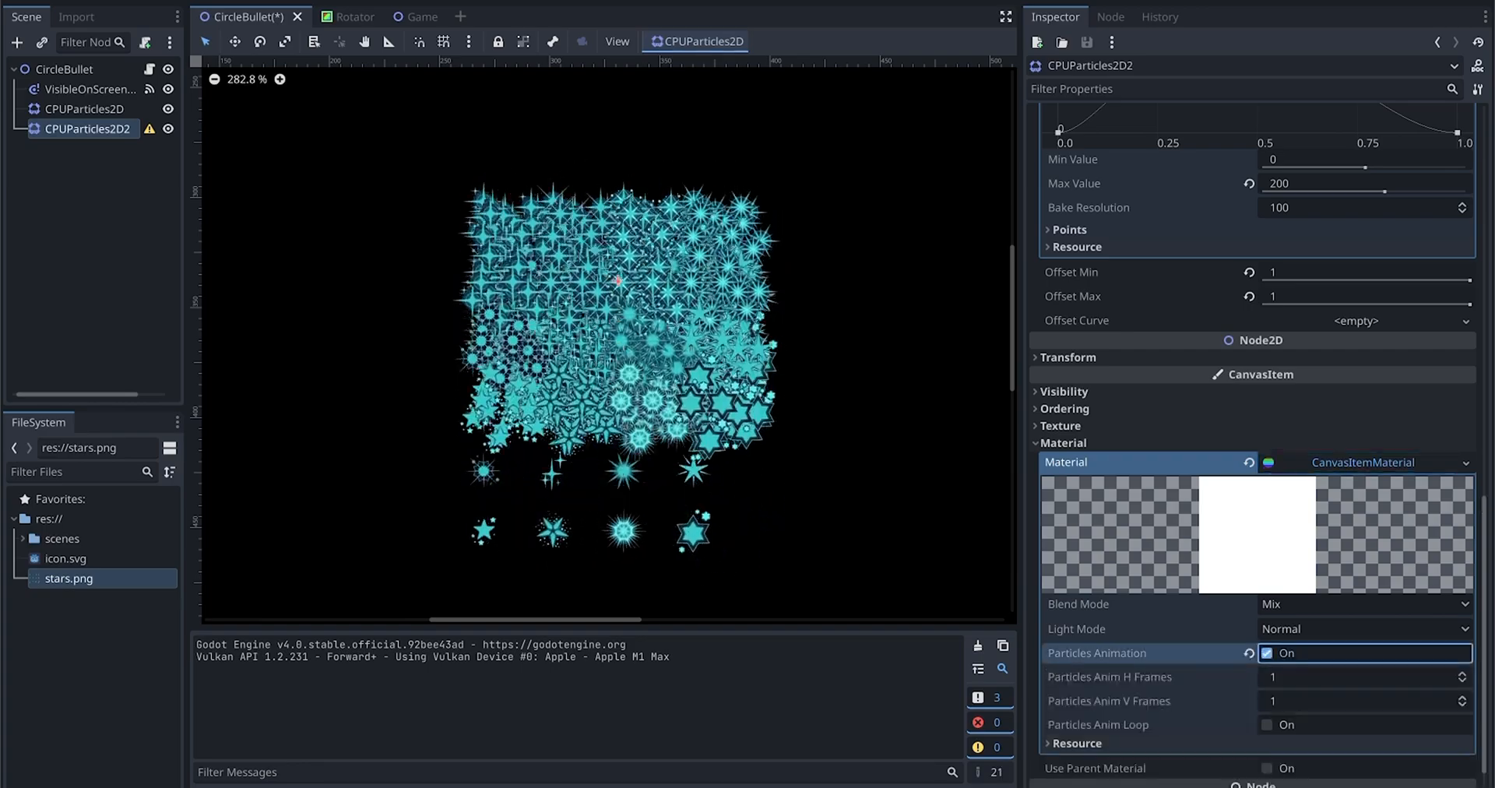
Step: Set Anim H Frames to 4 and Anim V Frames to 3 for the star sheet
{"action": "scroll", "scroll_direction": "down", "scroll_amount": 3}
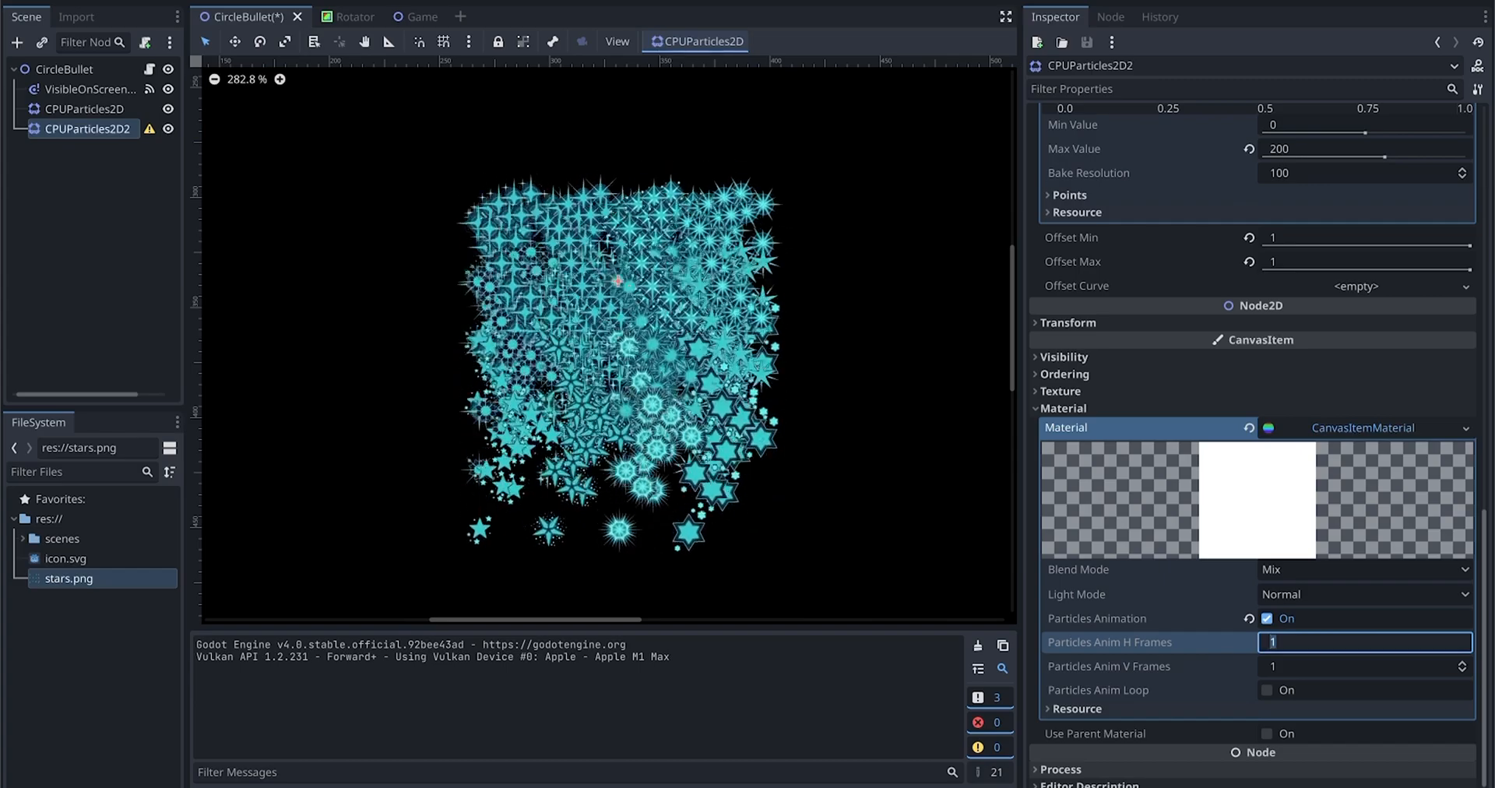
{"action": "type", "text": "4"}
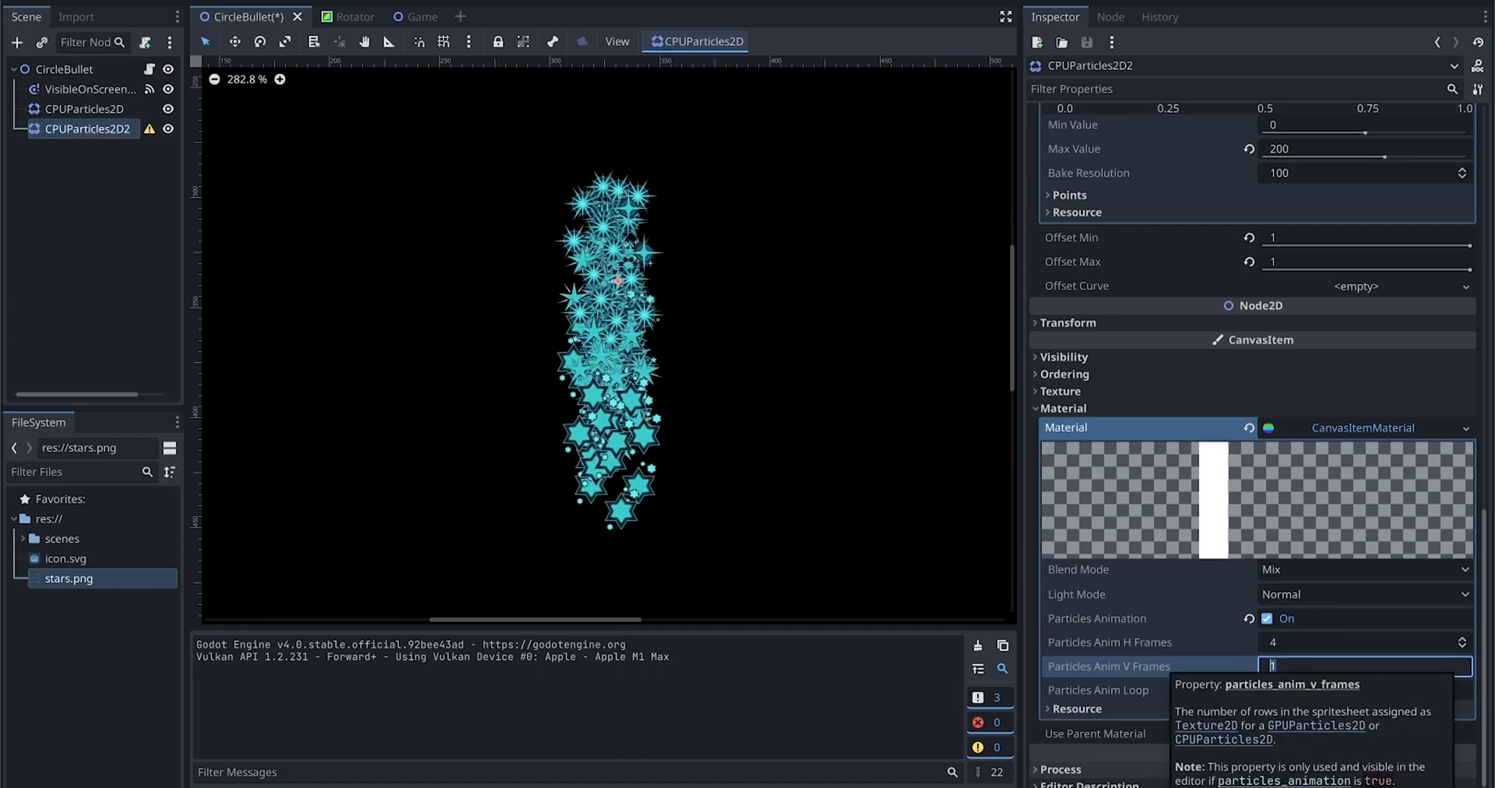
{"action": "type", "text": "3"}
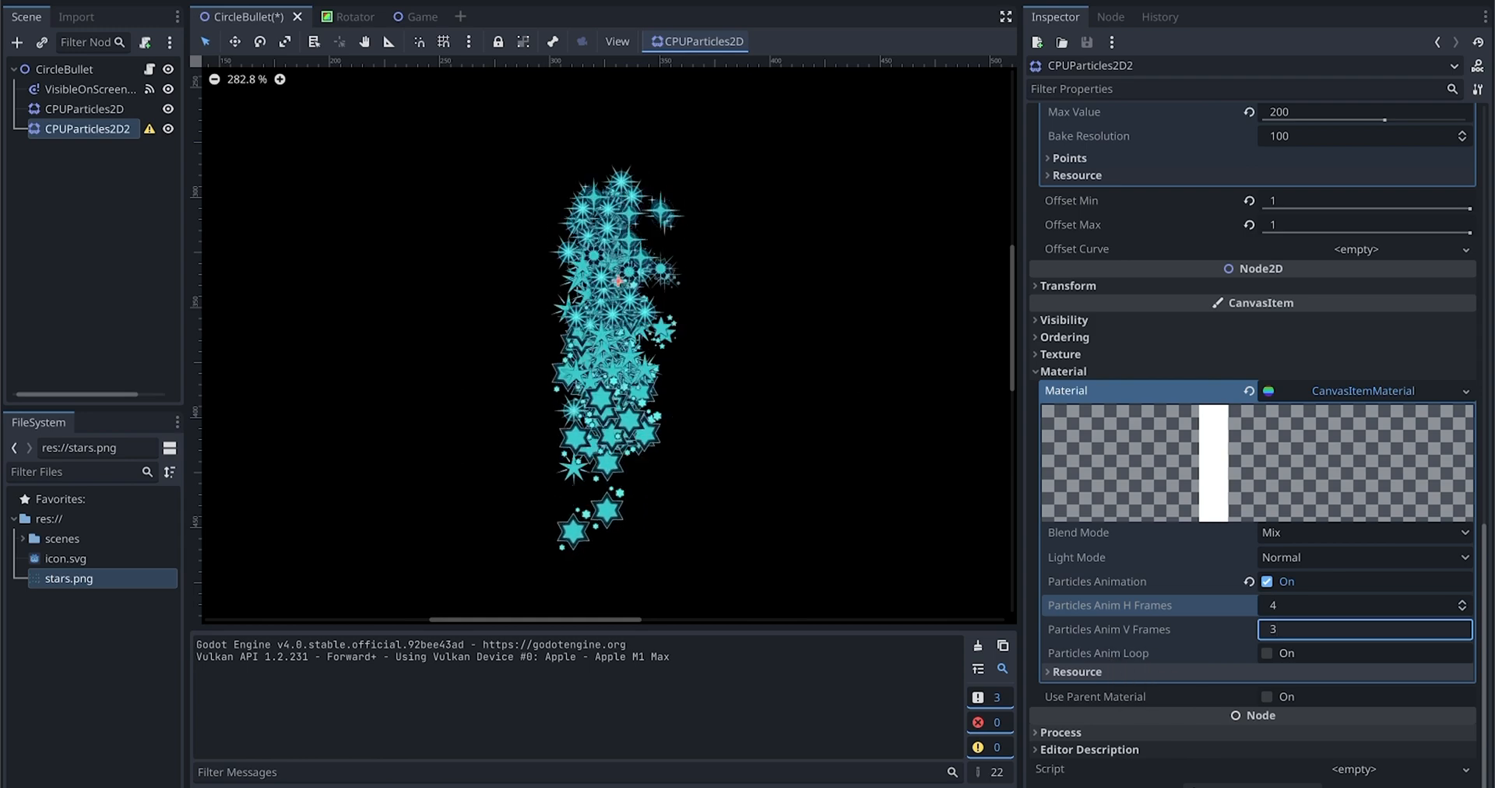
{"action": "left_click", "coordinate": [1267, 653]}
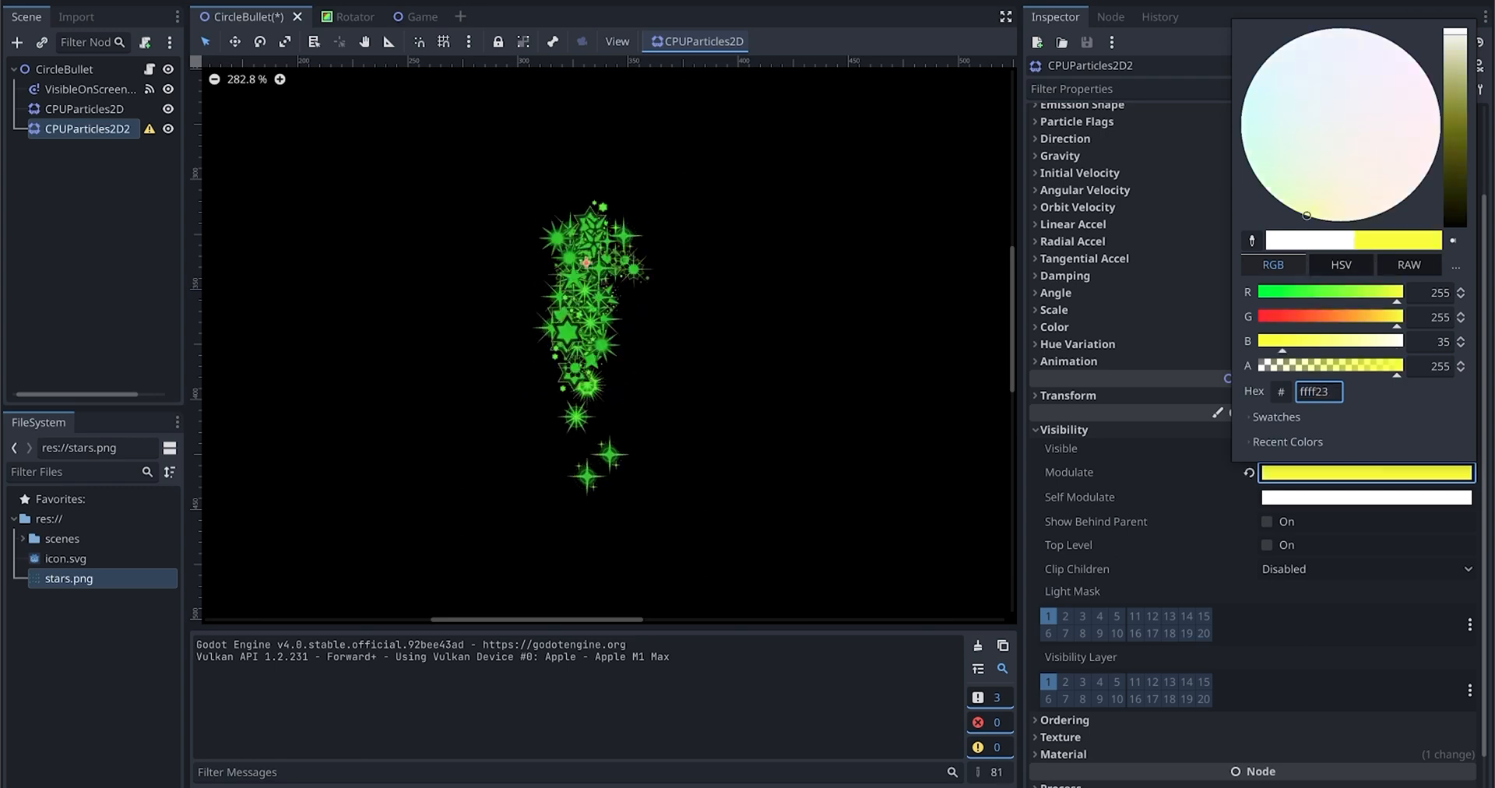
Step: Tint Modulate orange-red ff4c23 and boost Self Modulate RAW to about 2.64, 2.65, 1.18
{"action": "left_click", "coordinate": [1422, 179]}
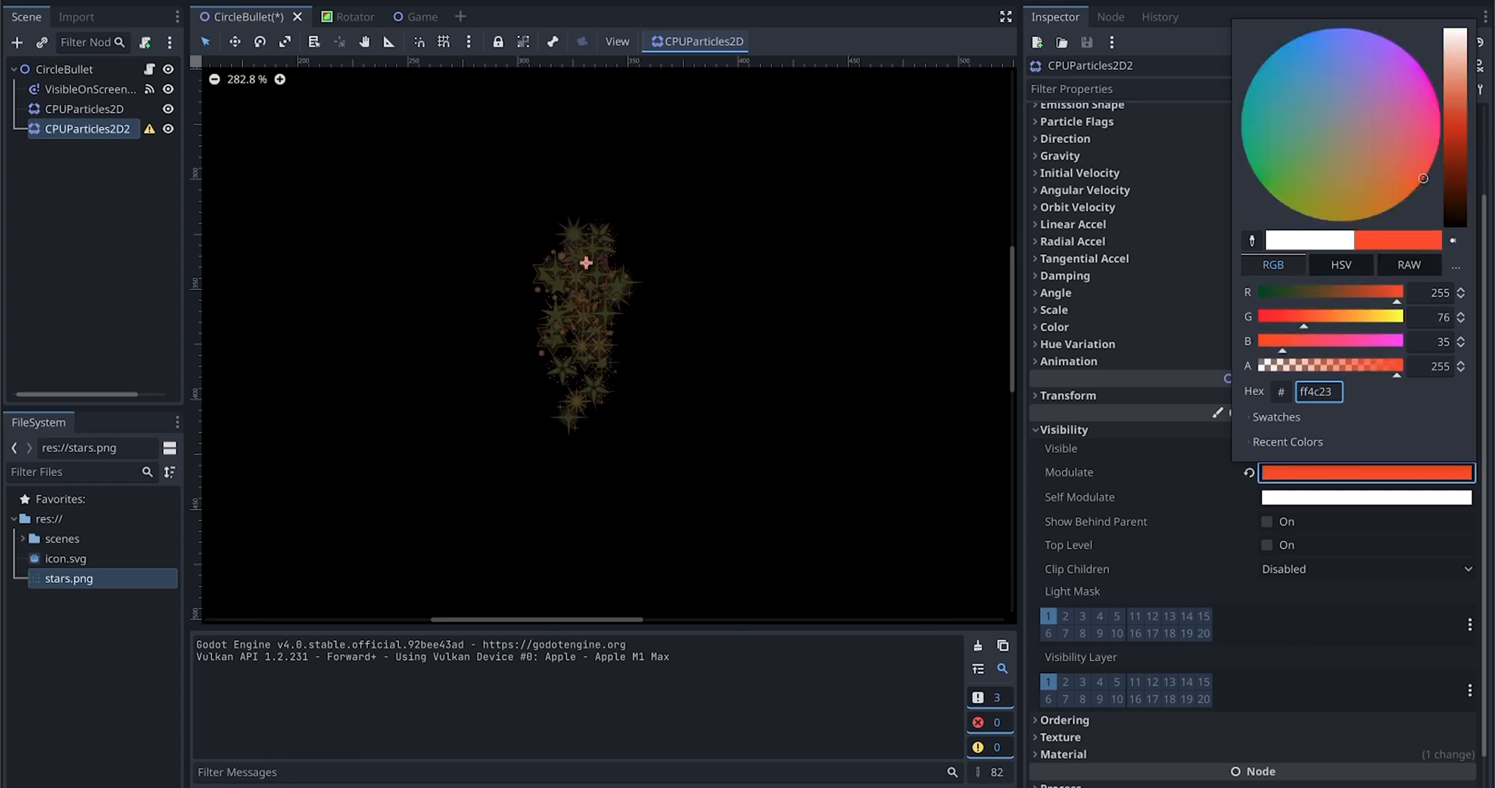
{"action": "left_click_drag", "start_coordinate": [1422, 179], "coordinate": [1427, 173]}
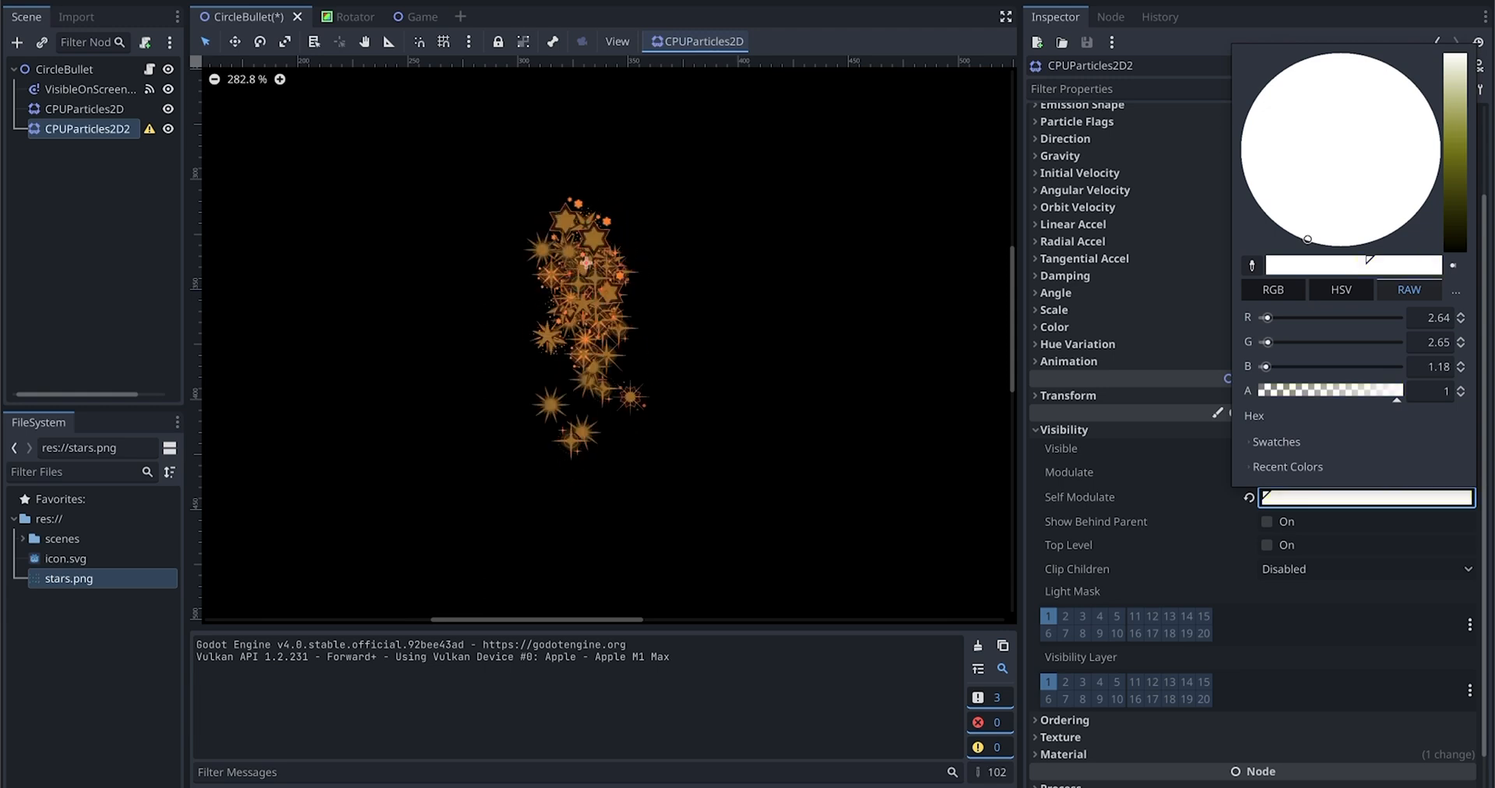
{"action": "left_click_drag", "start_coordinate": [1307, 238], "coordinate": [1352, 201]}
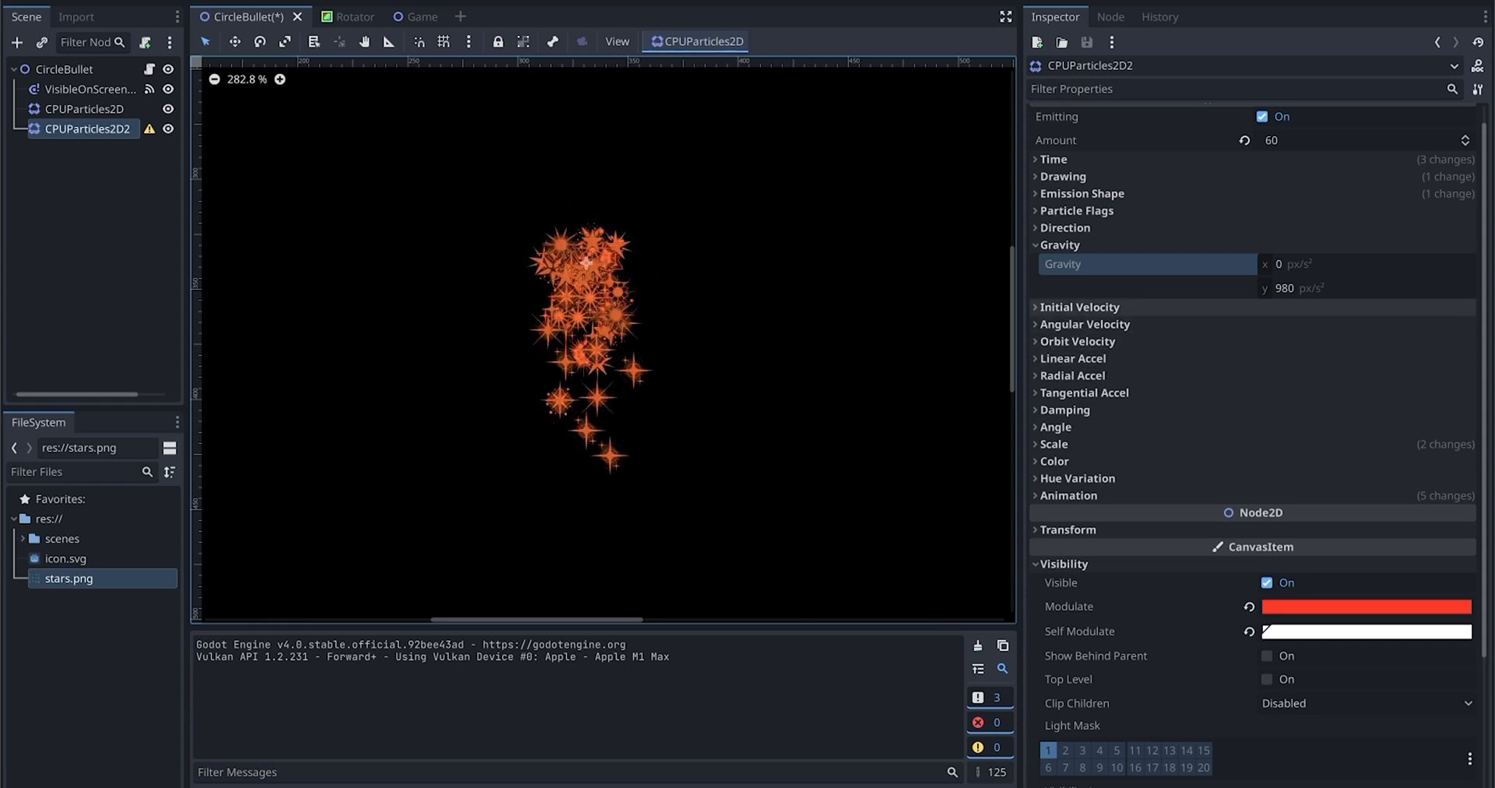
Step: Change the emitter's gravity y value from 980 to 0
{"action": "left_click", "coordinate": [1366, 287]}
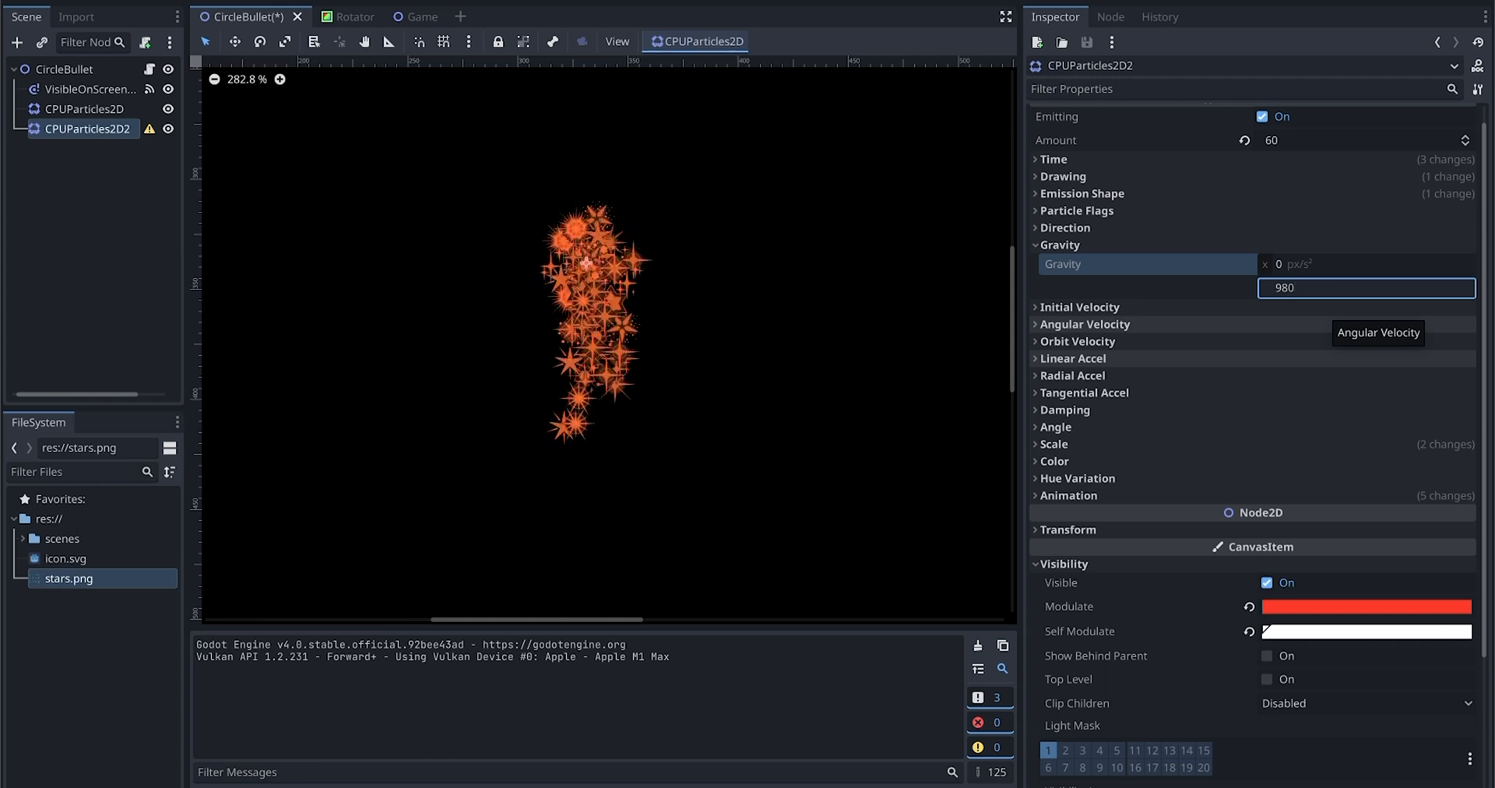
{"action": "type", "text": "0"}
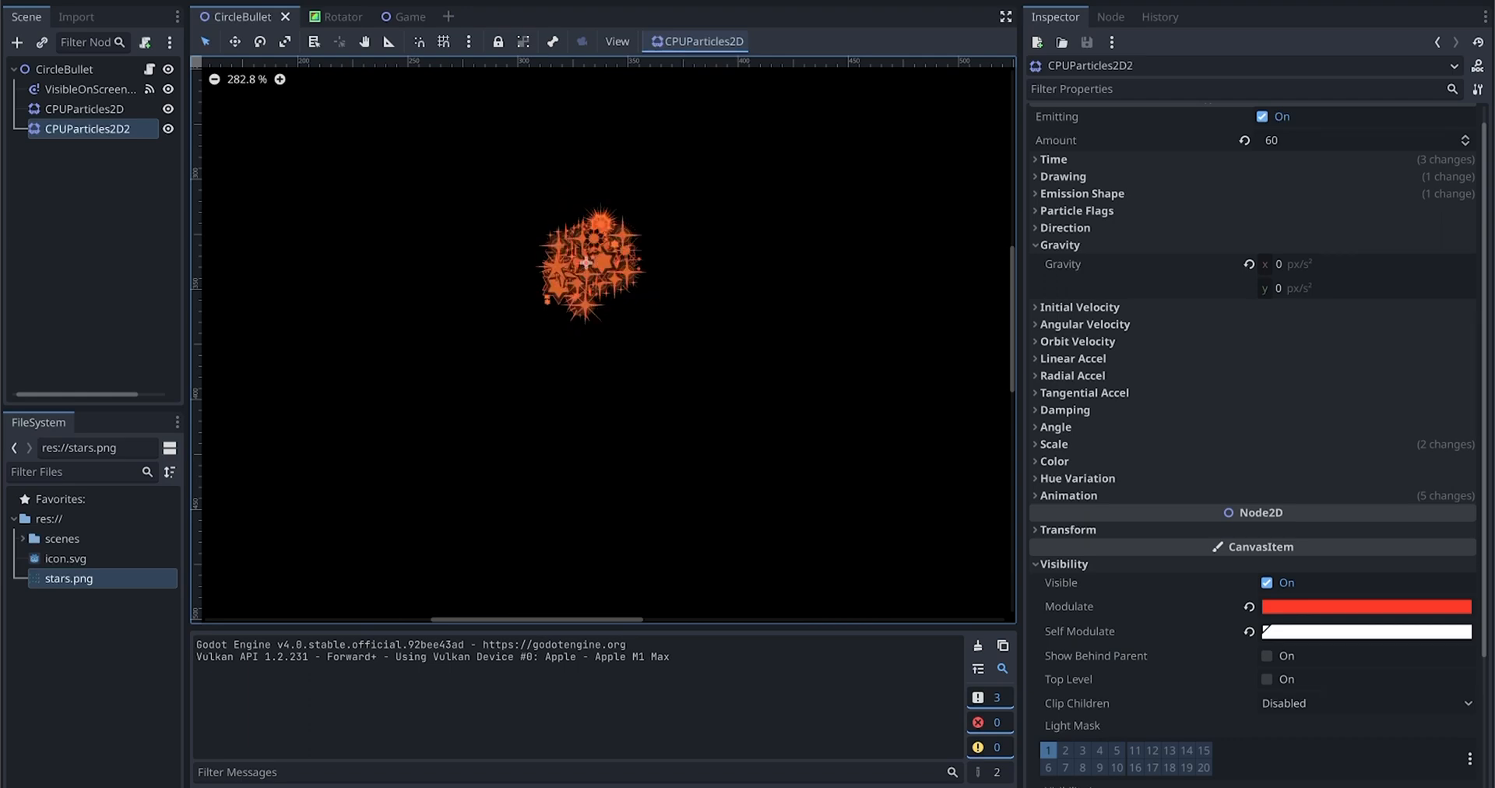
Step: Switch to the Rotator scene to open rotator.gd
{"action": "left_click", "coordinate": [321, 16]}
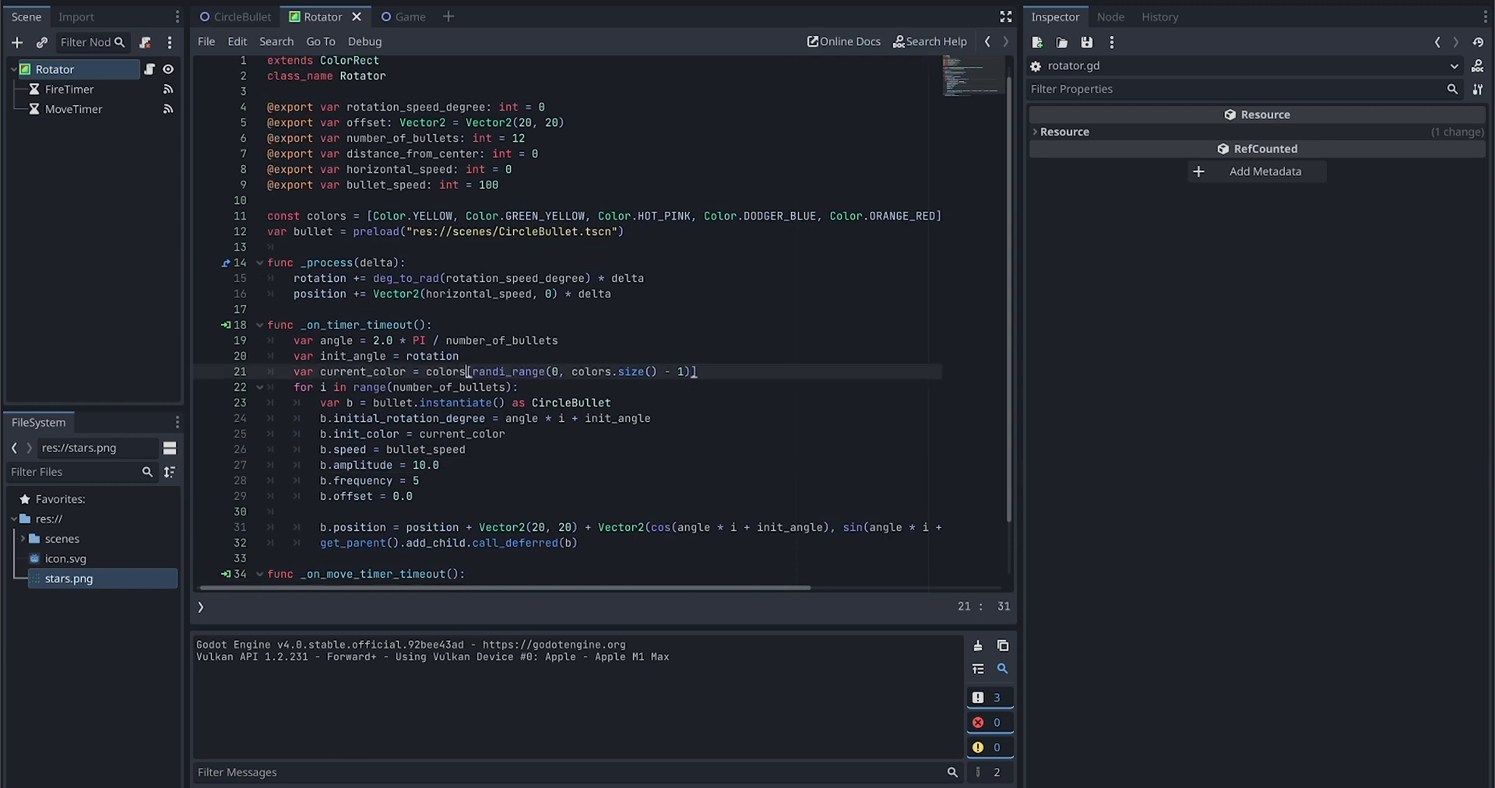
Step: Add a b.radius assignment in _on_timer_timeout, run the game with F5, then return to CircleBullet
{"action": "left_click", "coordinate": [653, 417]}
{"action": "type", "text": "b"}
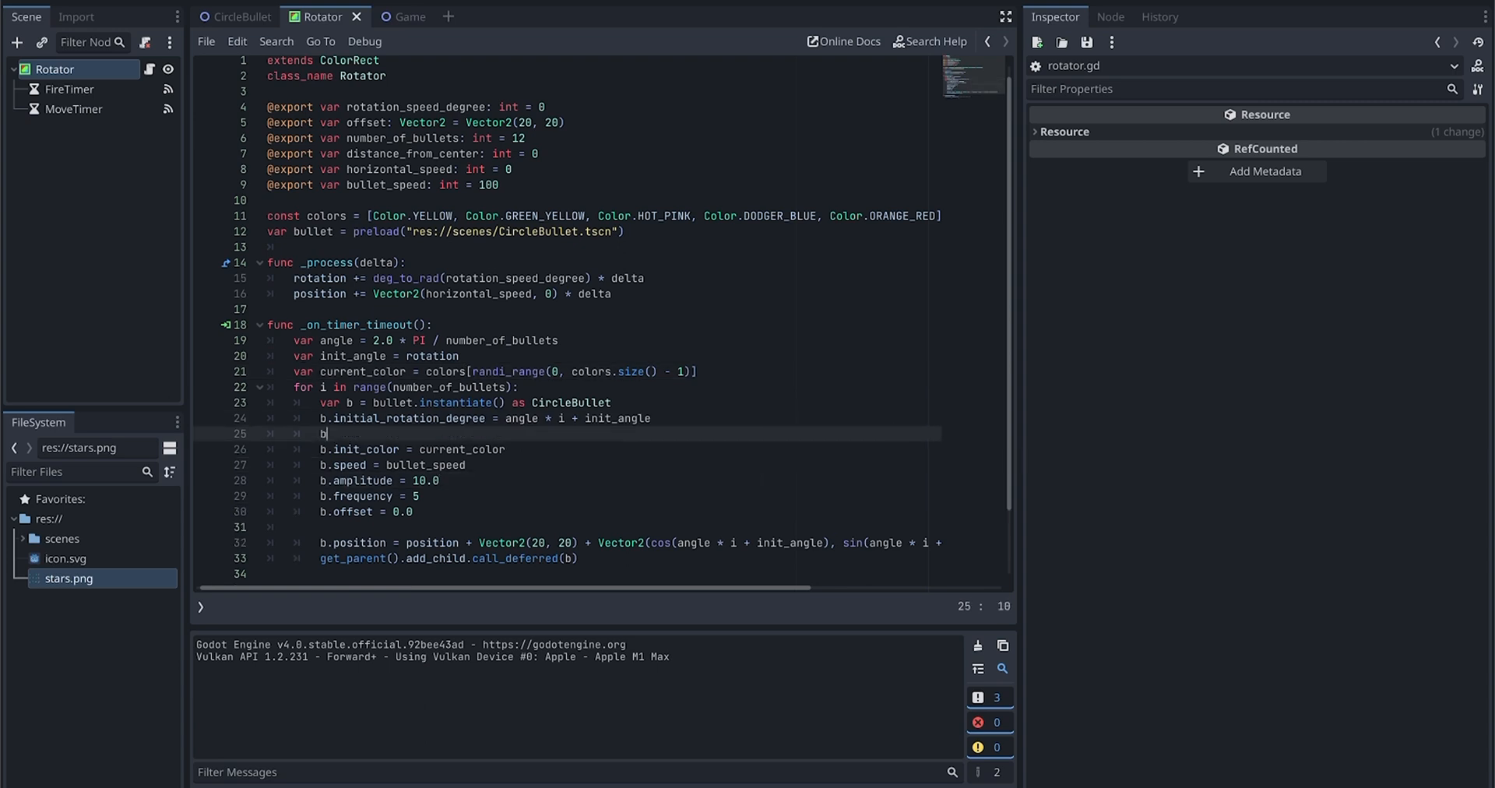
{"action": "type", "text": ".radius"}
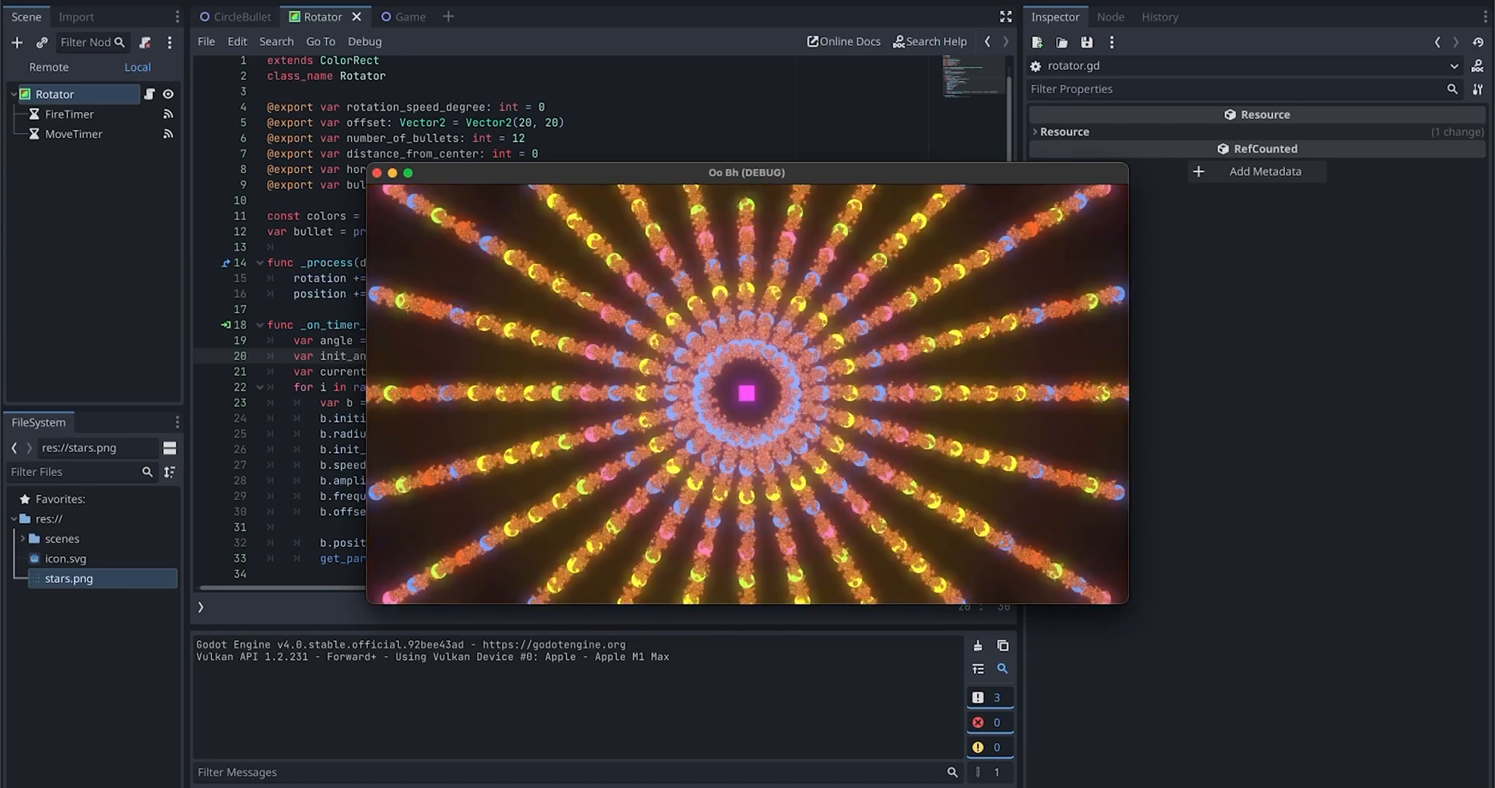
{"action": "left_click", "coordinate": [238, 15]}
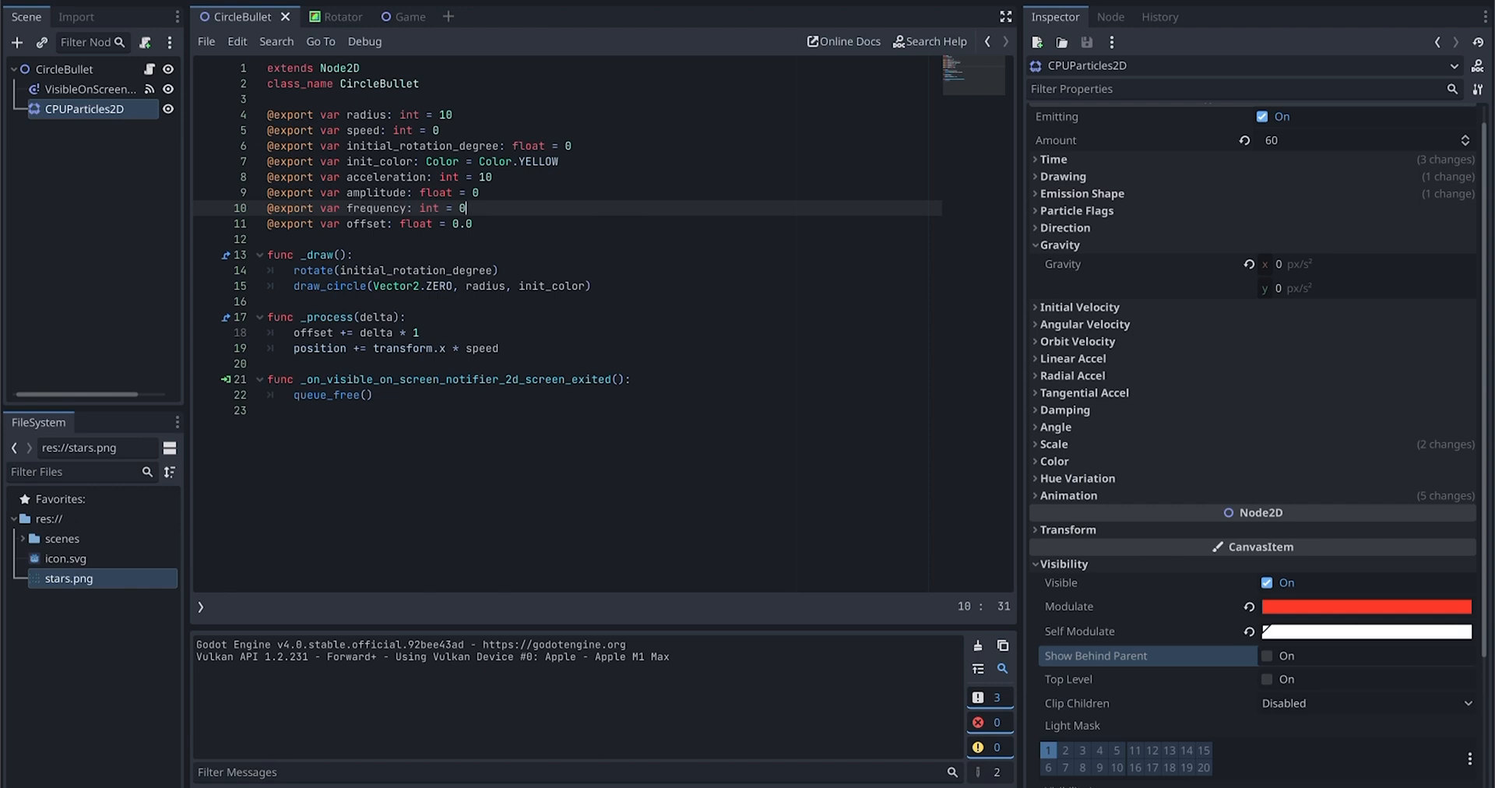
Step: Enable Show Behind Parent on CPUParticles2D and set its direction Spread to 45°, then save
{"action": "left_click", "coordinate": [1268, 656]}
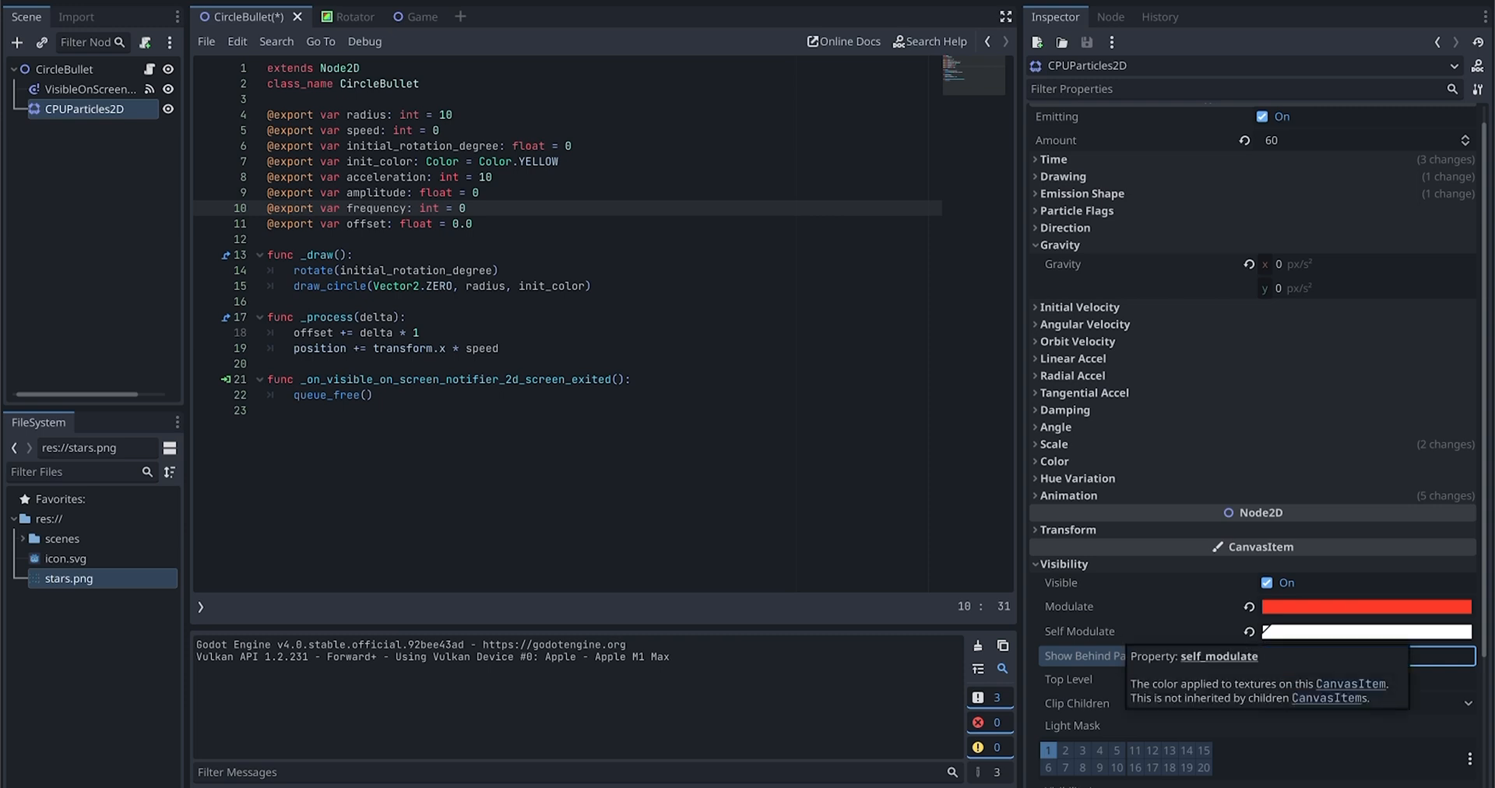
{"action": "left_click", "coordinate": [1266, 655]}
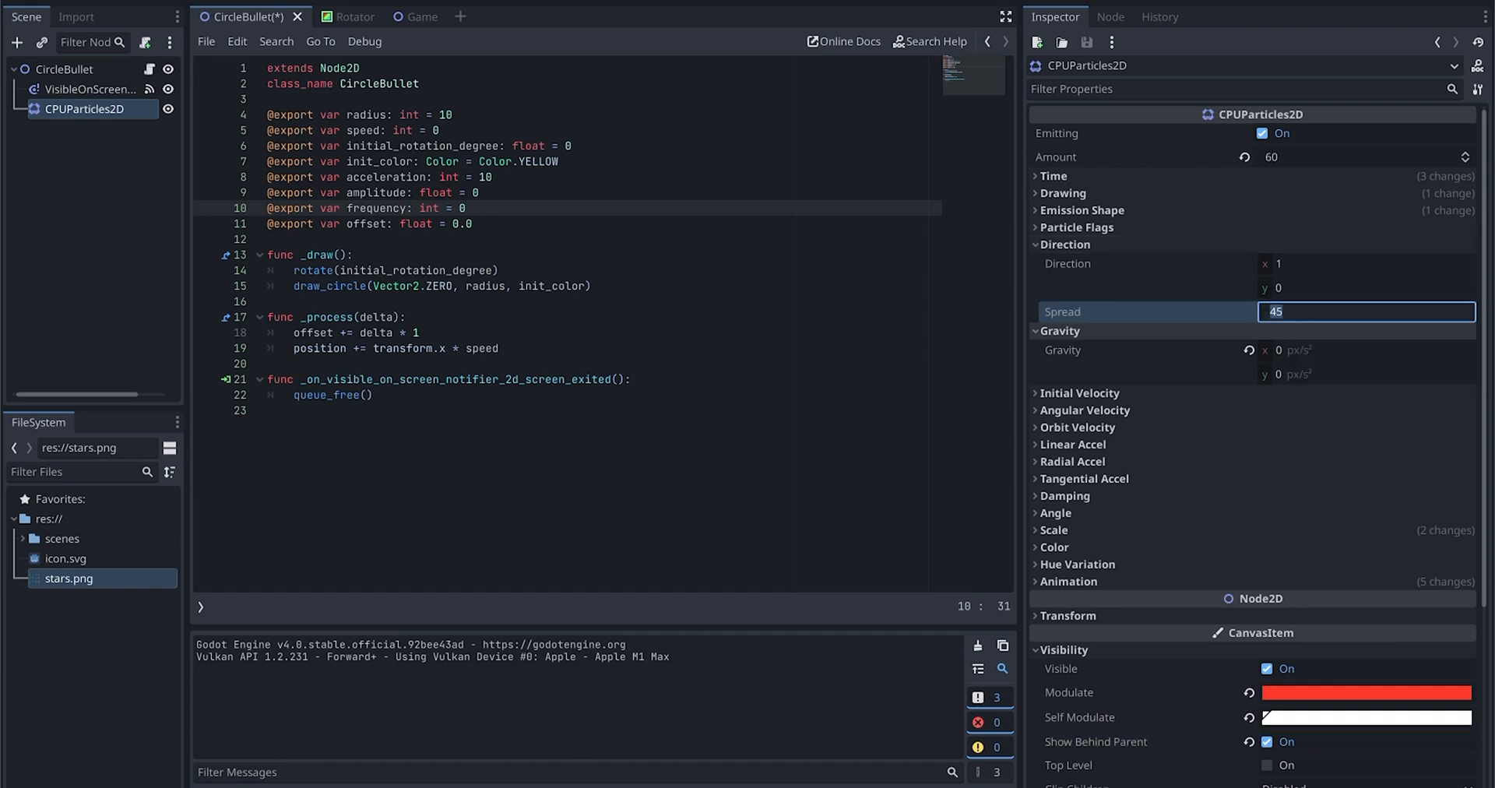
{"action": "type", "text": "67"}
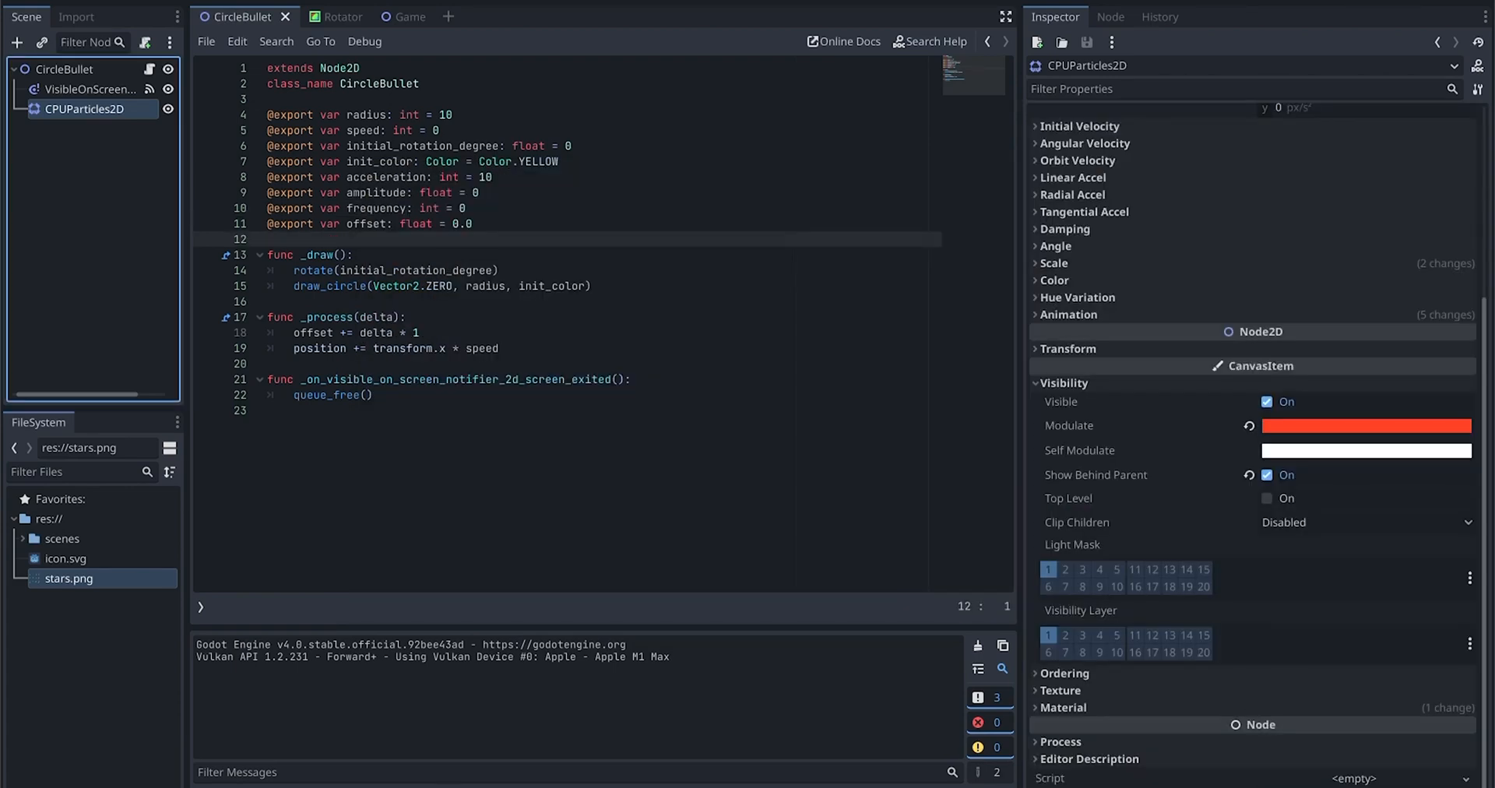
{"action": "left_click", "coordinate": [320, 15]}
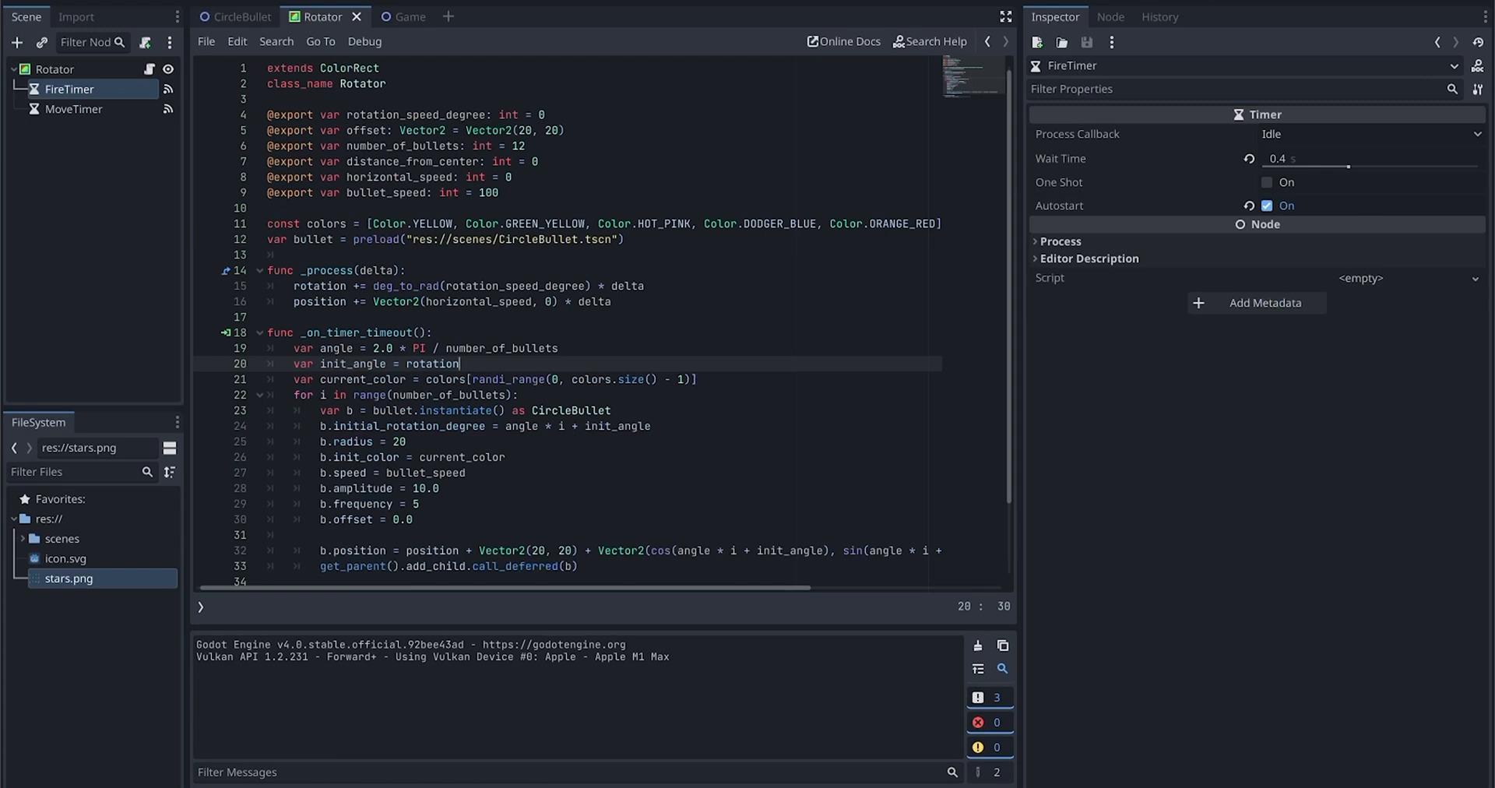
Step: Add a Timer child node to the Rotator and rename it CoolDownTimer
{"action": "left_click", "coordinate": [17, 42]}
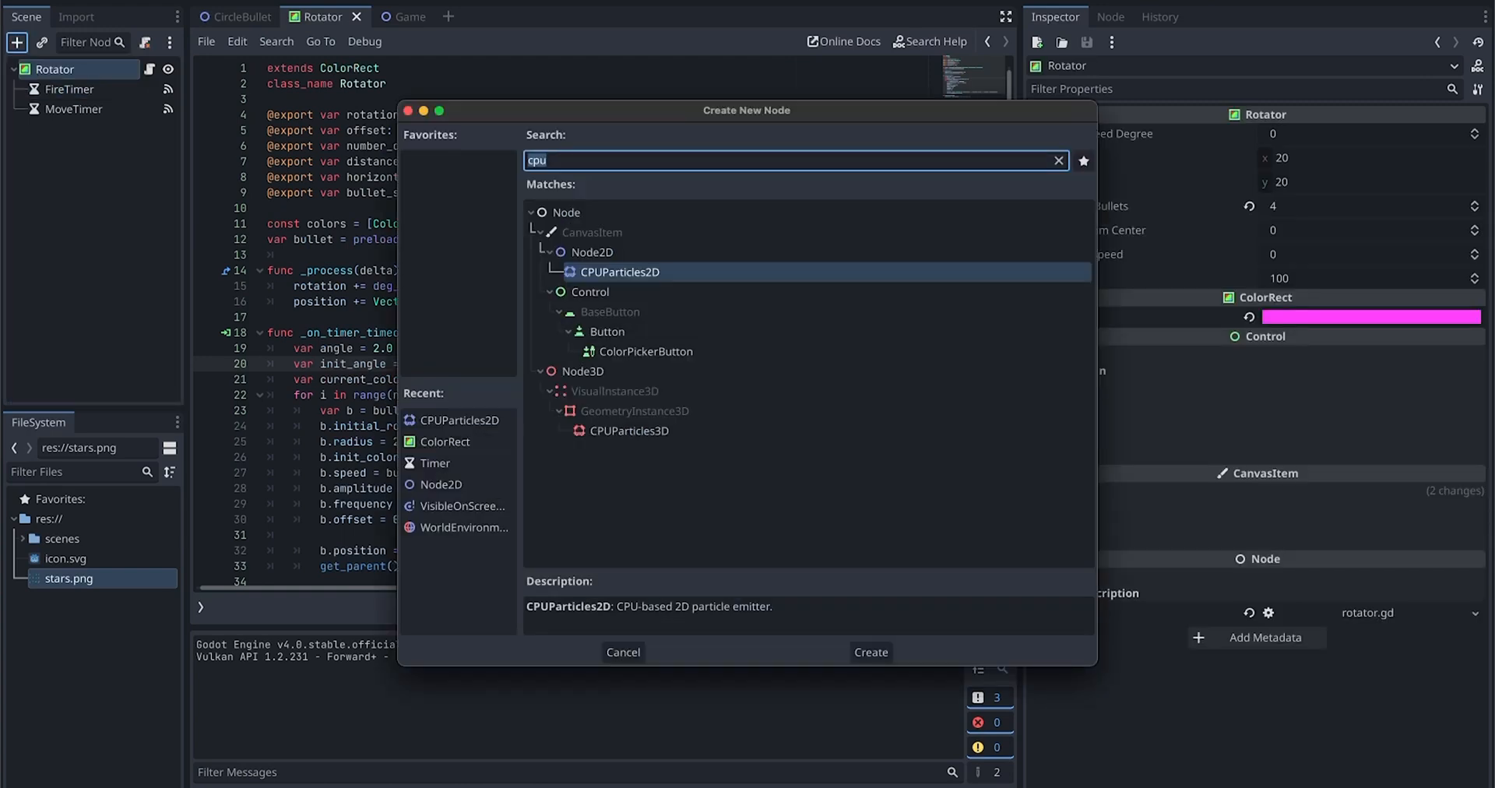
{"action": "type", "text": "Timer"}
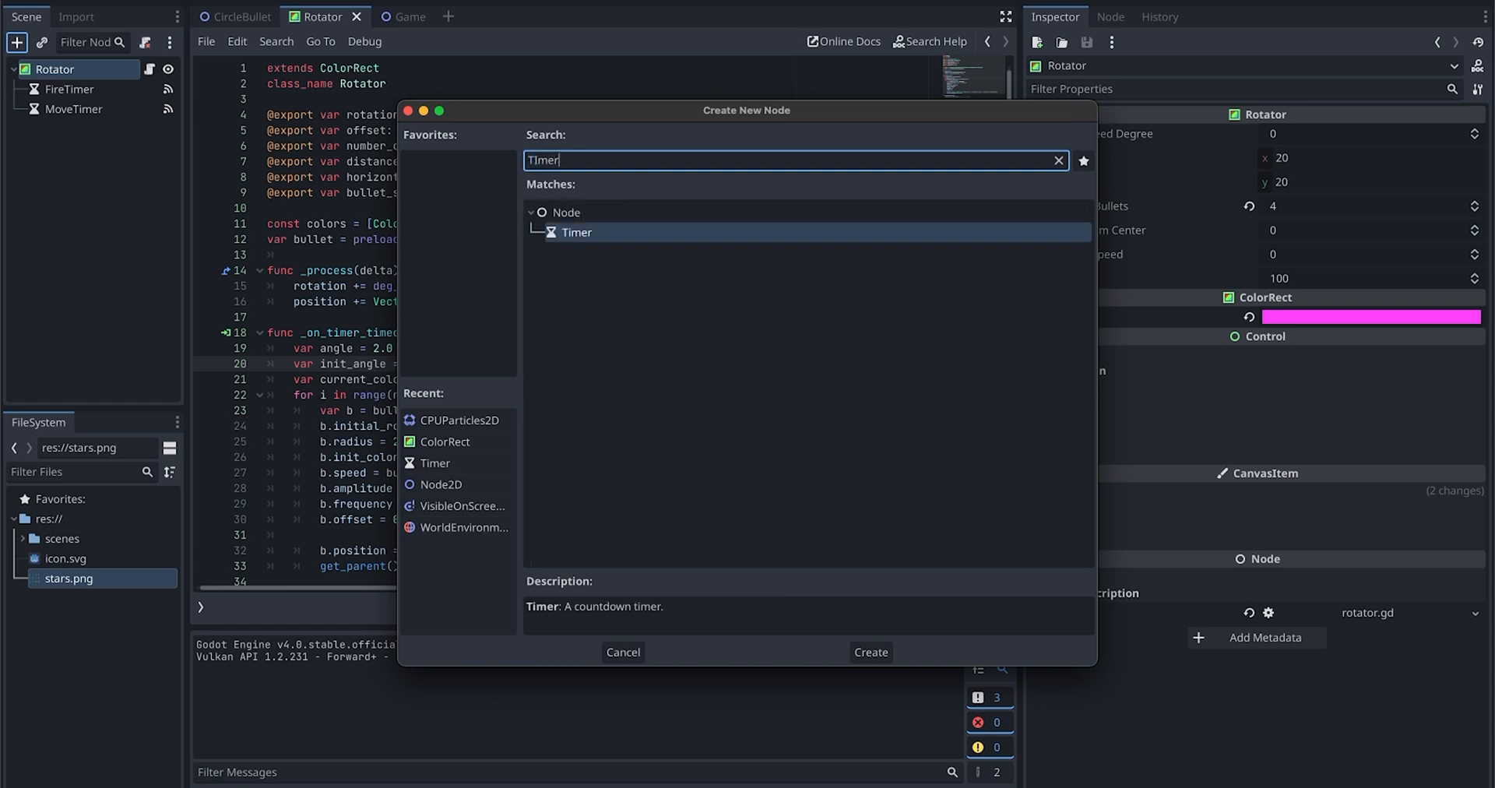
{"action": "left_click", "coordinate": [869, 651]}
{"action": "type", "text": "C"}
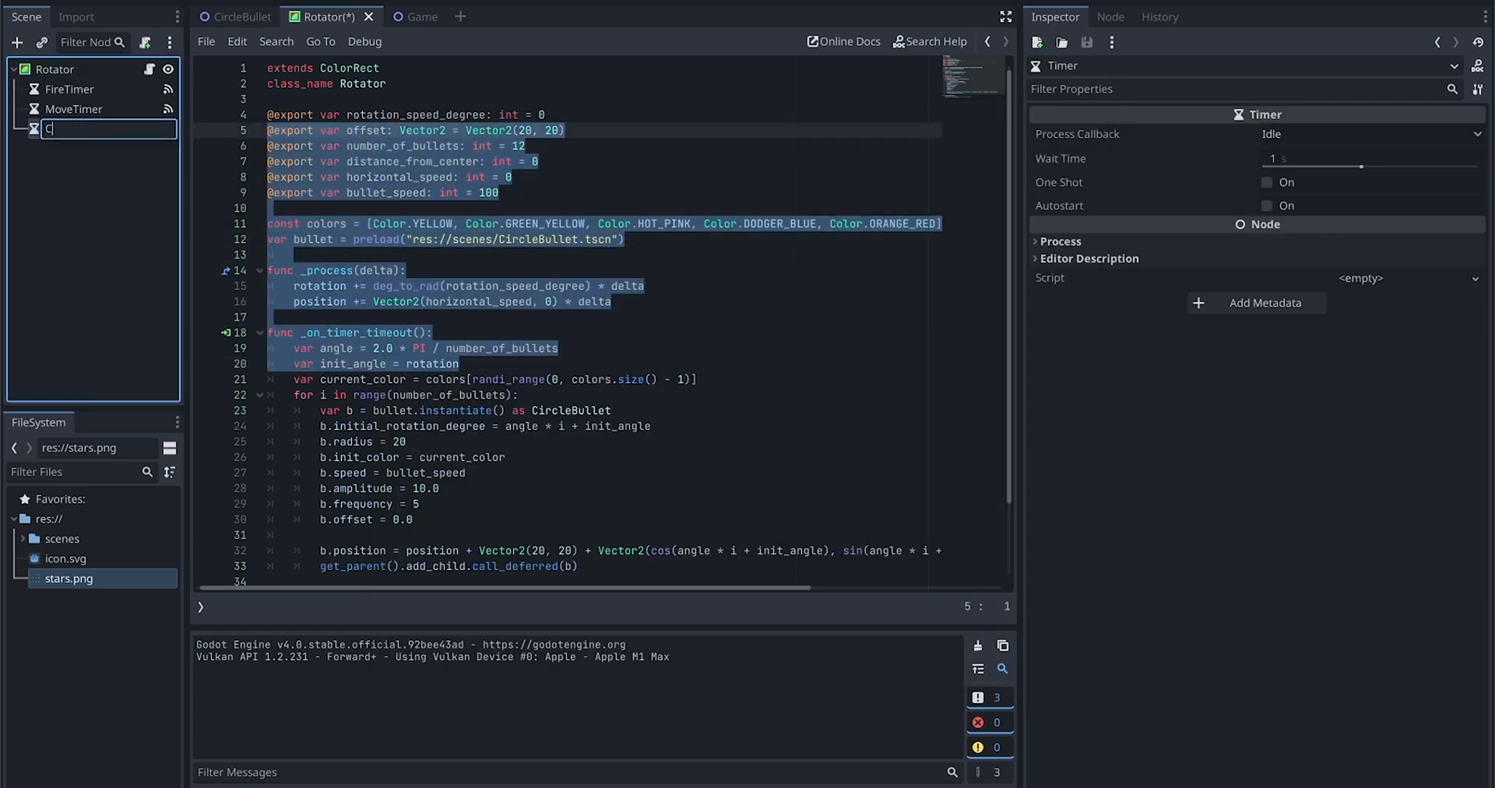
{"action": "type", "text": "oolDownTimer"}
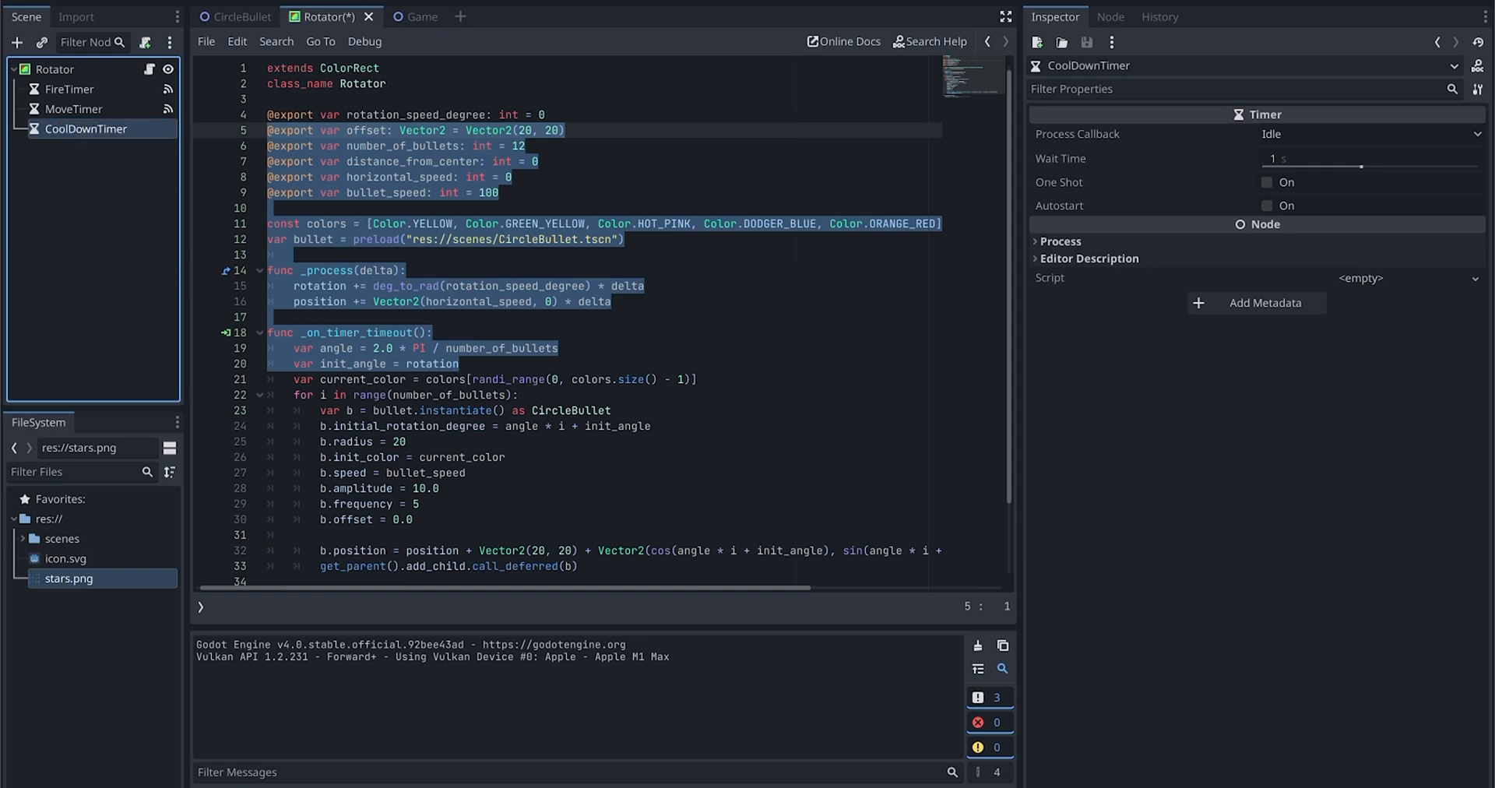
Step: Connect CoolDownTimer's timeout signal to a new _on_cool_down_timer_timeout handler on Rotator
{"action": "left_click", "coordinate": [1111, 16]}
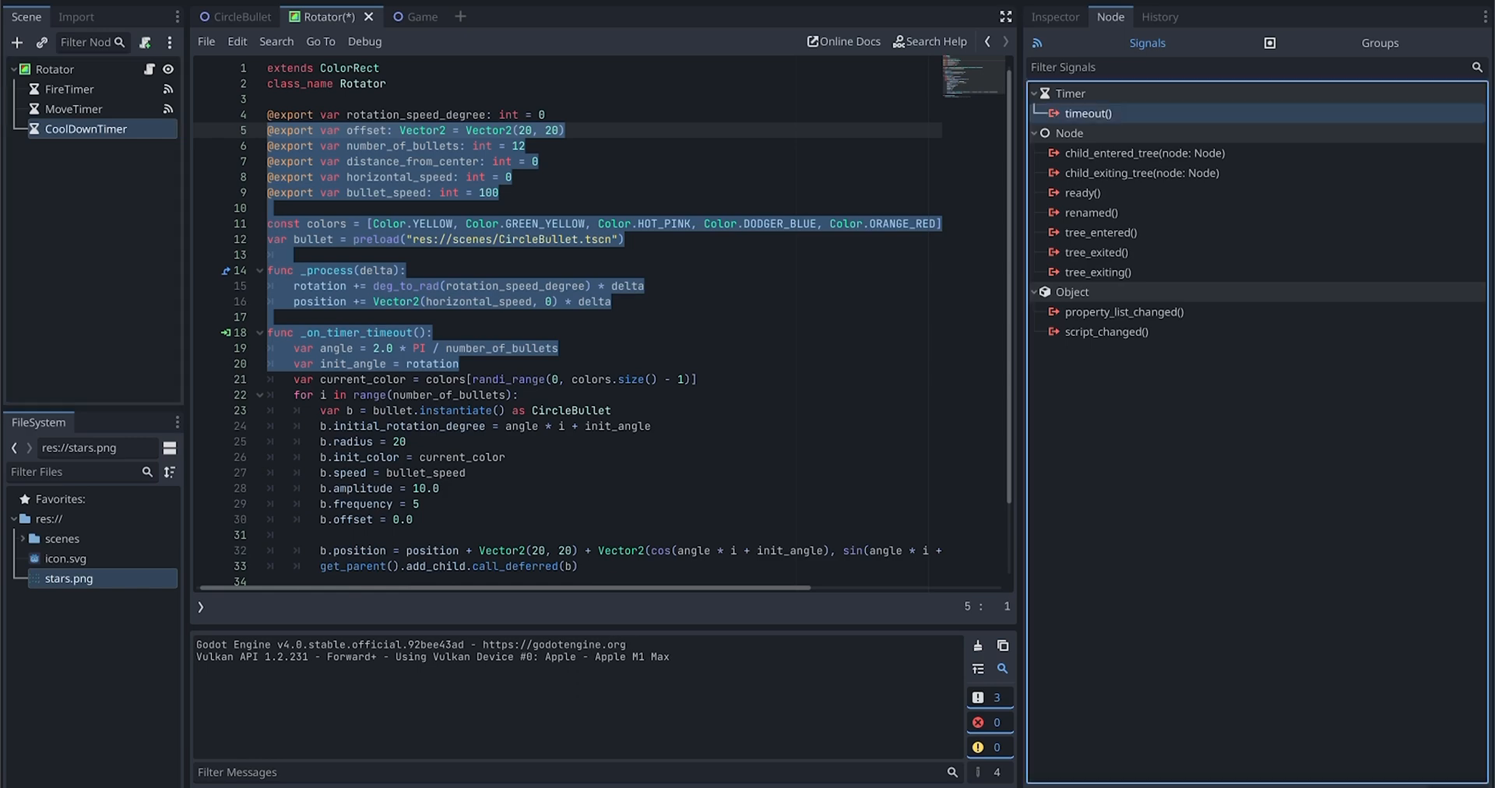
{"action": "double_click", "coordinate": [1088, 112]}
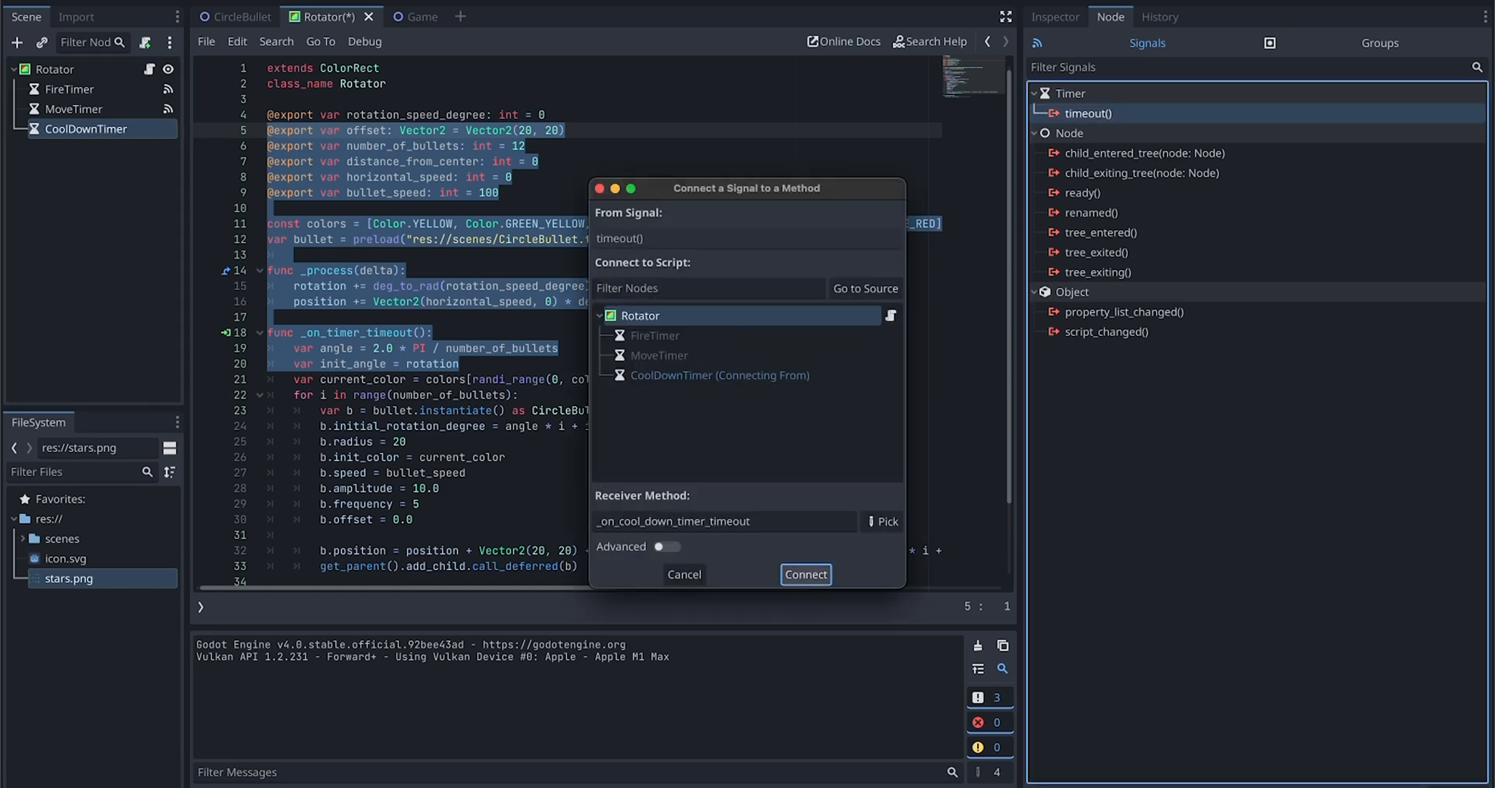
{"action": "left_click", "coordinate": [805, 573]}
{"action": "type", "text": "var"}
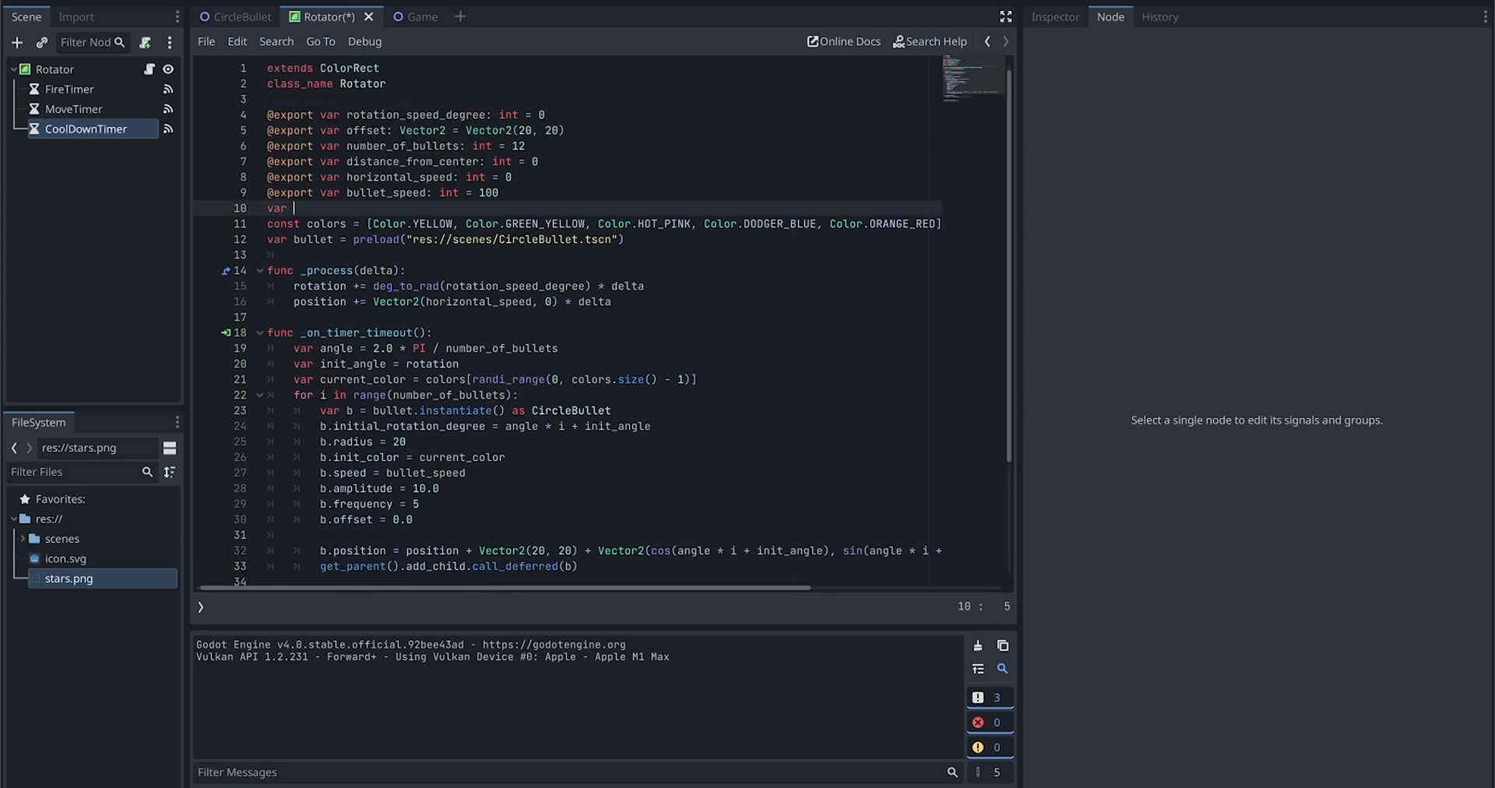
Step: Declare 'var enabled: bool = true' at the top of the Rotator script
{"action": "type", "text": "ean"}
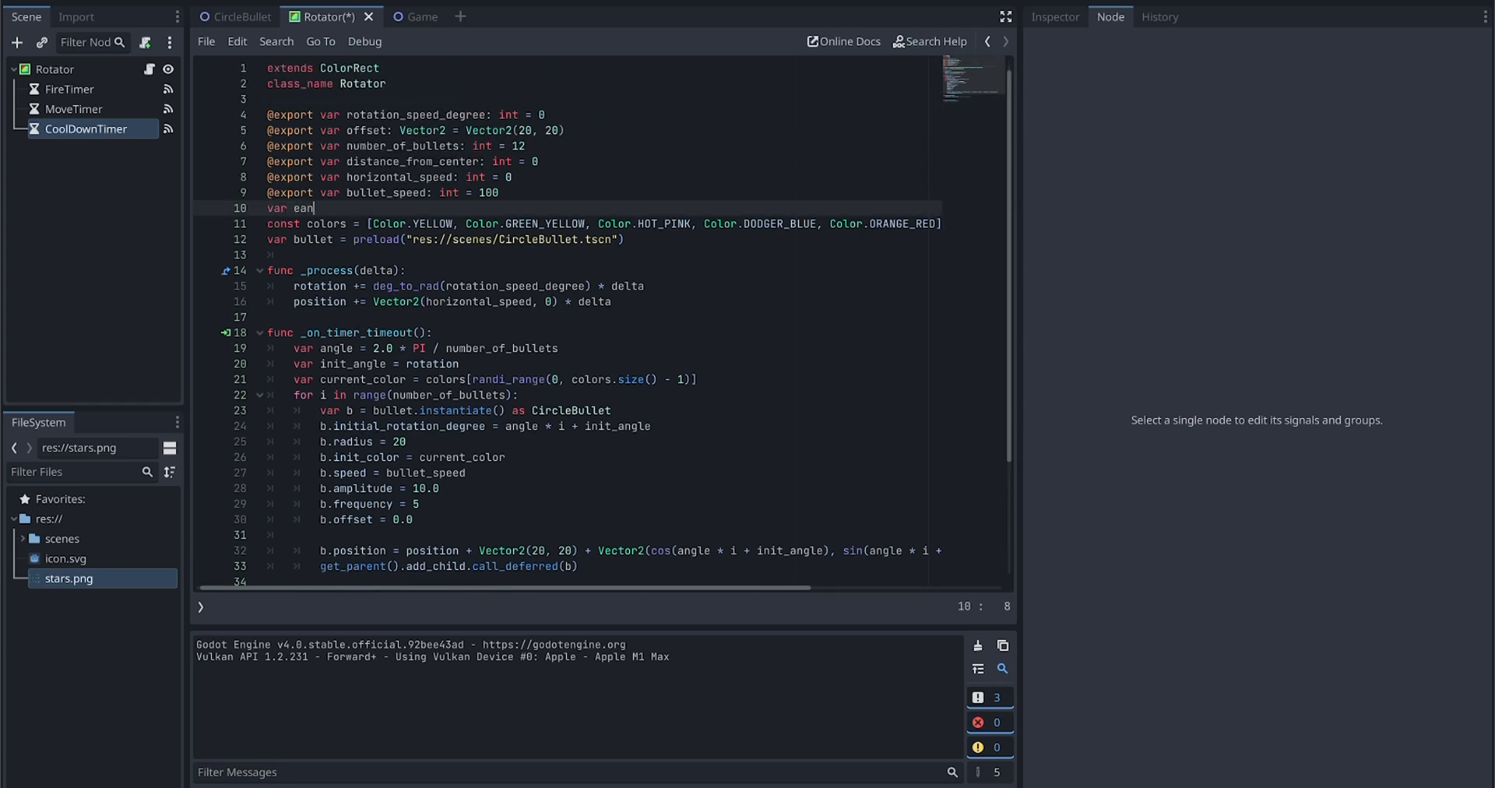
{"action": "type", "text": "bled"}
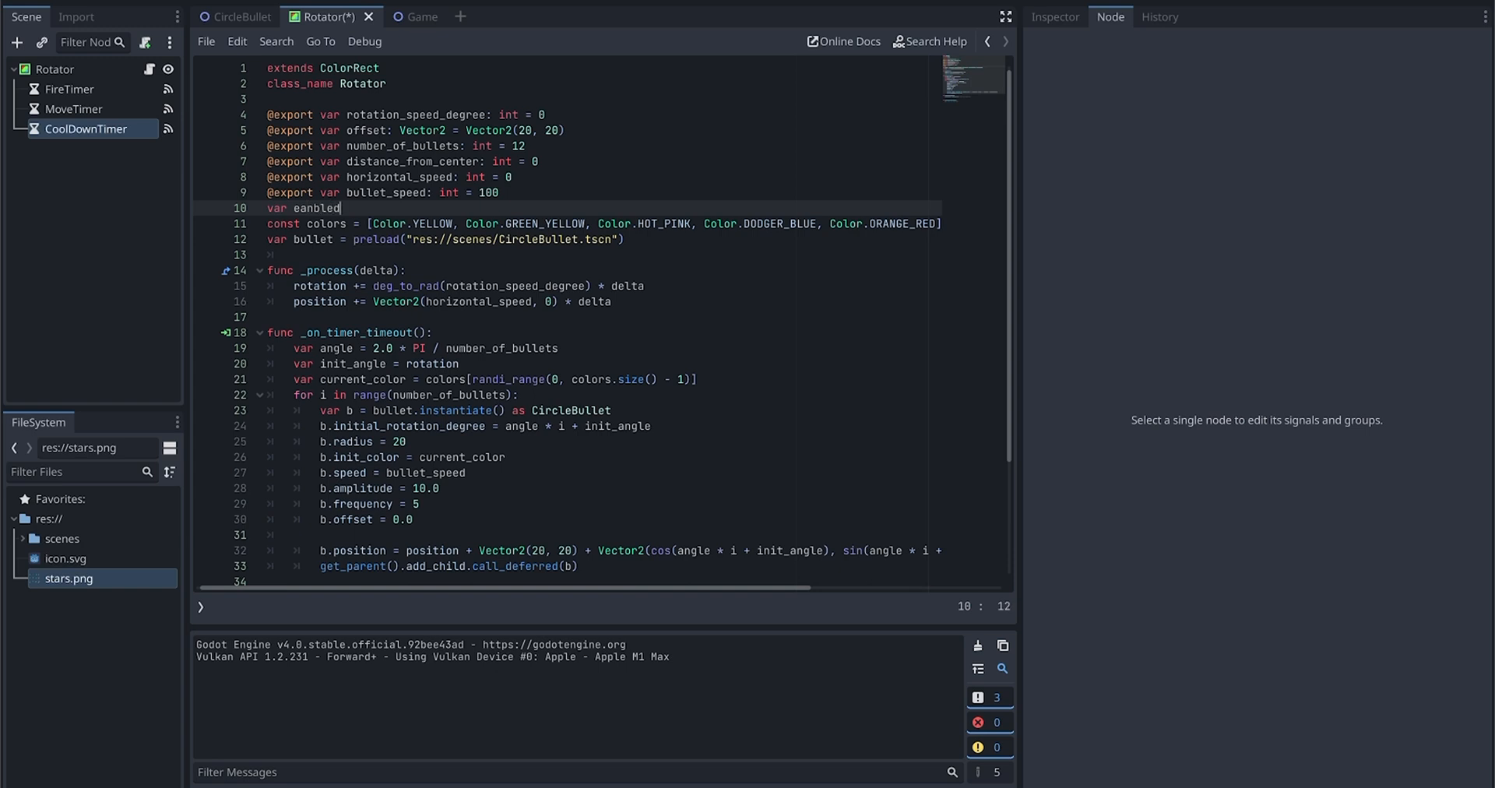
{"action": "key", "text": "BackSpace"}
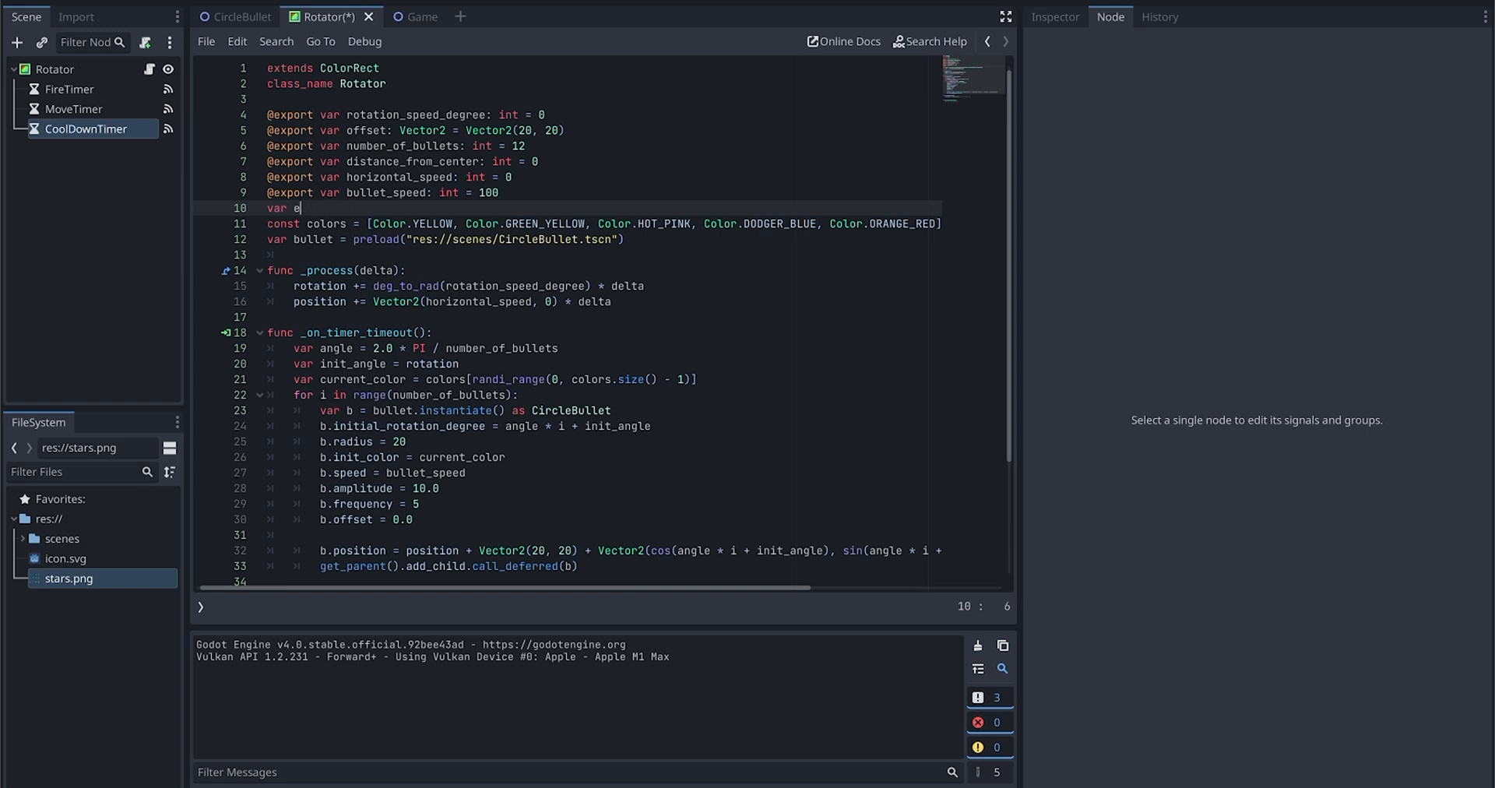
{"action": "type", "text": "nabled"}
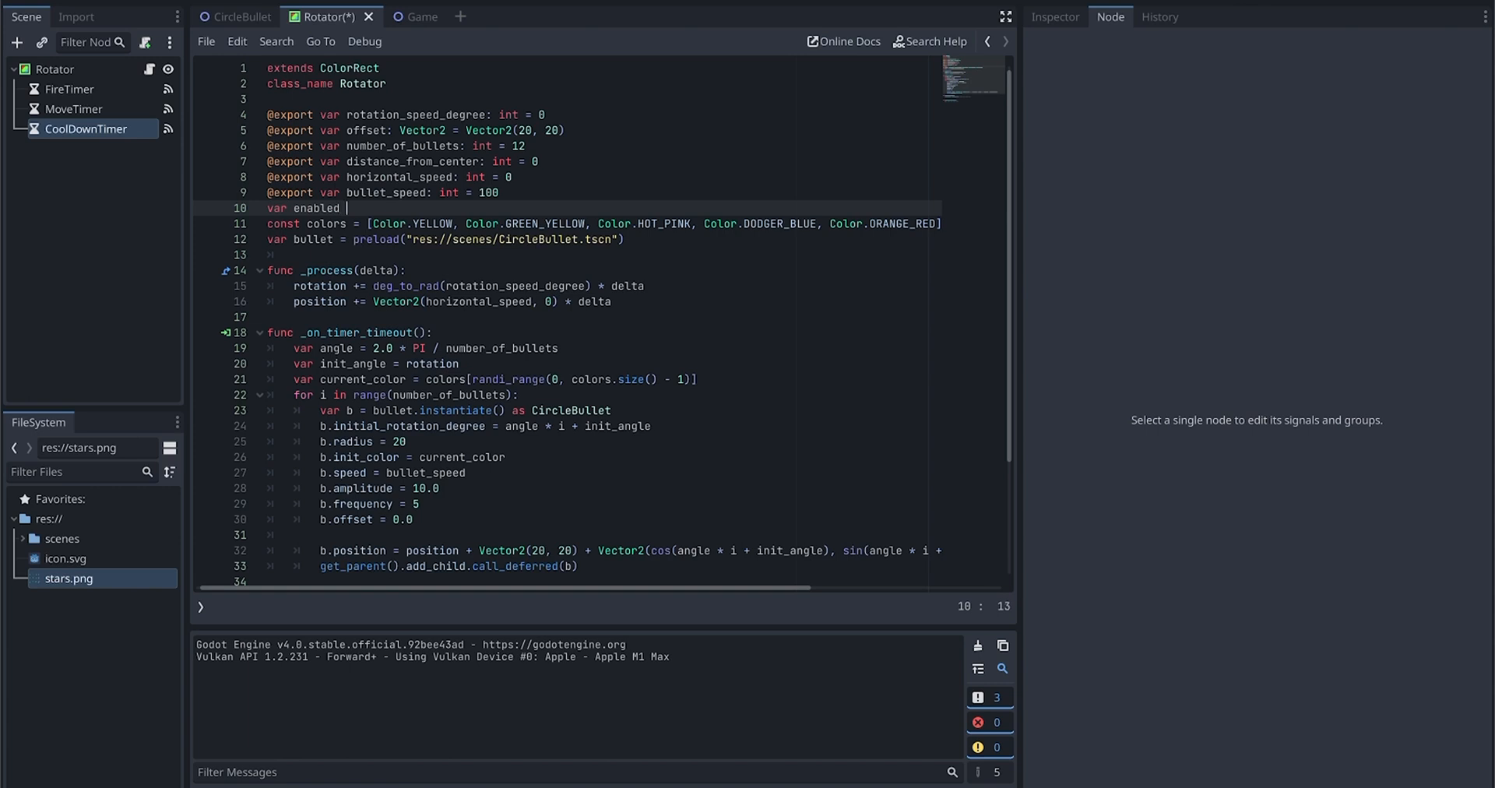
{"action": "type", "text": ": bool = true"}
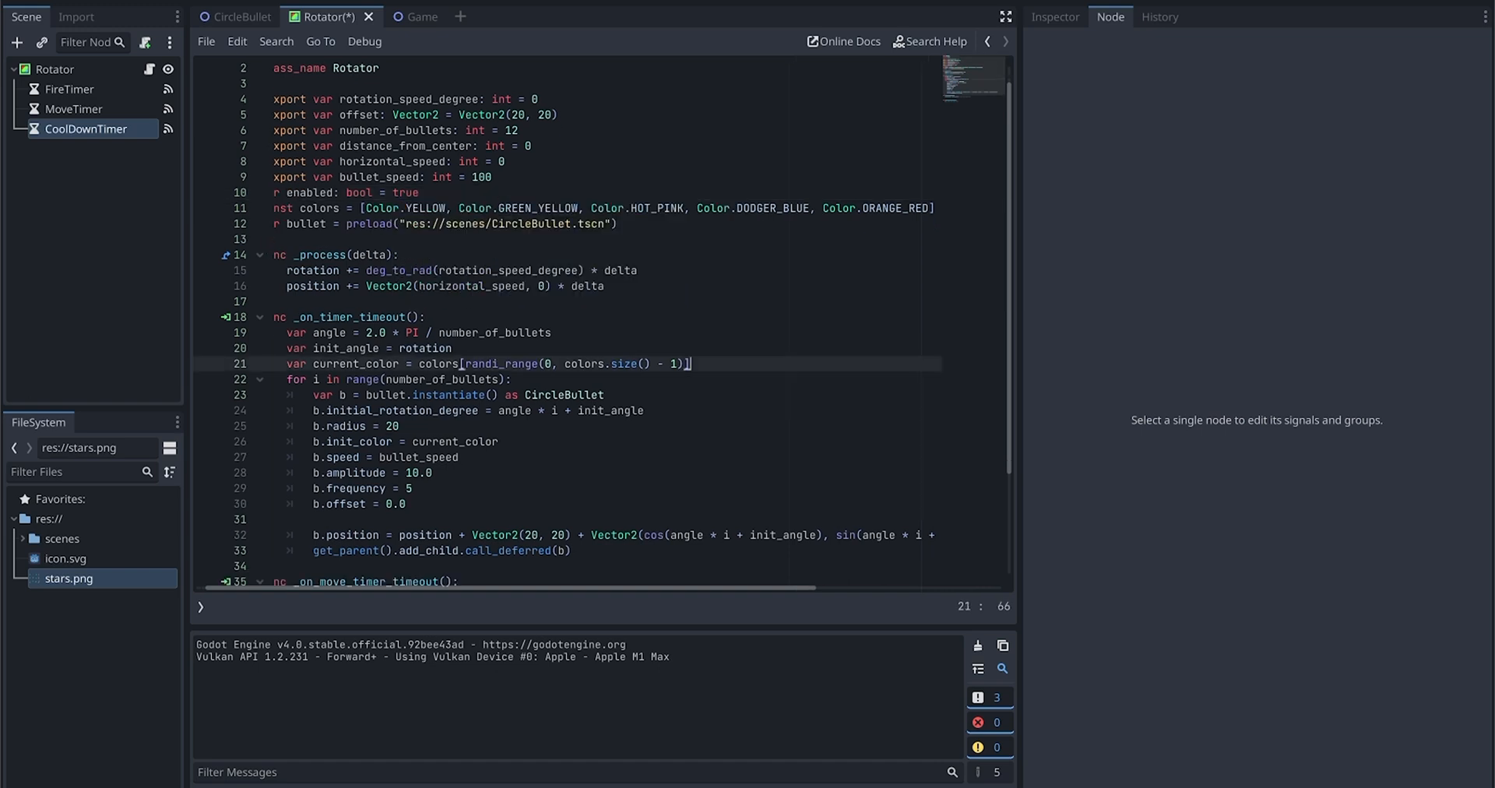
Step: Wrap the bullet-spawning loop in 'if enabled:' and set 'enabled = !enabled' in the cooldown handler
{"action": "scroll", "scroll_direction": "down", "scroll_amount": 3}
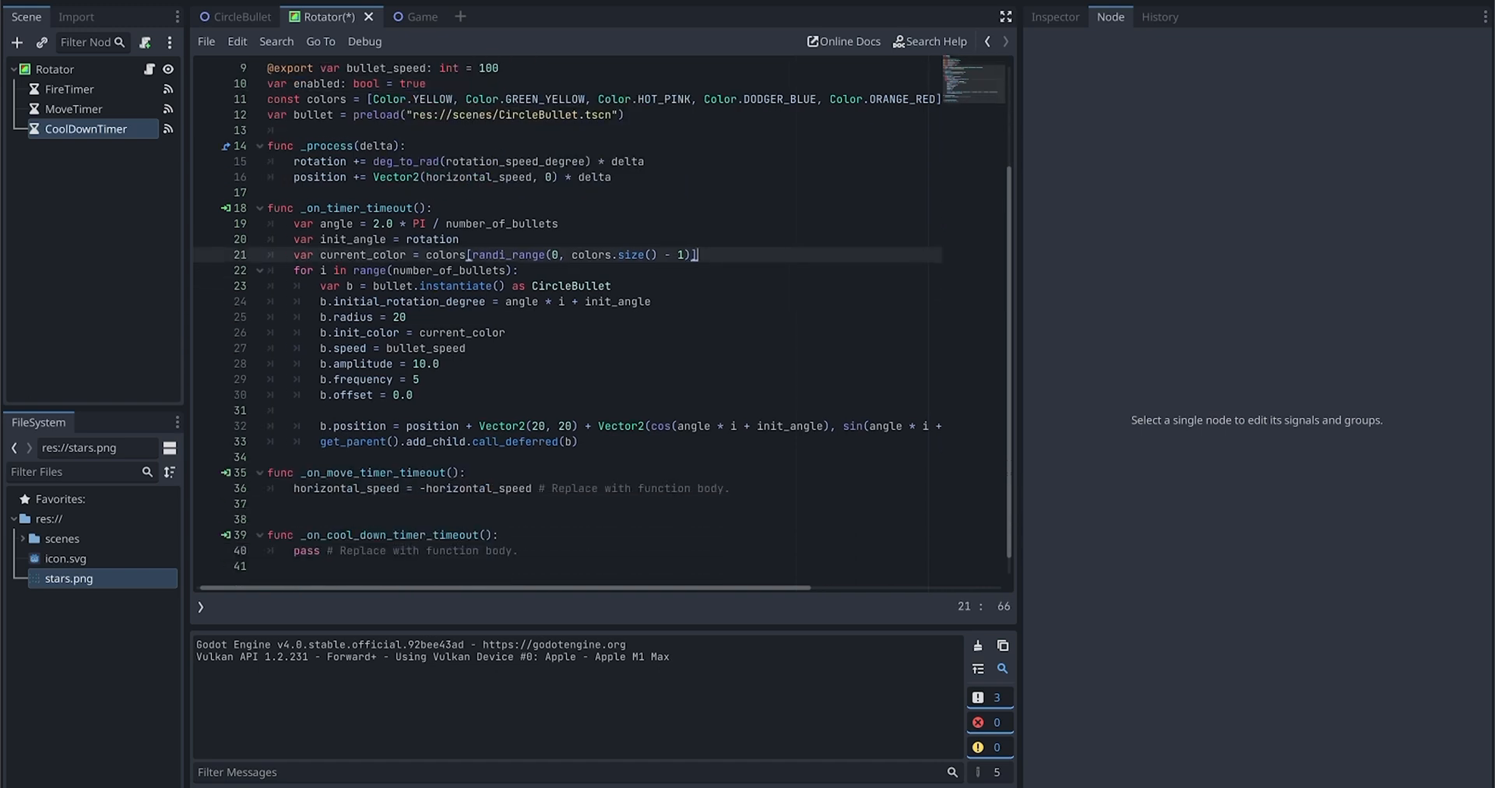
{"action": "type", "text": "fi"}
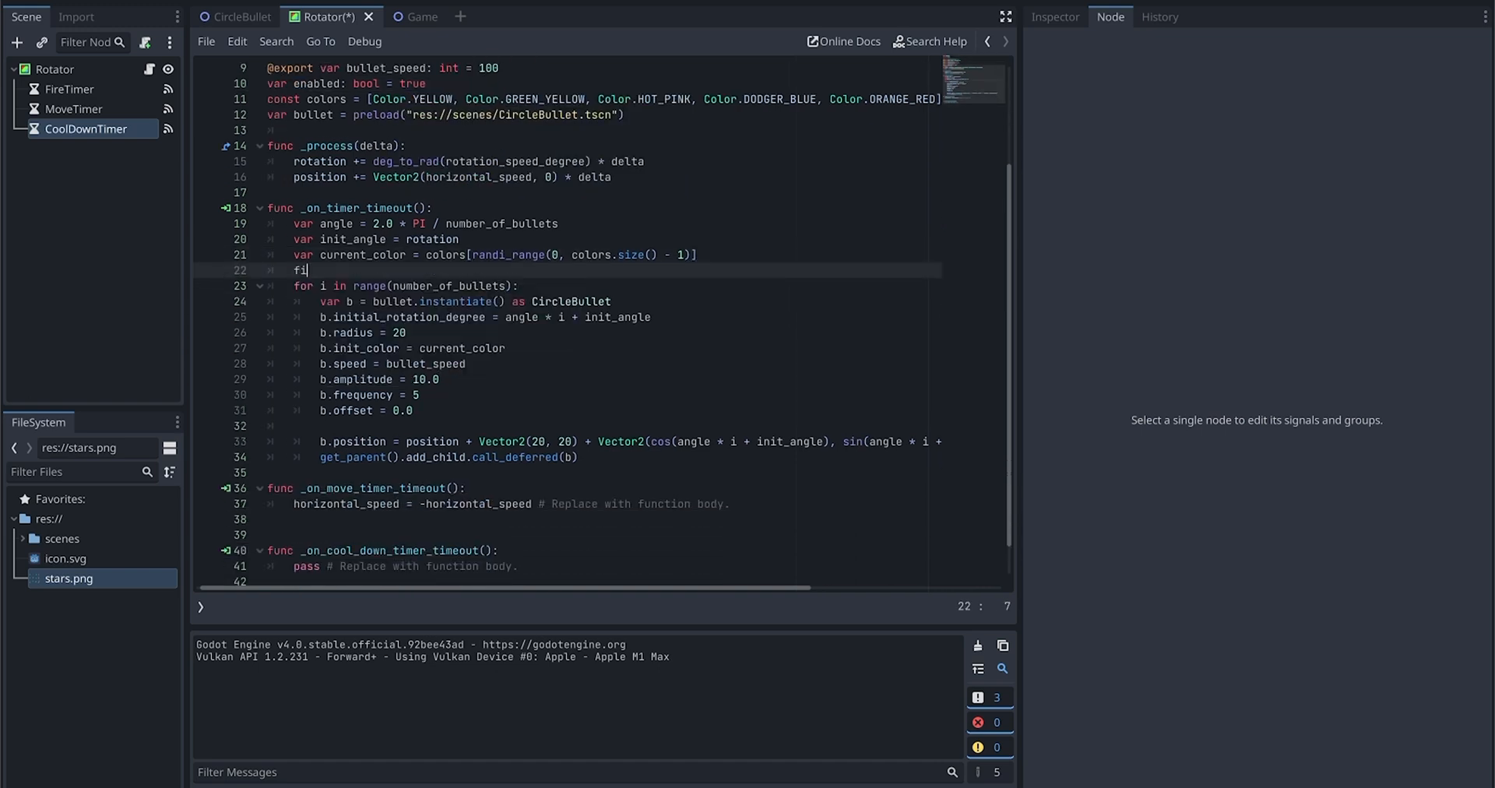
{"action": "type", "text": "f"}
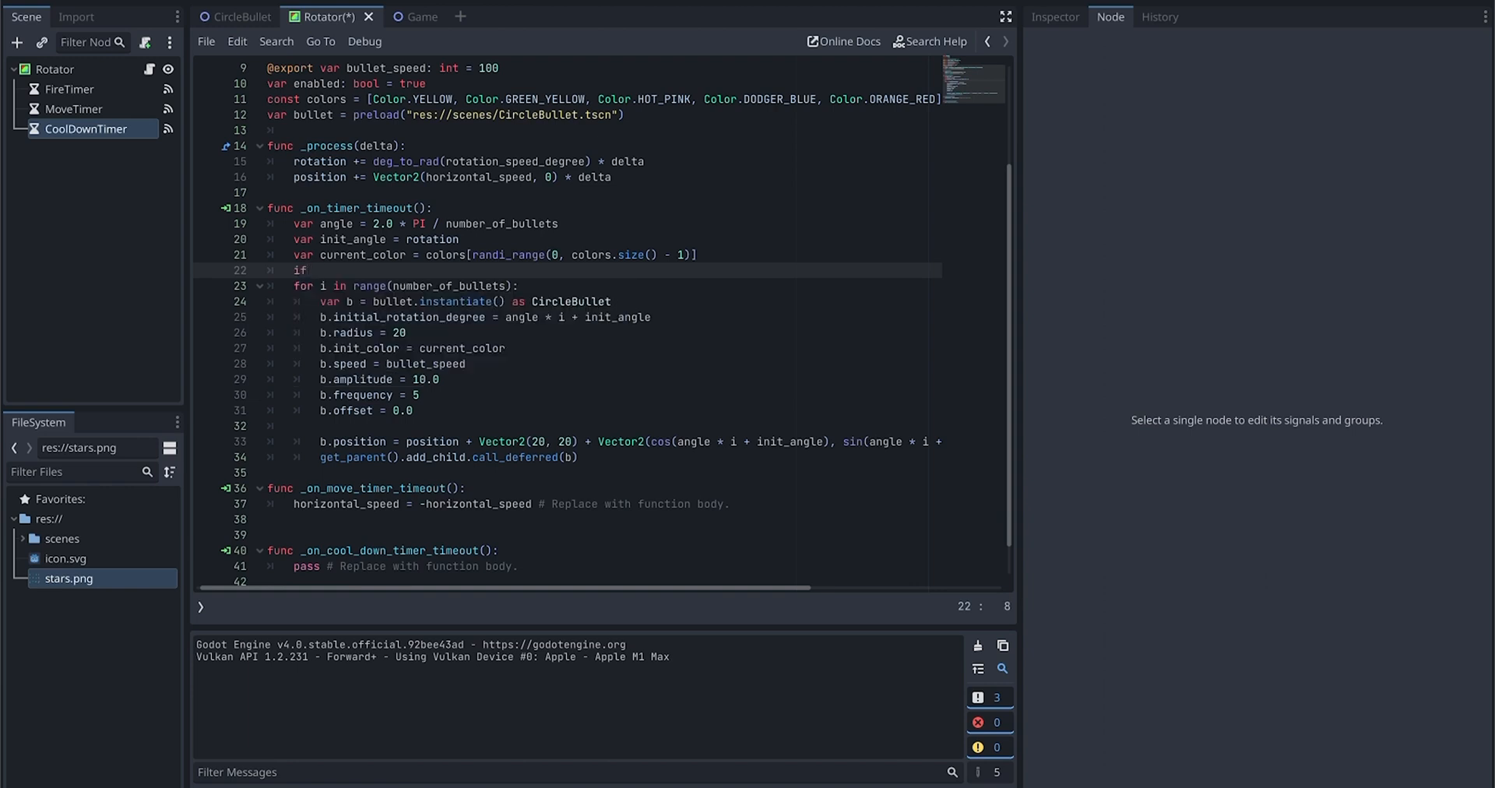
{"action": "type", "text": "enabled:"}
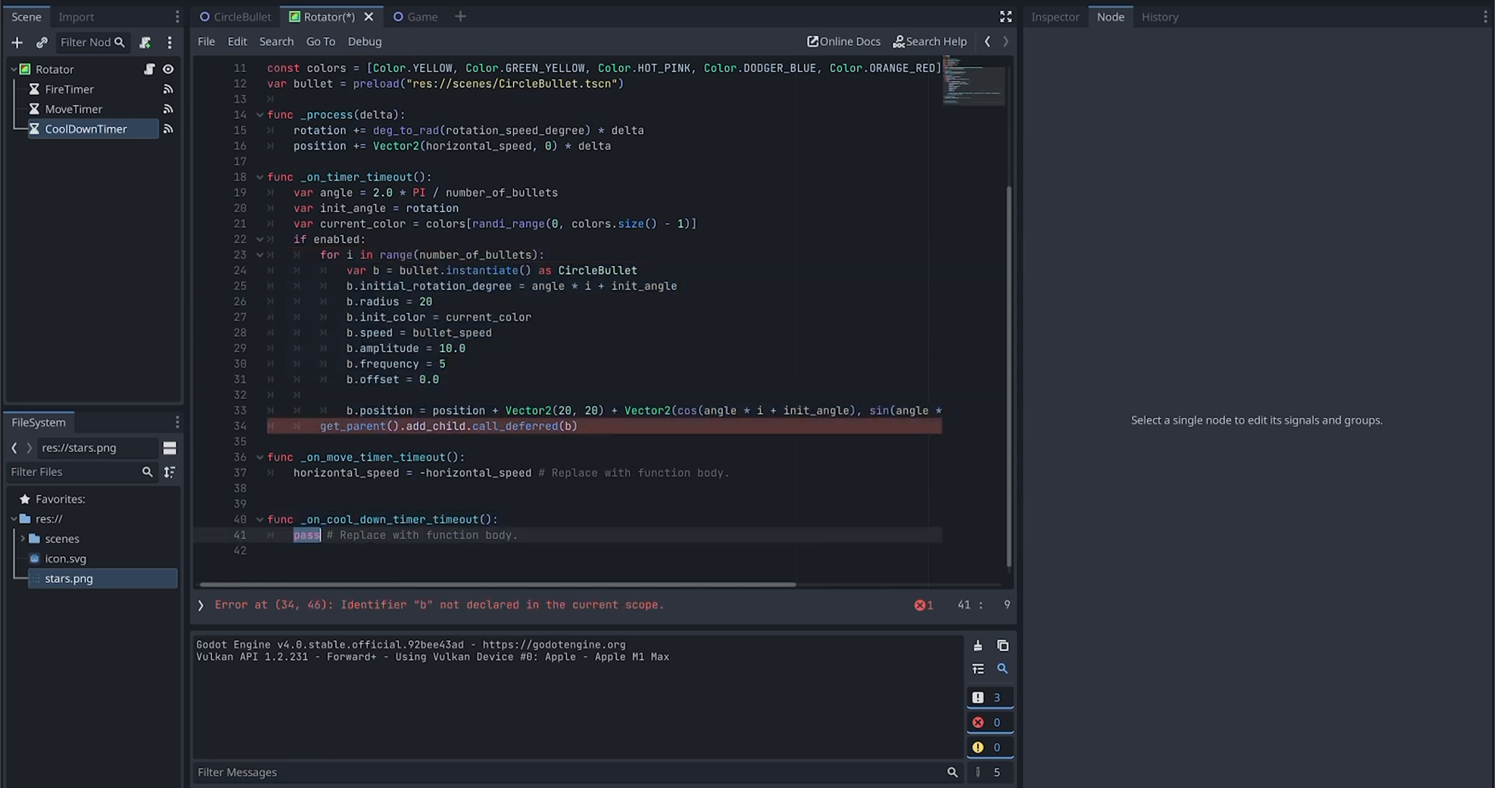
{"action": "type", "text": "enabled = !"}
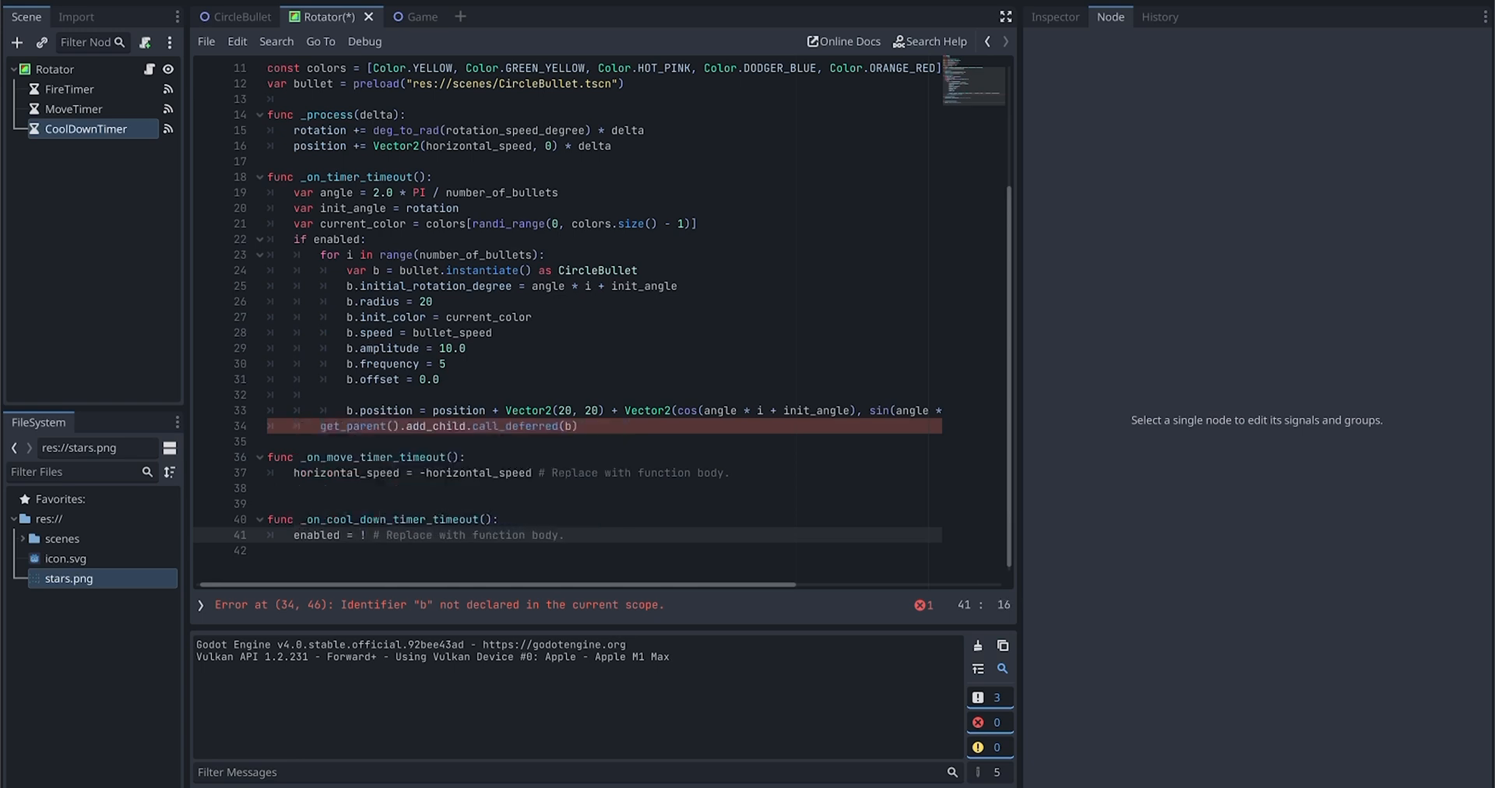
{"action": "type", "text": "enabled"}
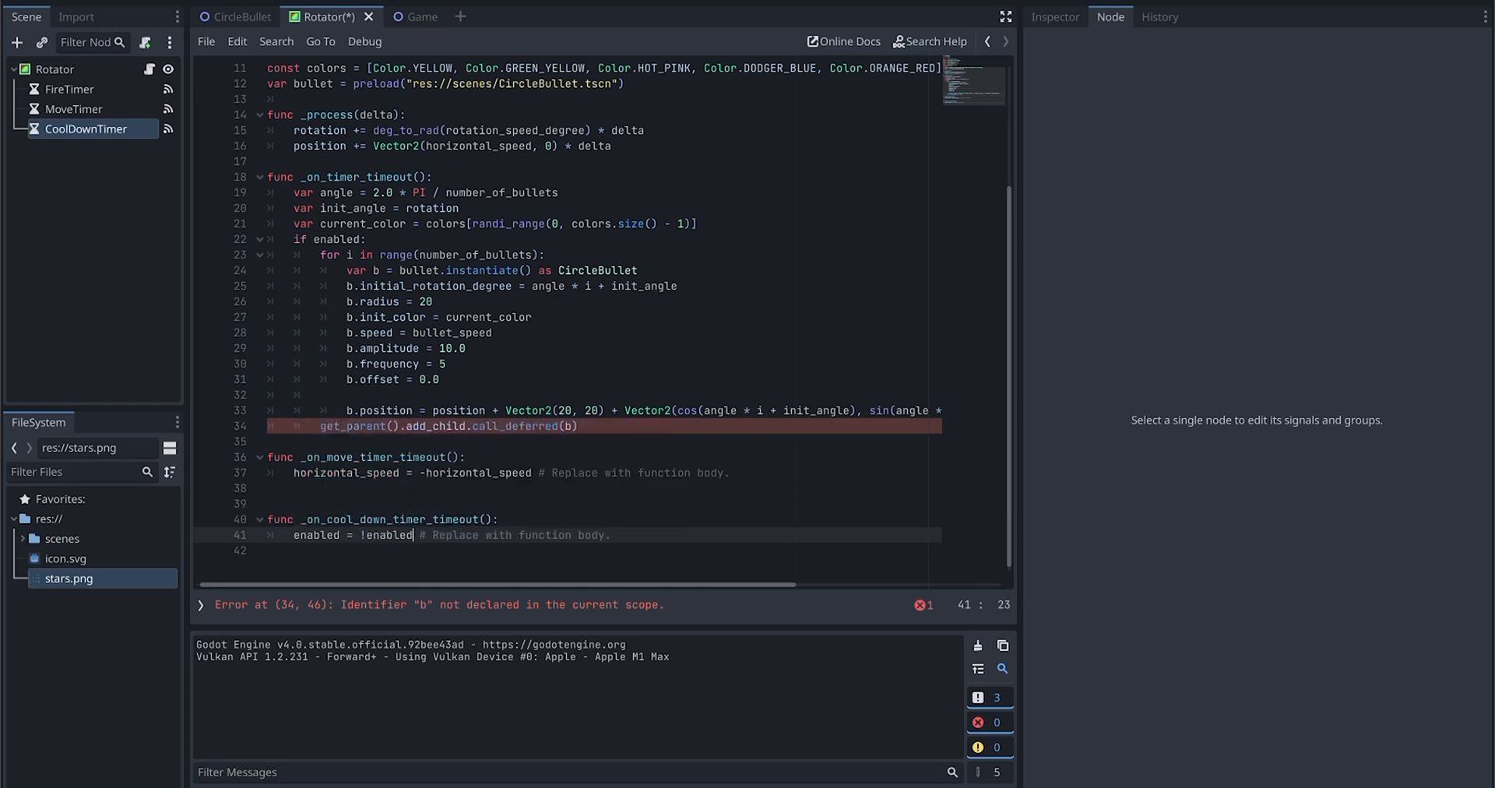
{"action": "left_click", "coordinate": [1110, 16]}
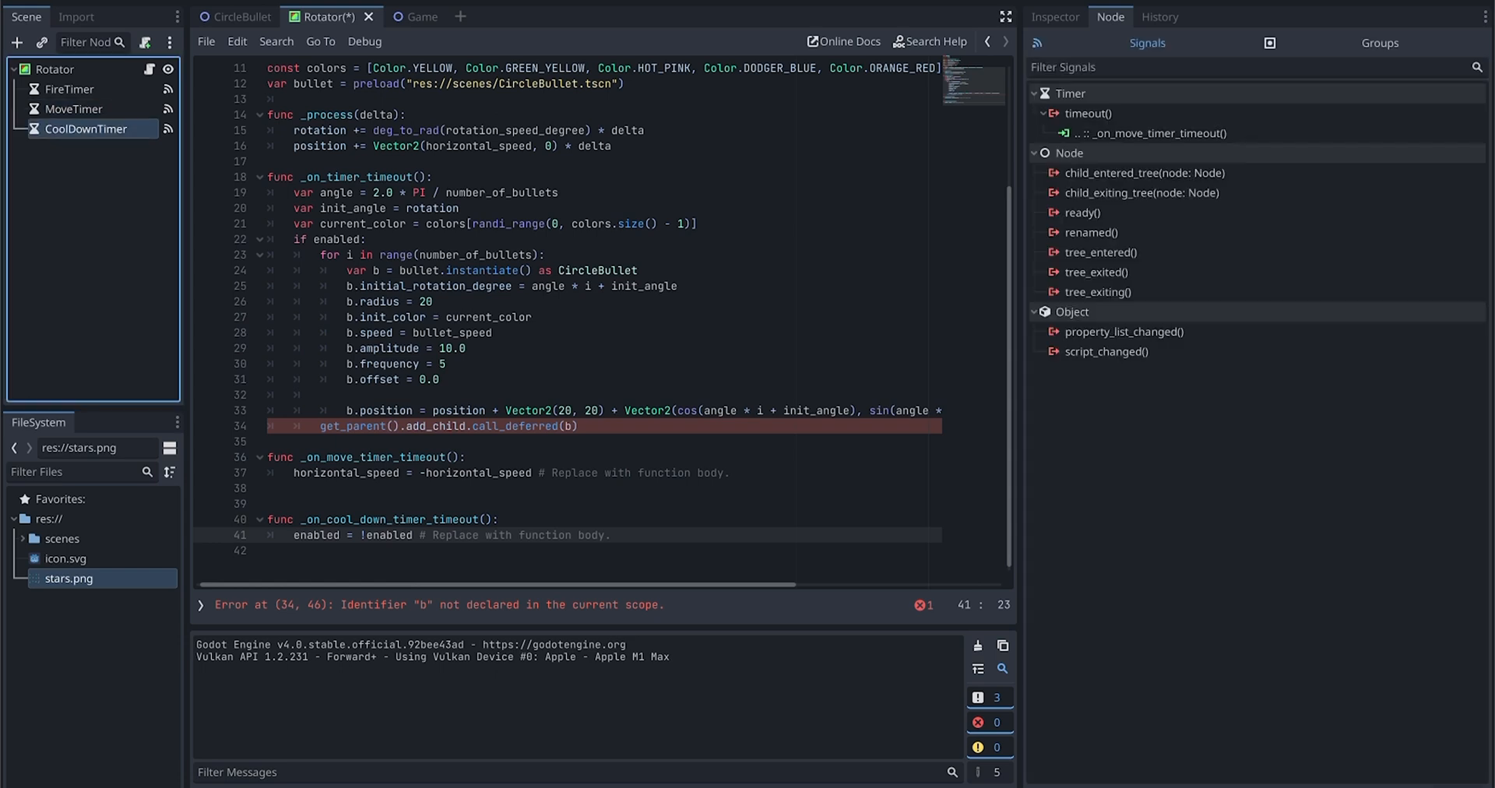
Step: Set CoolDownTimer to Autostart with a Wait Time of 3 seconds
{"action": "left_click", "coordinate": [1055, 16]}
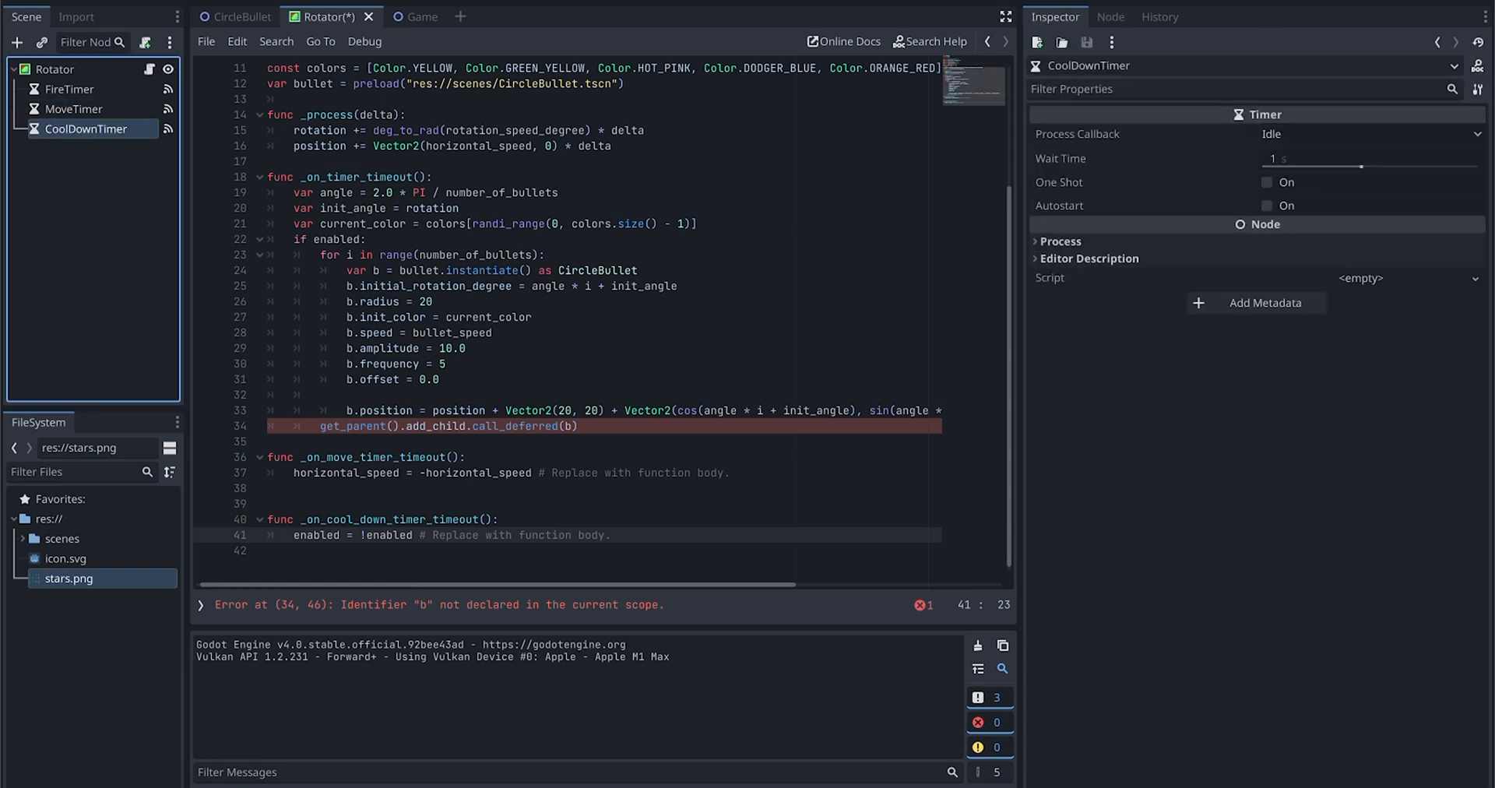
{"action": "left_click", "coordinate": [1267, 205]}
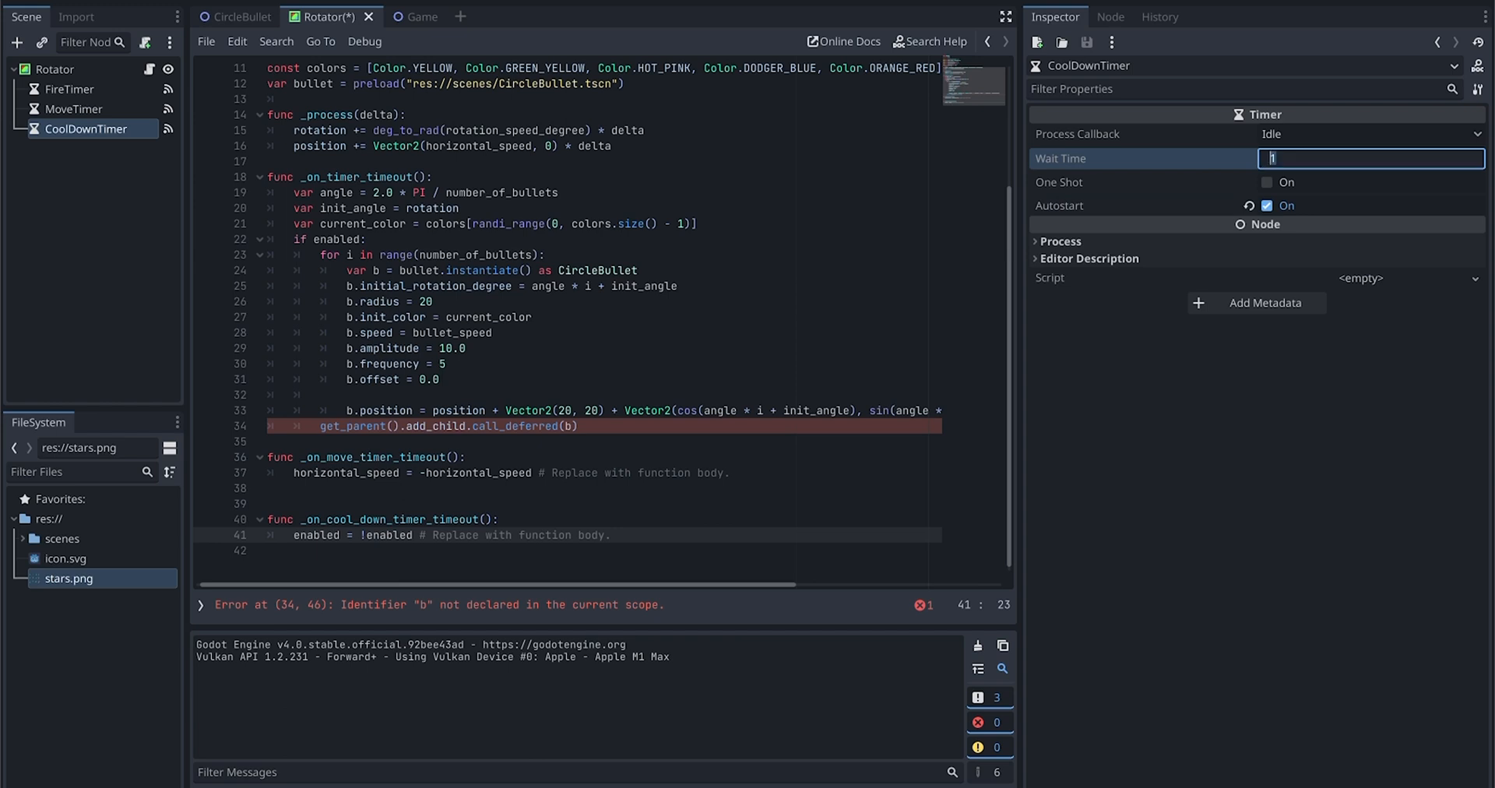
{"action": "type", "text": "3"}
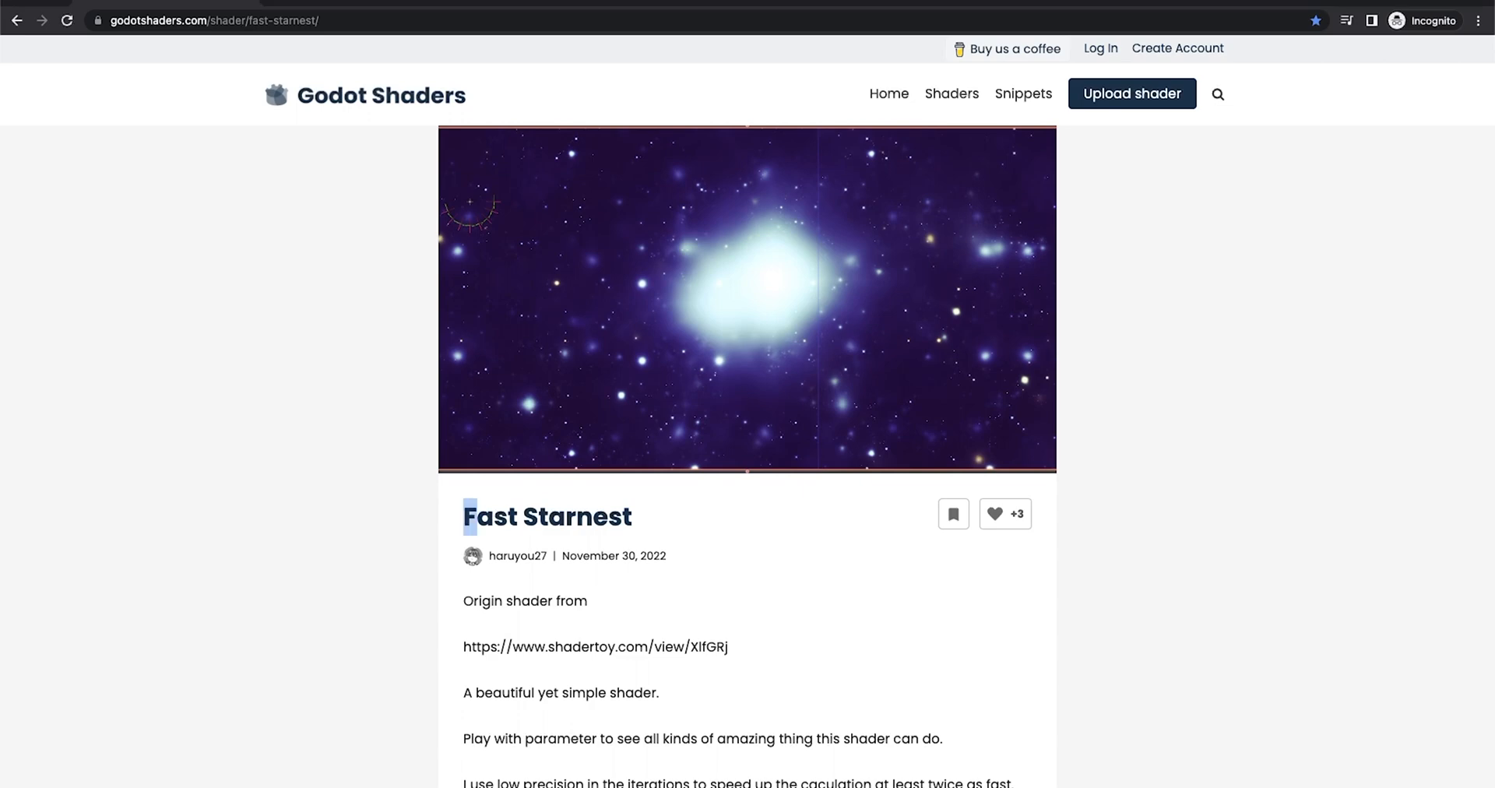
Step: Scroll the Fast Starnest page down to its Shader code section
{"action": "scroll", "scroll_direction": "down", "scroll_amount": 3}
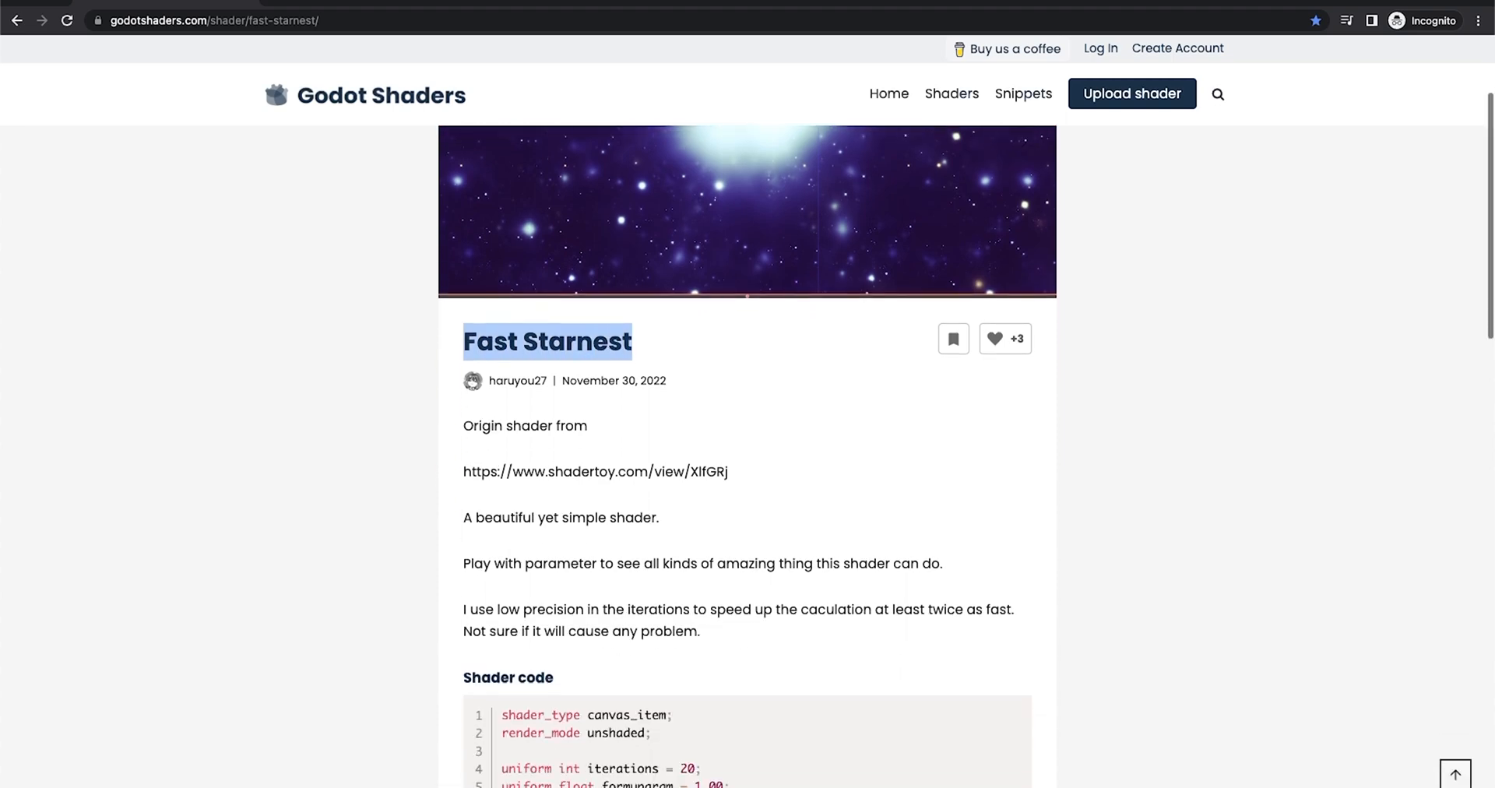
{"action": "scroll", "scroll_direction": "down", "scroll_amount": 3}
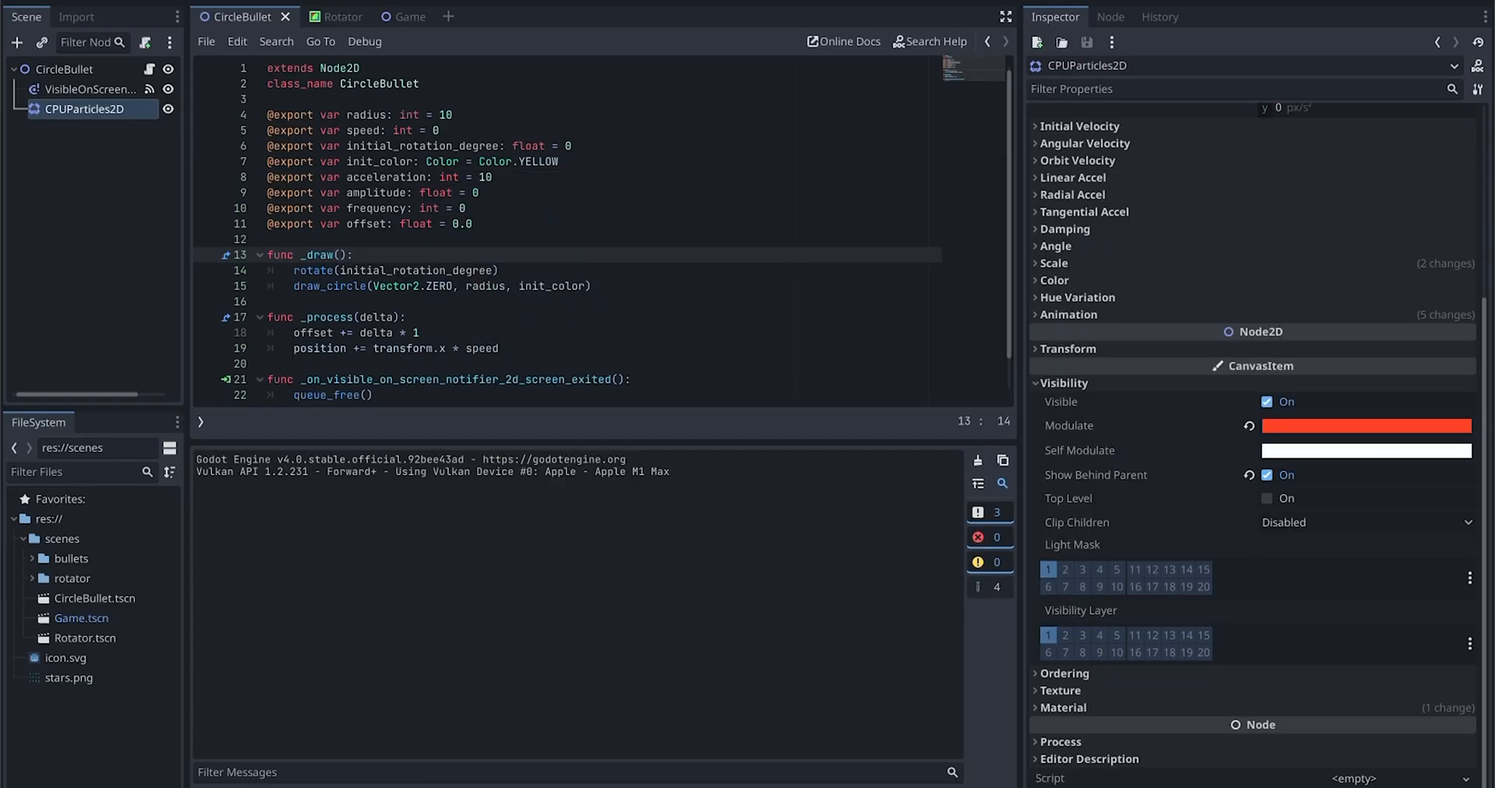
Step: Give the Game scene's ColorRect a new ShaderMaterial
{"action": "left_click", "coordinate": [386, 15]}
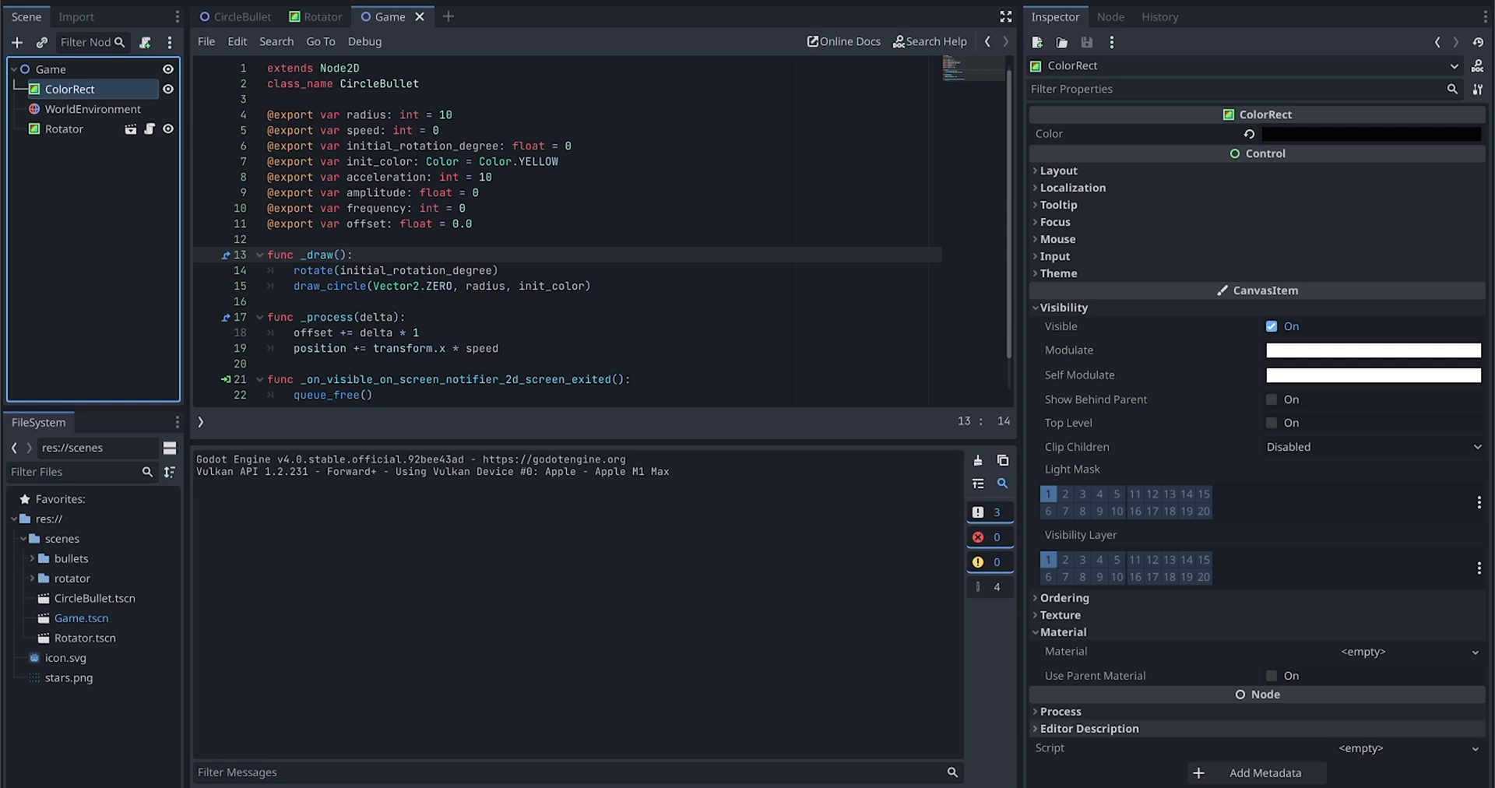
{"action": "left_click", "coordinate": [1096, 651]}
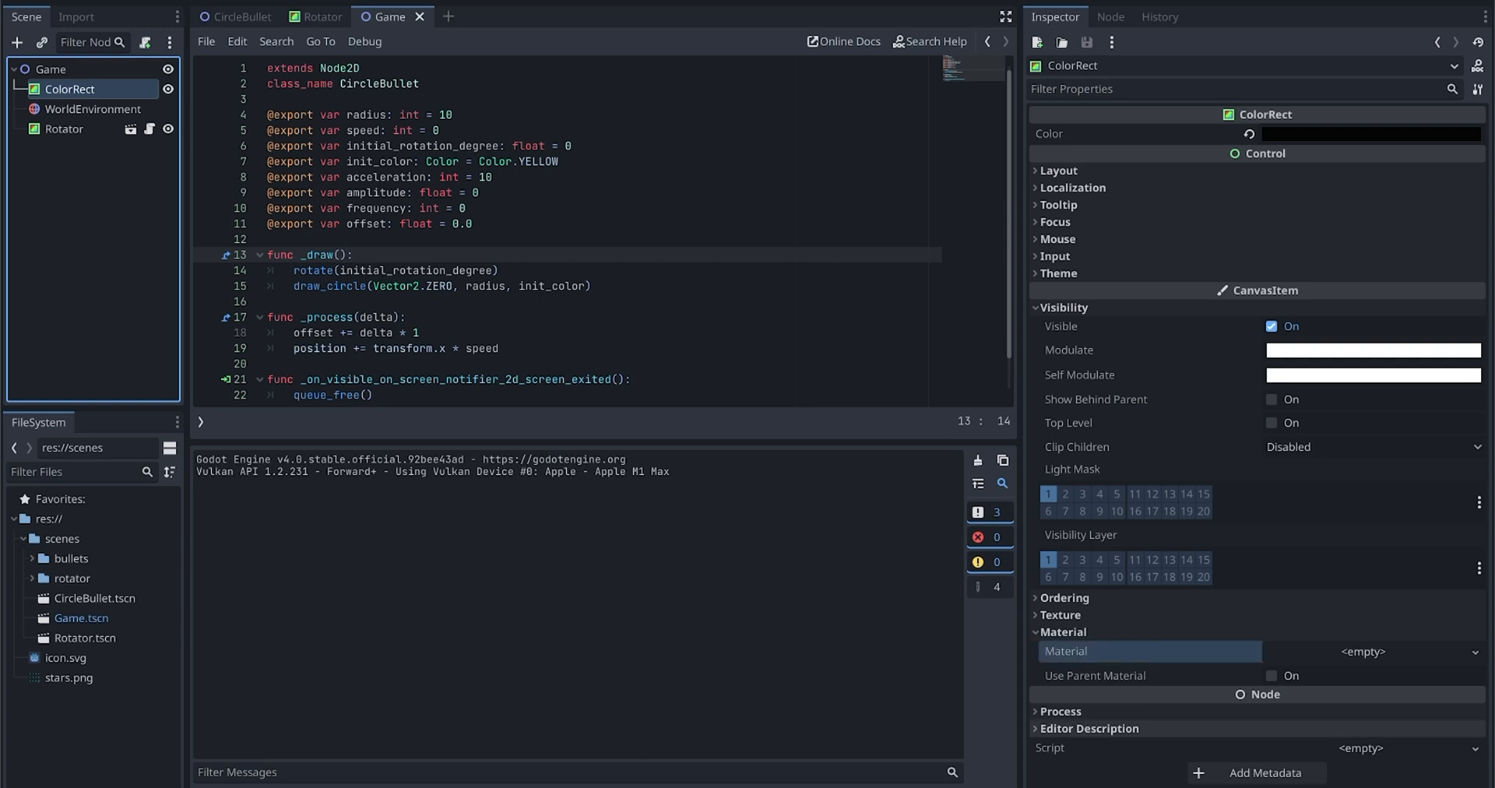
{"action": "left_click", "coordinate": [1480, 652]}
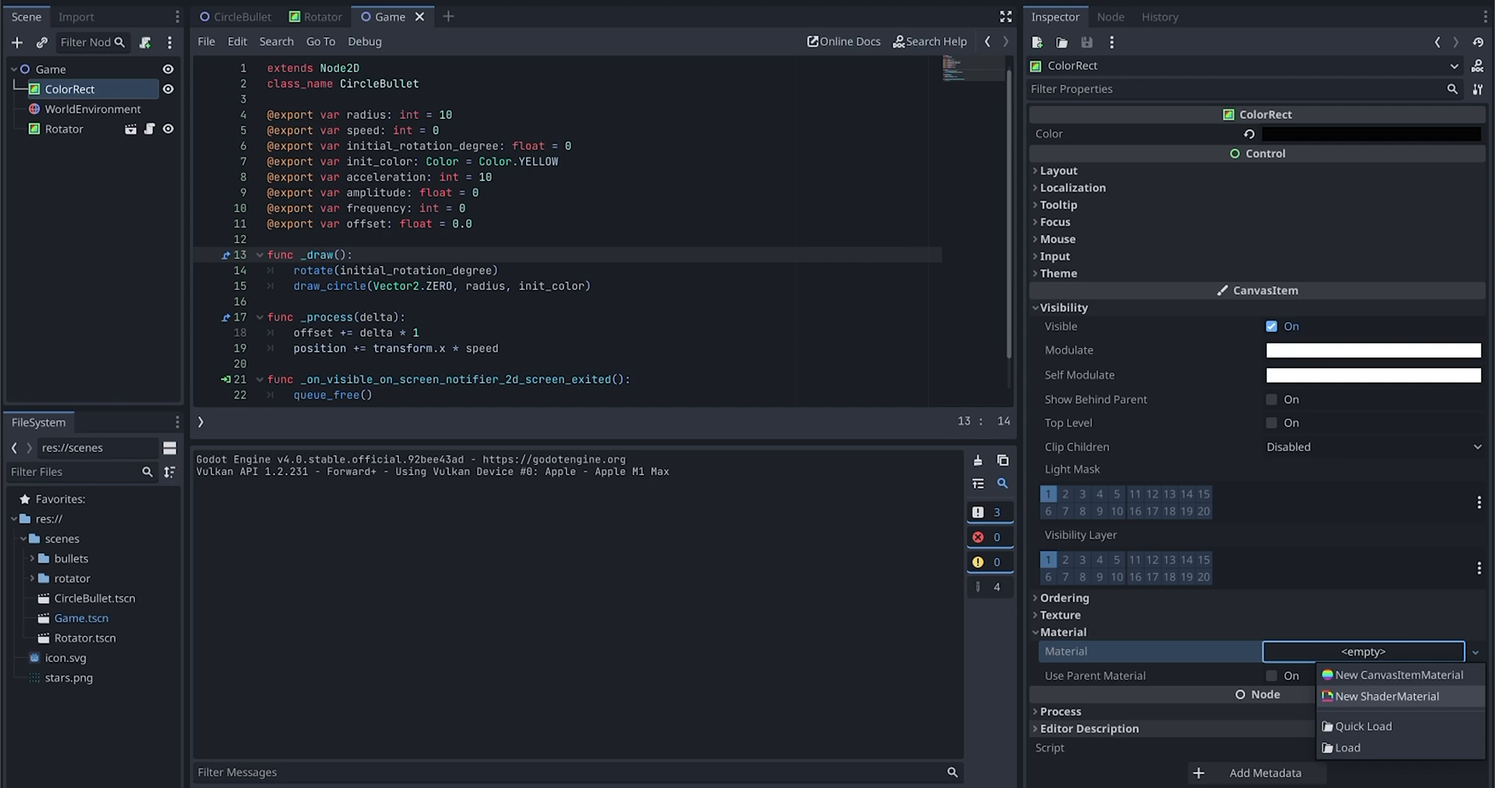
{"action": "left_click", "coordinate": [1383, 696]}
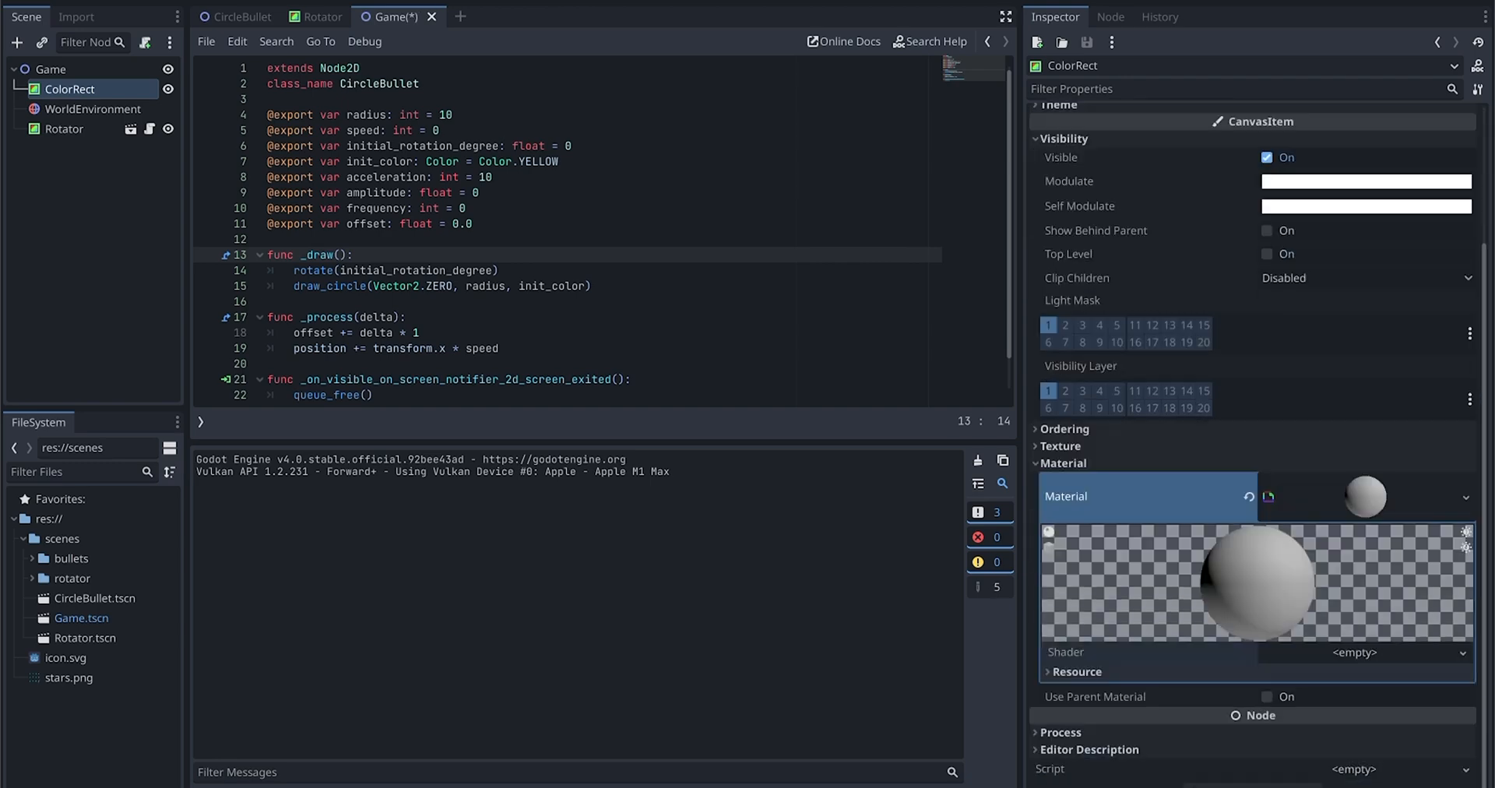
Step: Create a new background.gdshader for the material and paste in the starnest shader code
{"action": "left_click", "coordinate": [1462, 653]}
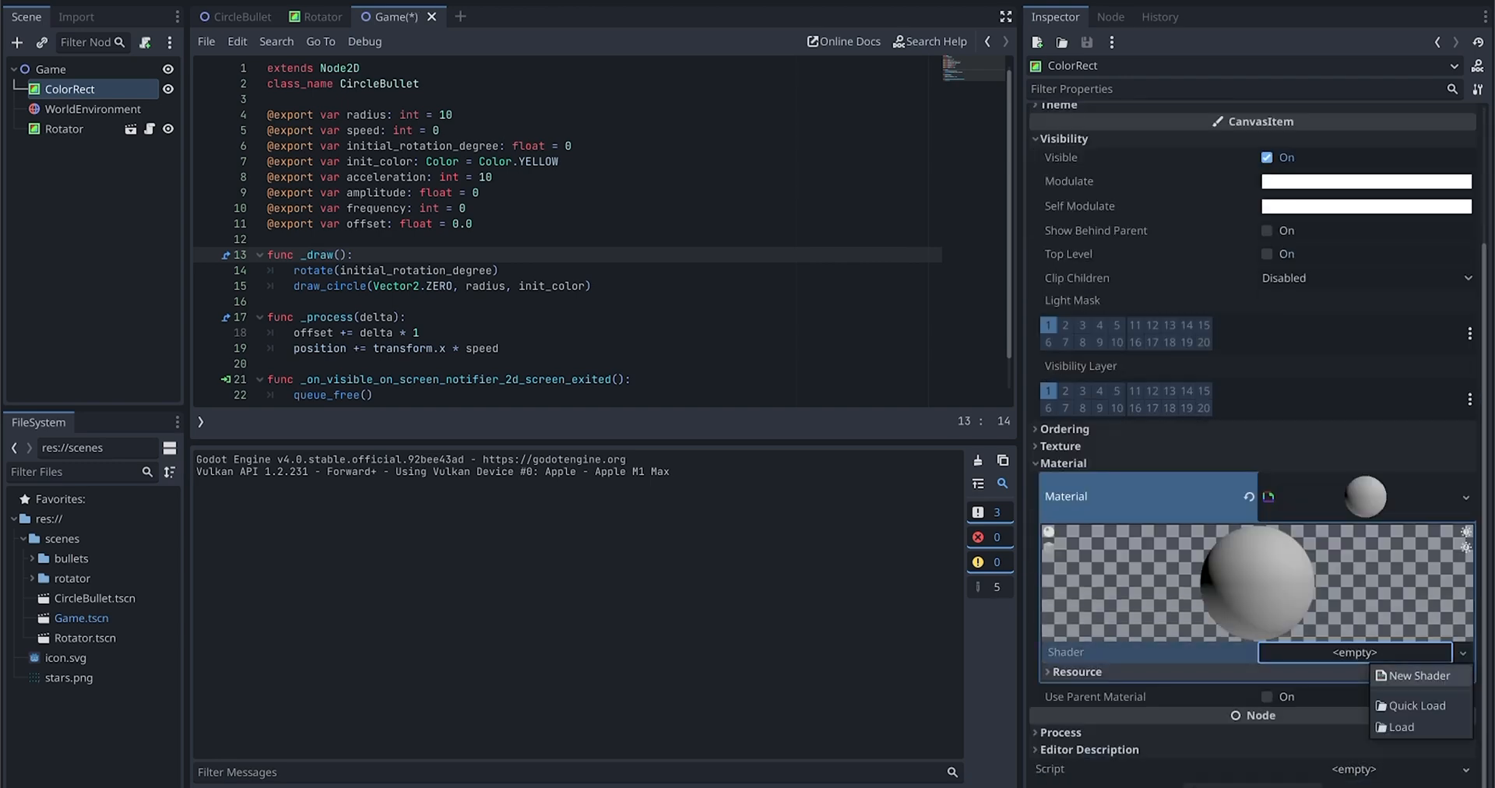
{"action": "left_click", "coordinate": [1422, 676]}
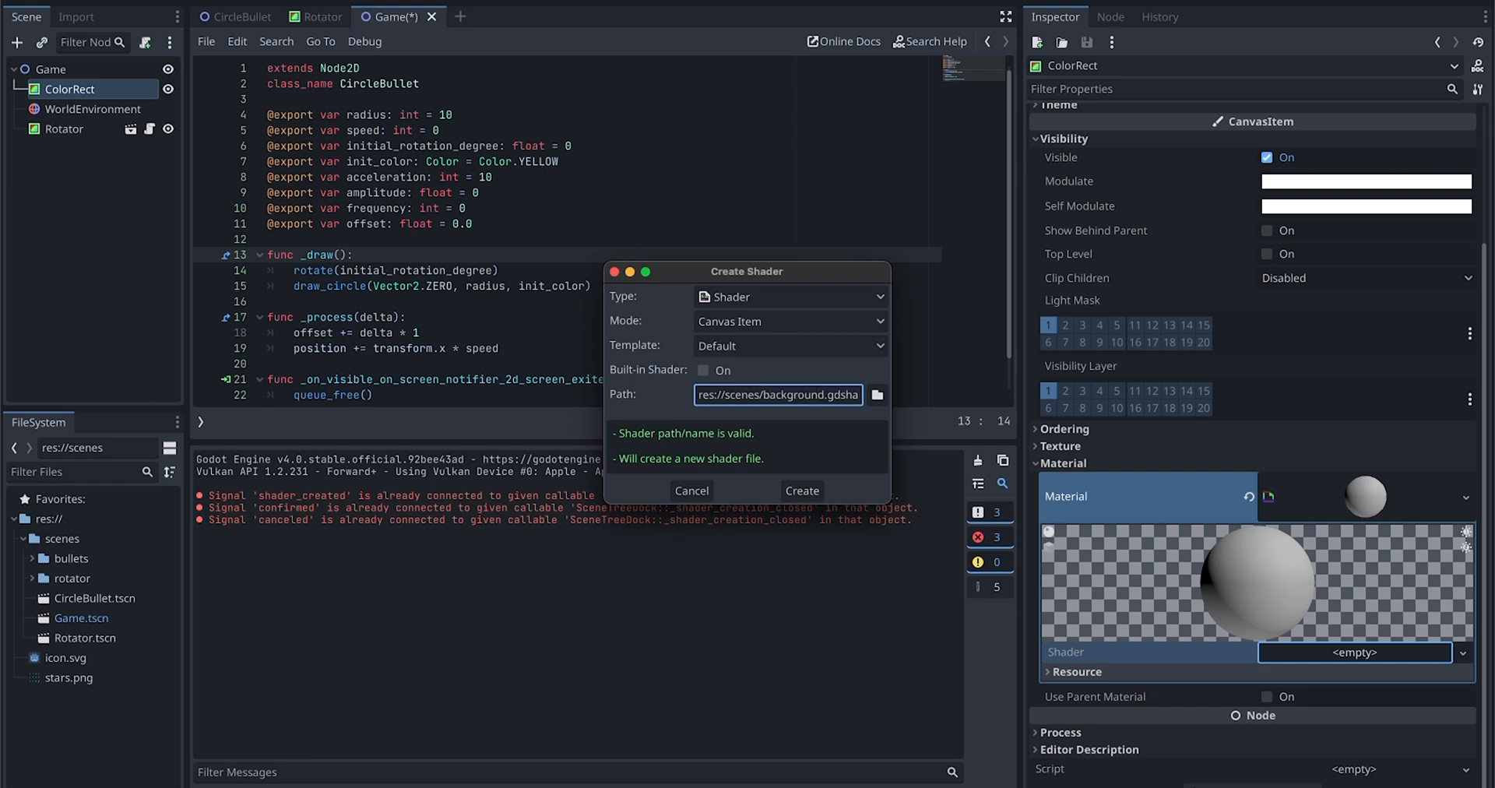
{"action": "left_click", "coordinate": [802, 490]}
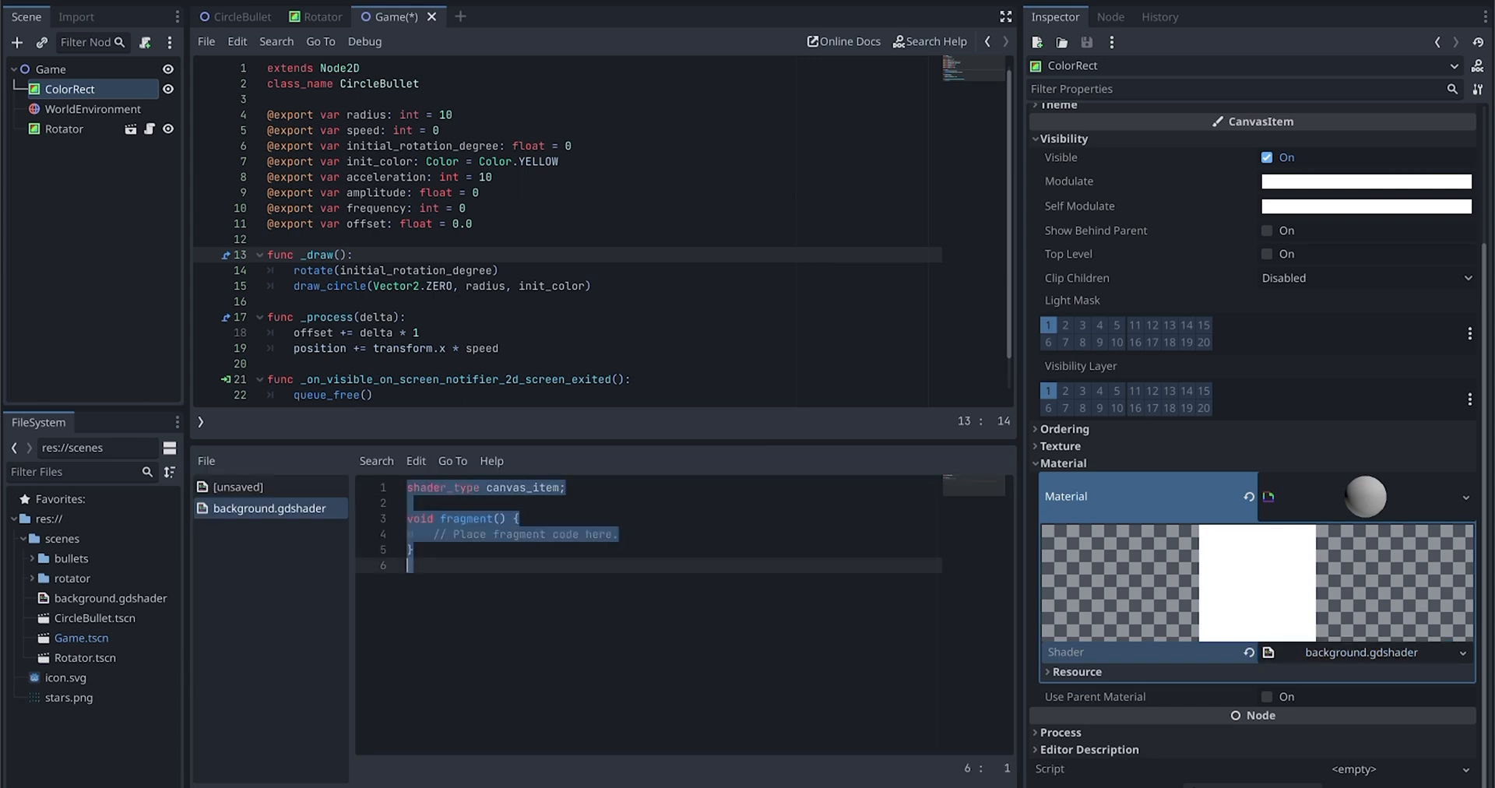
{"action": "scroll", "scroll_direction": "down", "scroll_amount": 3}
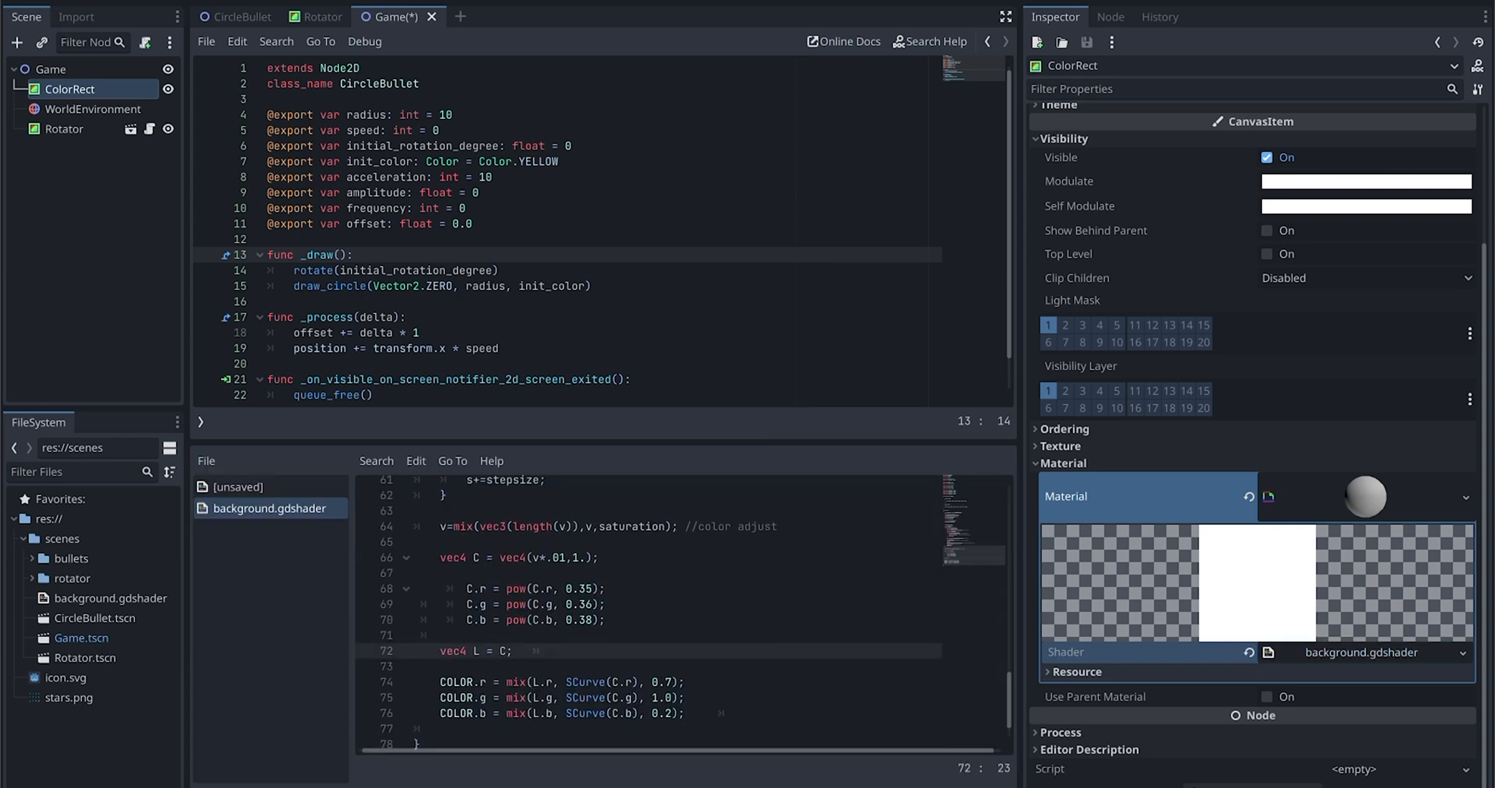